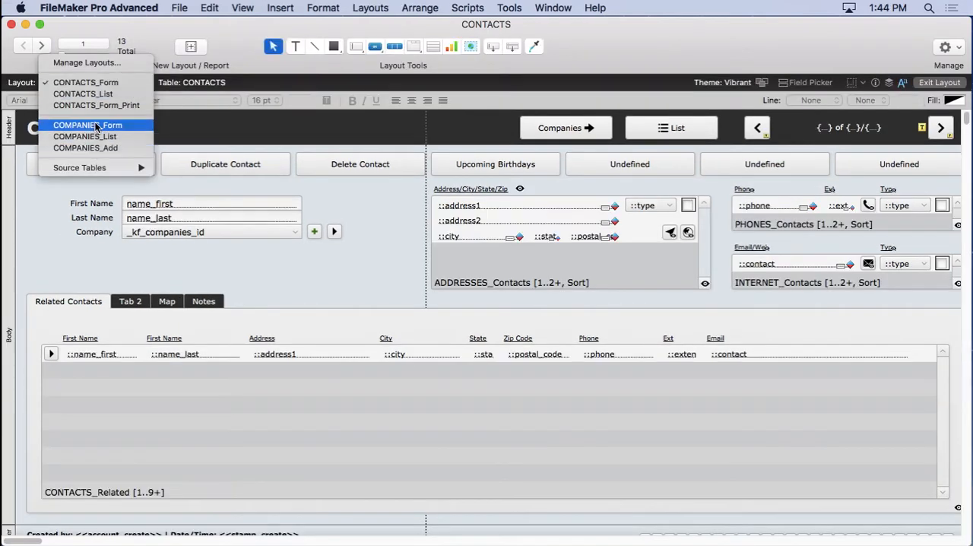
pyautogui.moveTo(106, 105)
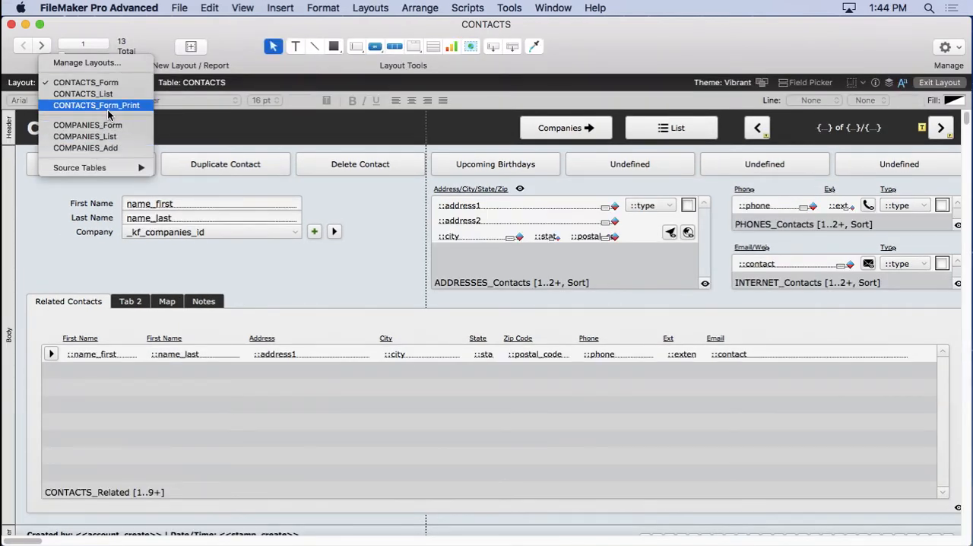
# Leave layout editing and switch to Browse mode to show contact record 1 of 91.
pyautogui.click(76, 82)
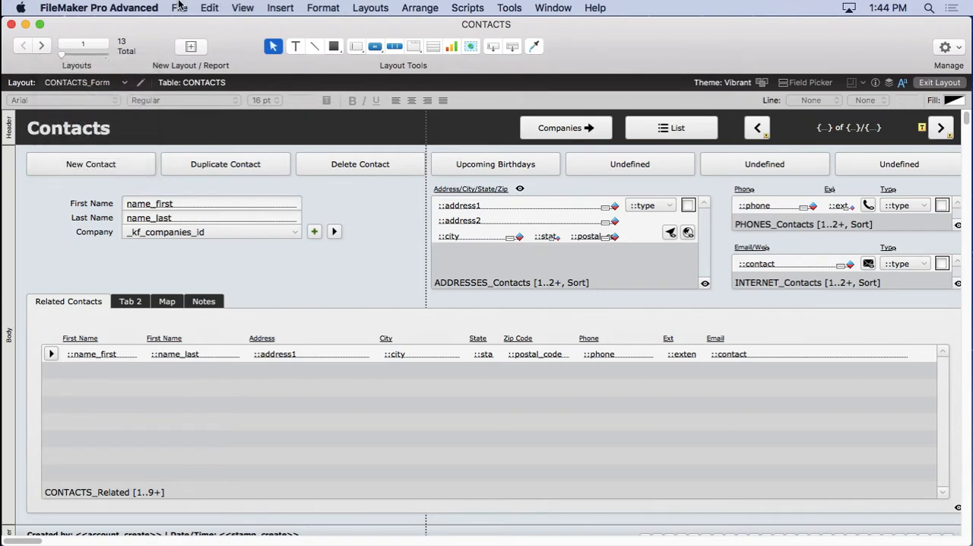
pyautogui.click(179, 7)
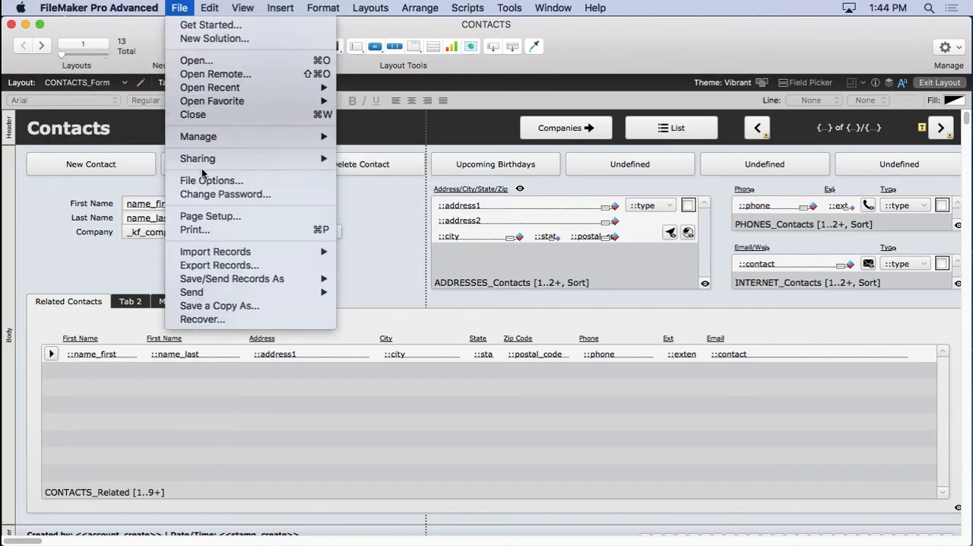
pyautogui.click(242, 7)
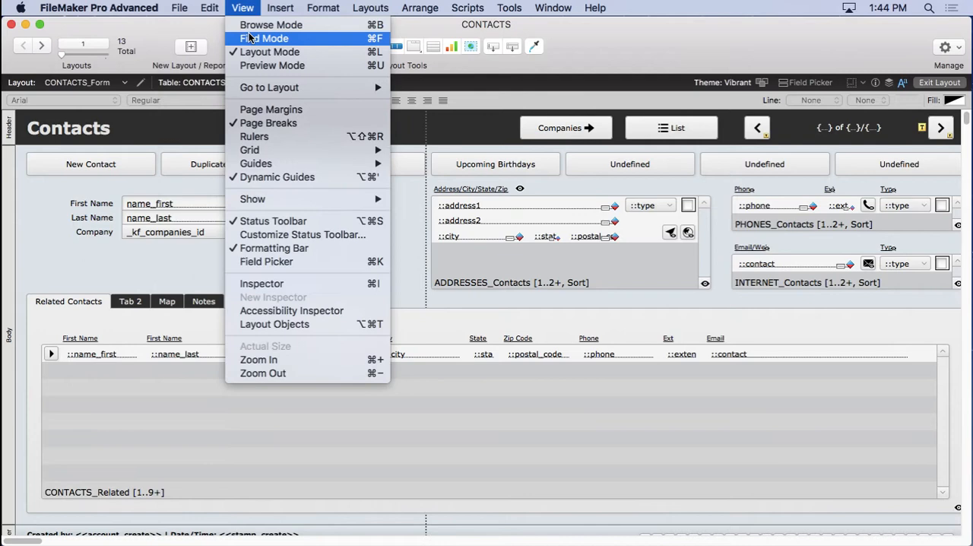
pyautogui.click(270, 25)
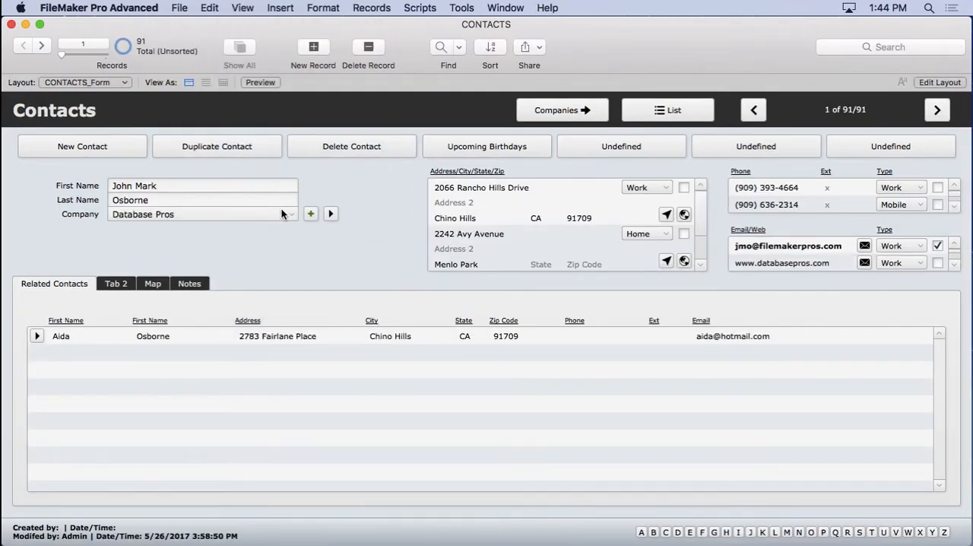
pyautogui.moveTo(368, 202)
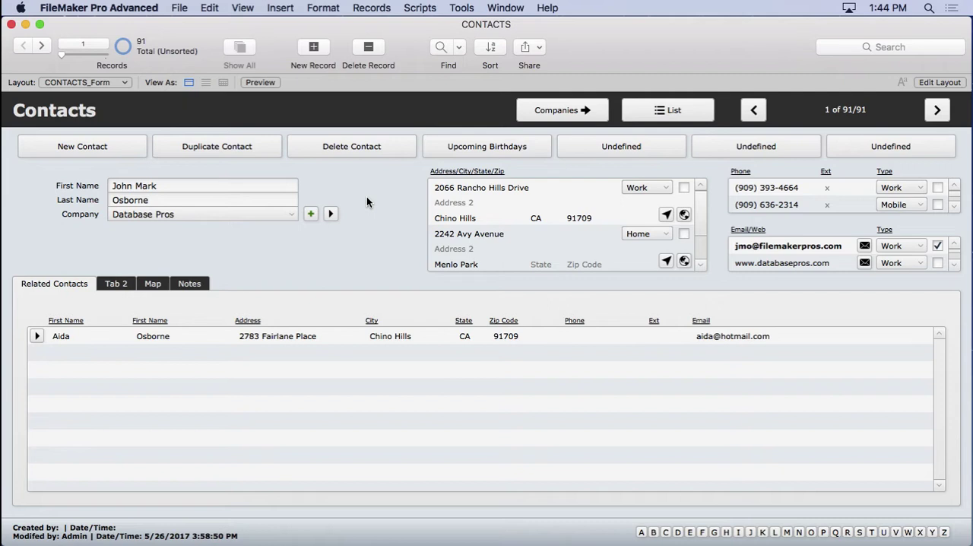
pyautogui.moveTo(581, 156)
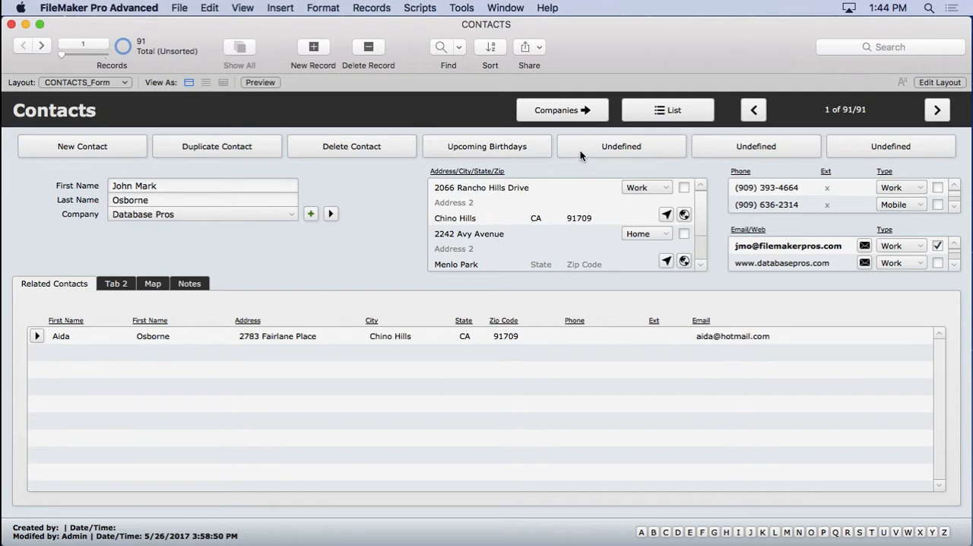
pyautogui.moveTo(436, 32)
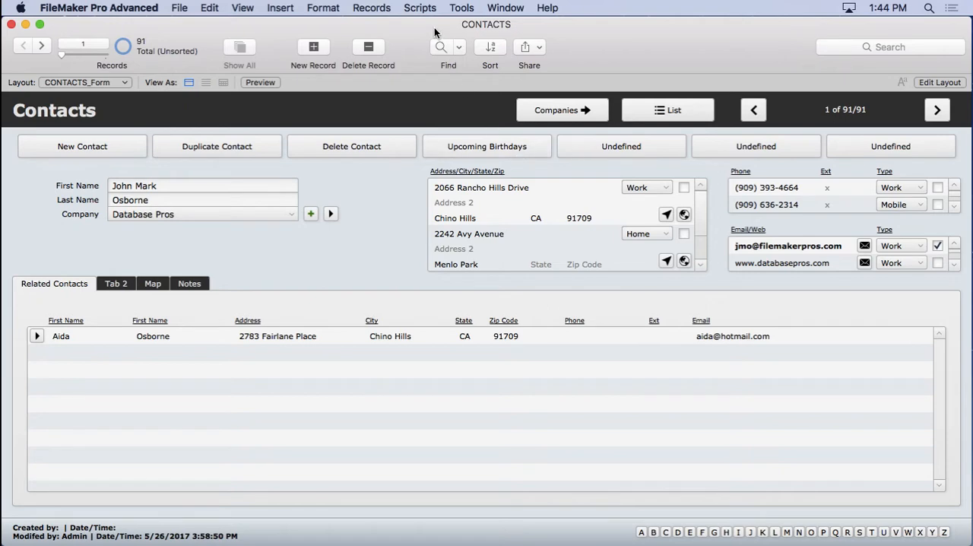
# Create a new script named 'Contacts [Print]' and start typing its first step.
pyautogui.click(420, 7)
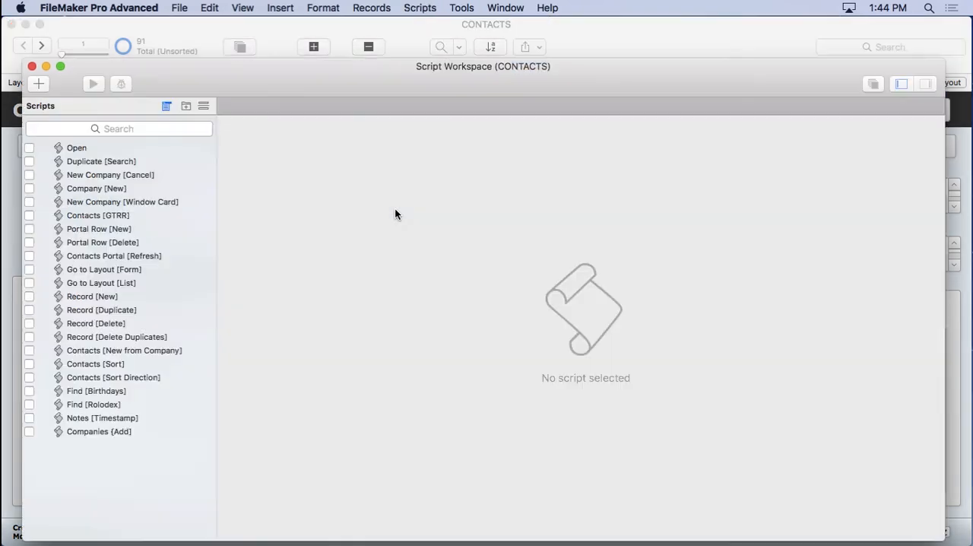
pyautogui.click(187, 106)
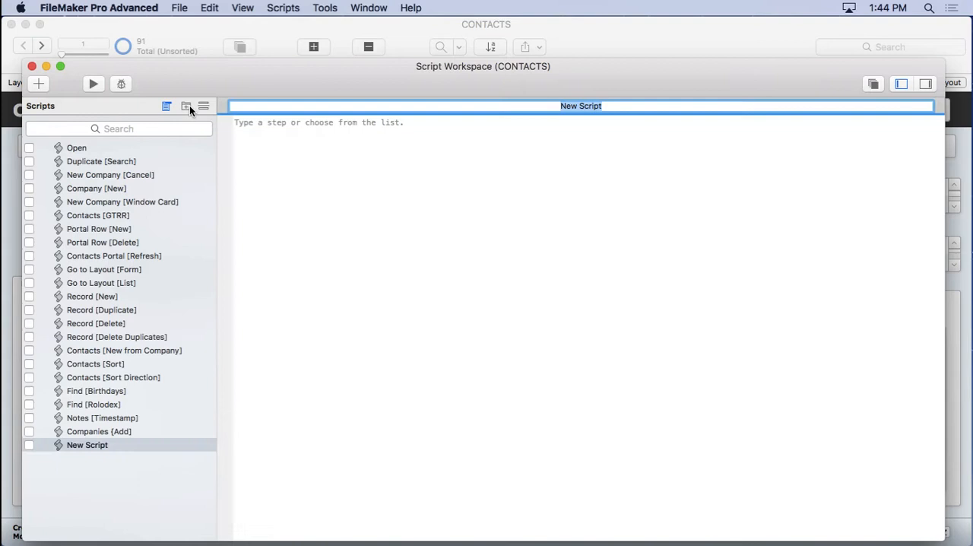
pyautogui.write('Contacts')
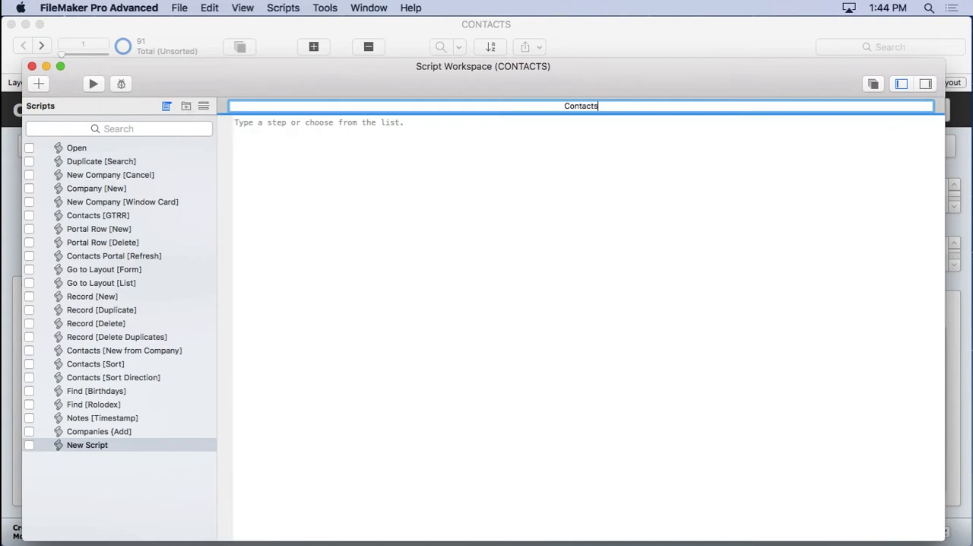
pyautogui.write('[Print')
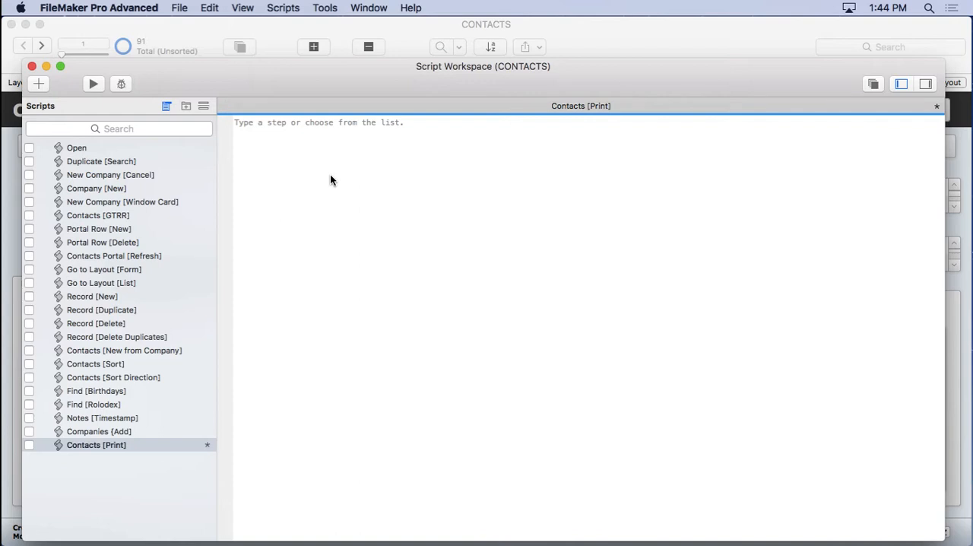
pyautogui.write('new')
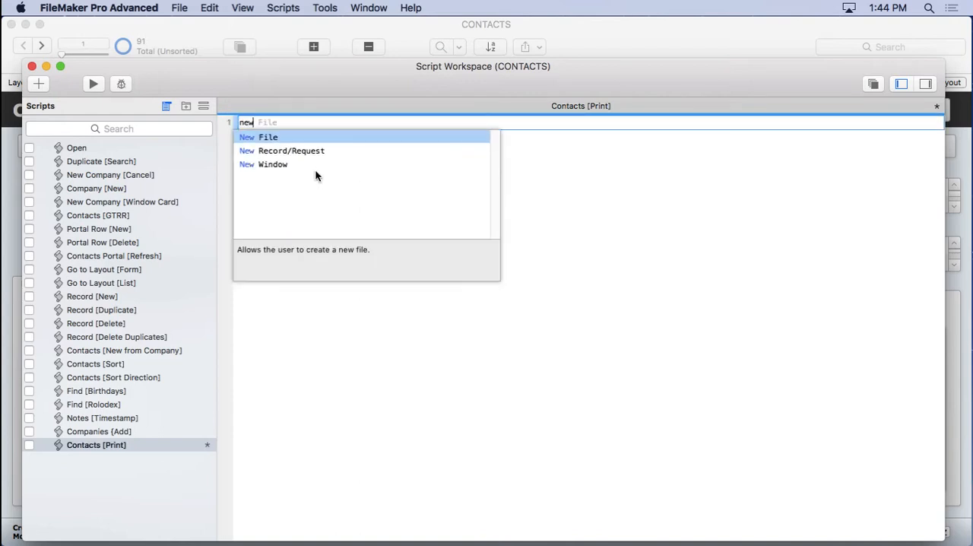
# Insert New Window as line 1 of the script.
pyautogui.click(272, 164)
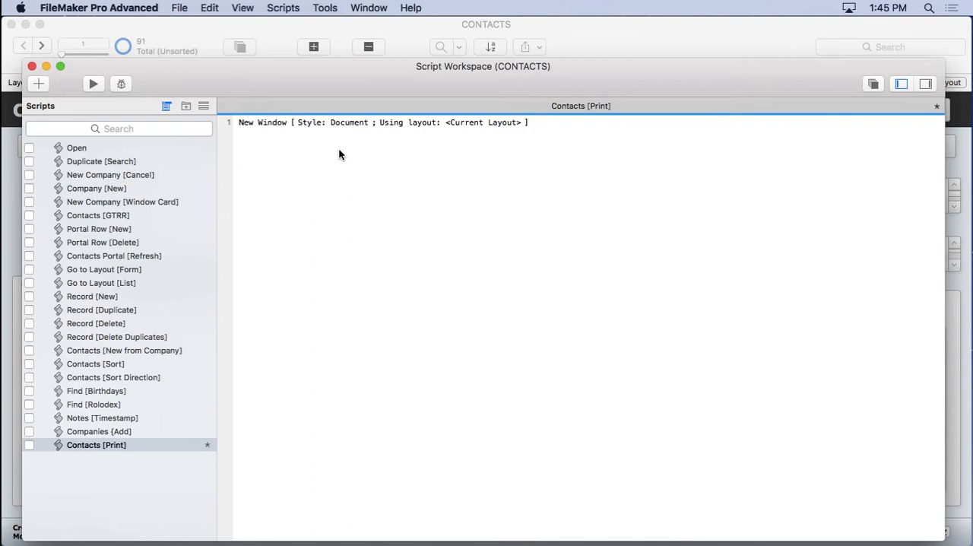
pyautogui.moveTo(355, 131)
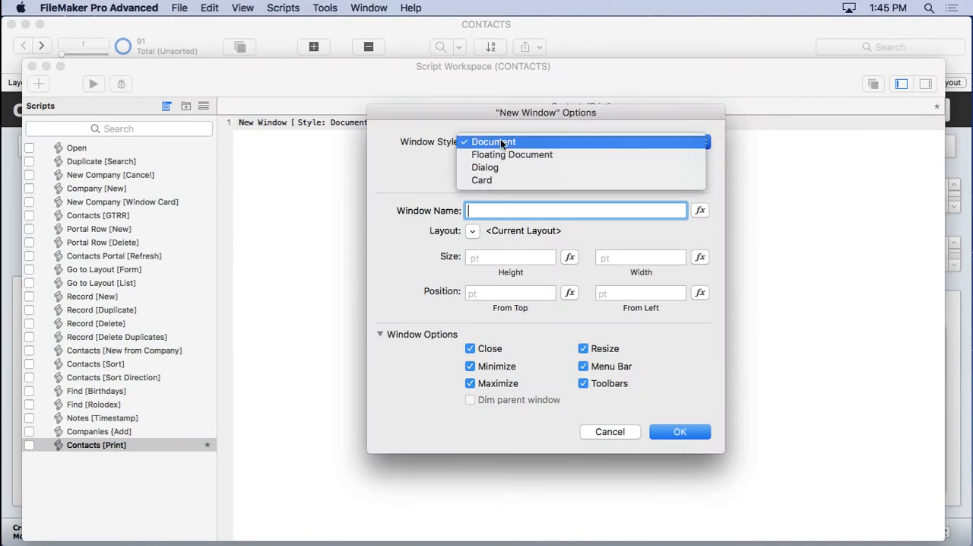
pyautogui.moveTo(494, 167)
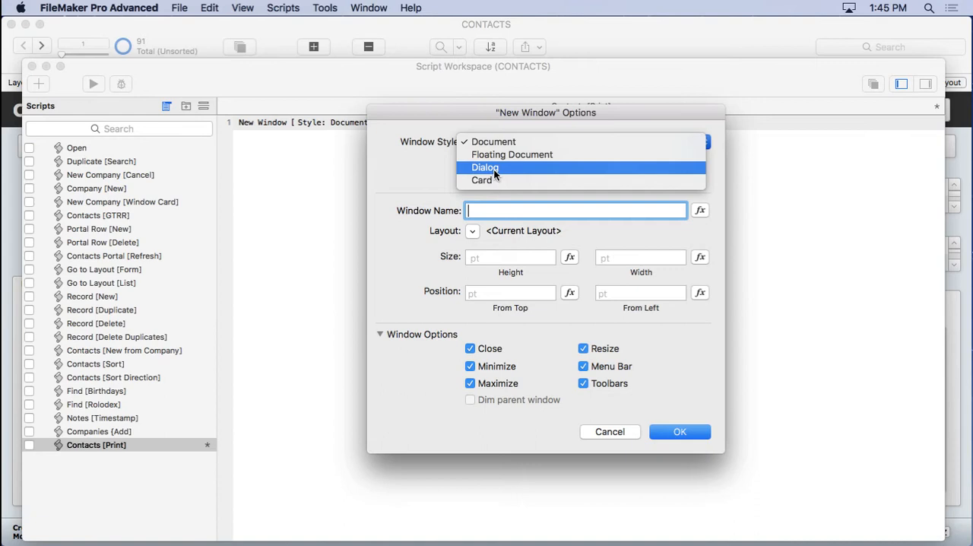
pyautogui.moveTo(494, 141)
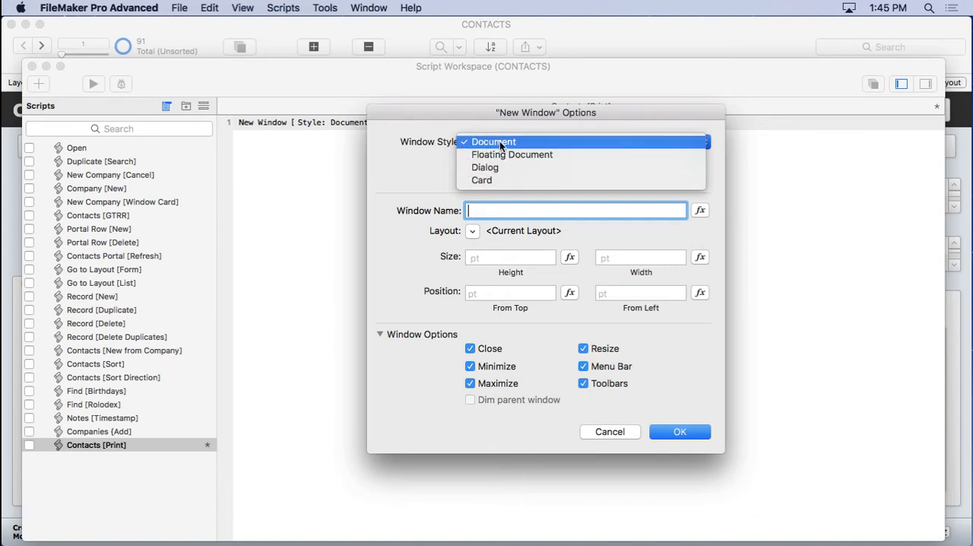
# Keep Document window style and name the new window 'Print Contact'.
pyautogui.click(493, 141)
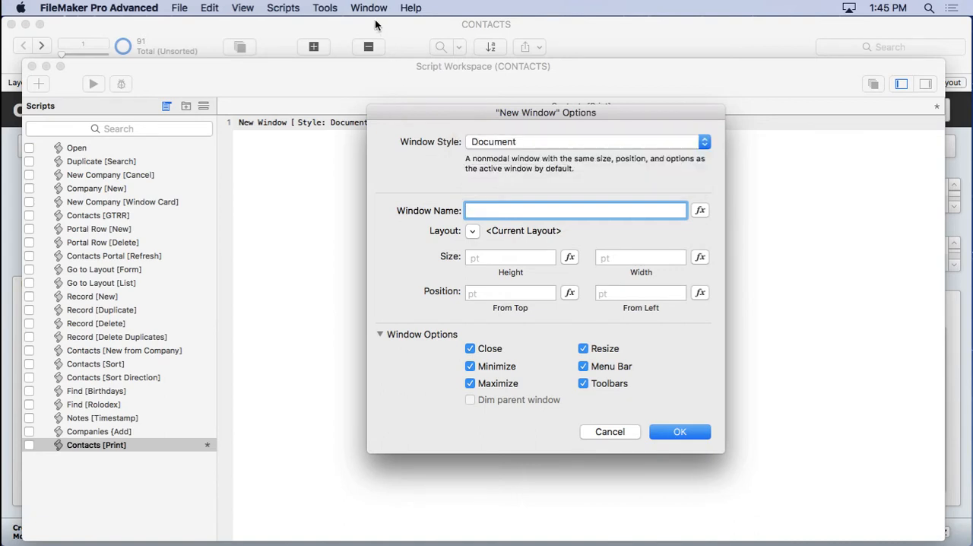
pyautogui.click(369, 7)
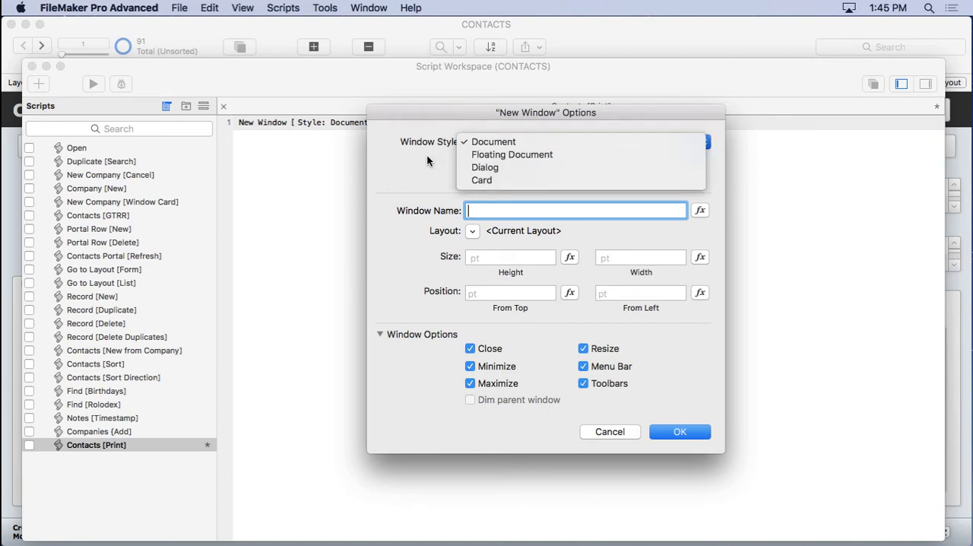
pyautogui.click(493, 141)
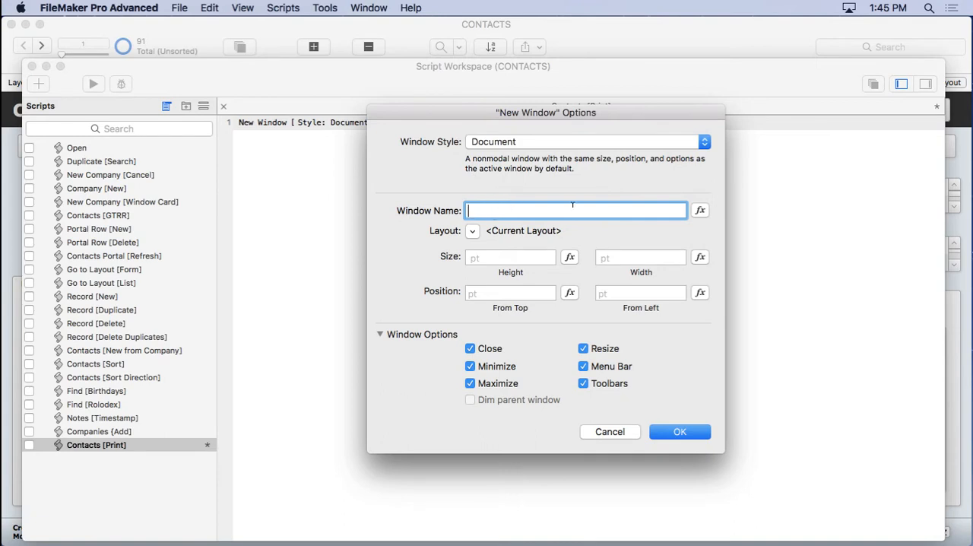
pyautogui.write('P')
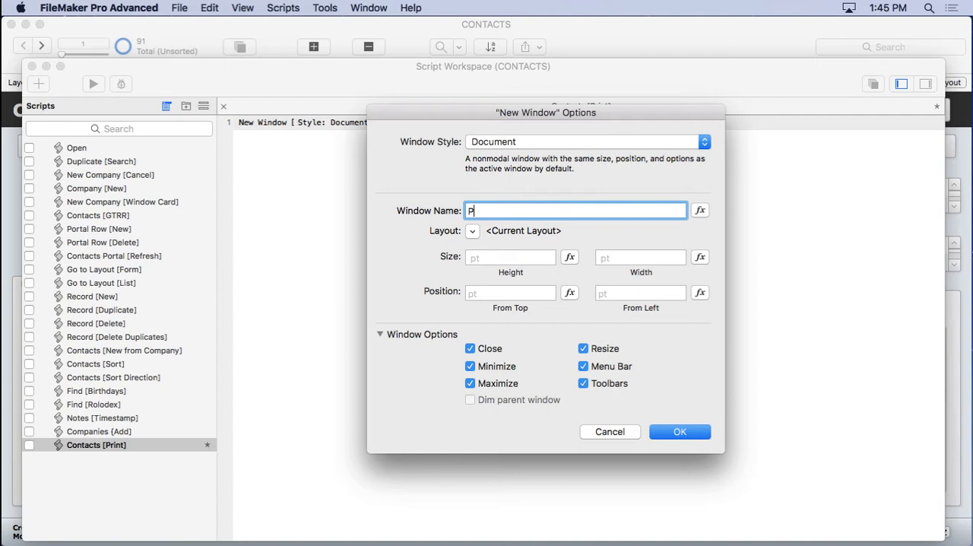
pyautogui.write('rint Conta')
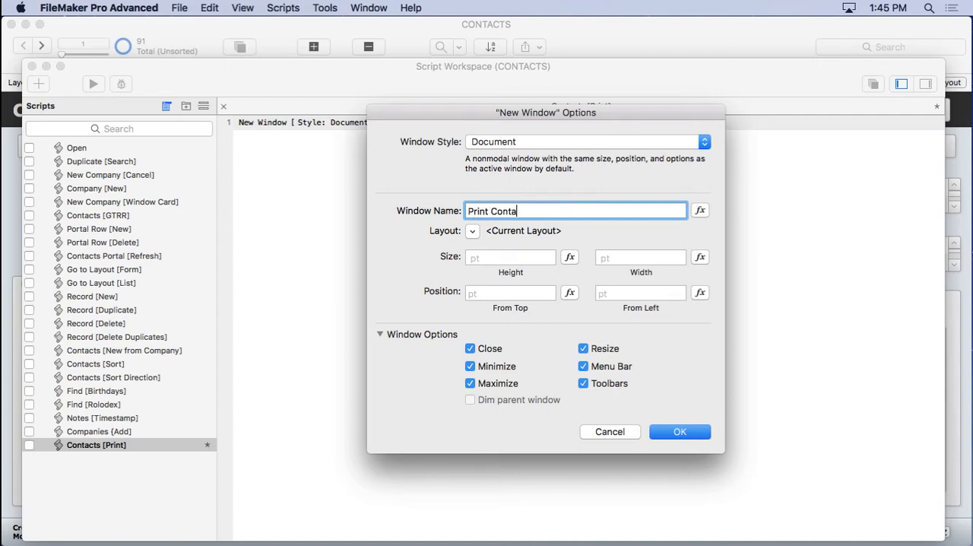
pyautogui.write('ct')
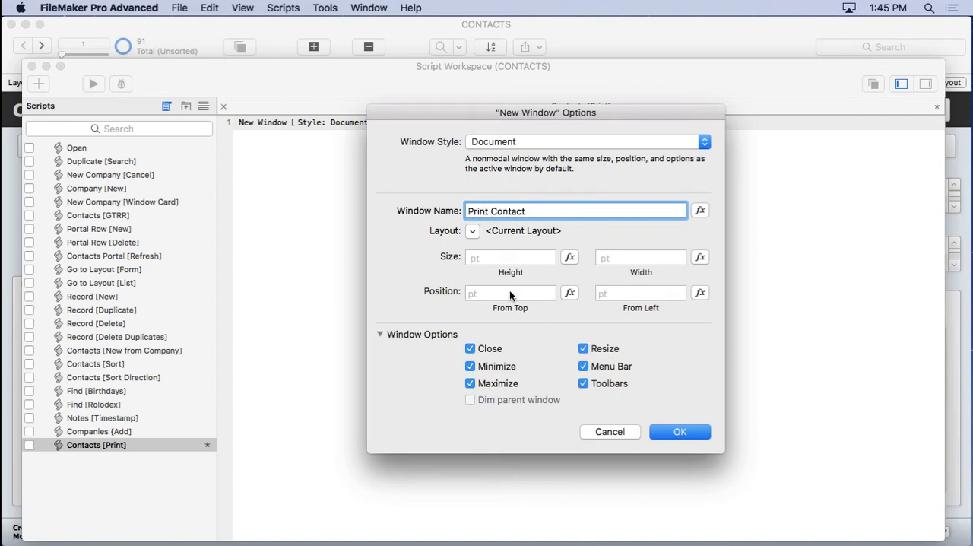
pyautogui.click(509, 292)
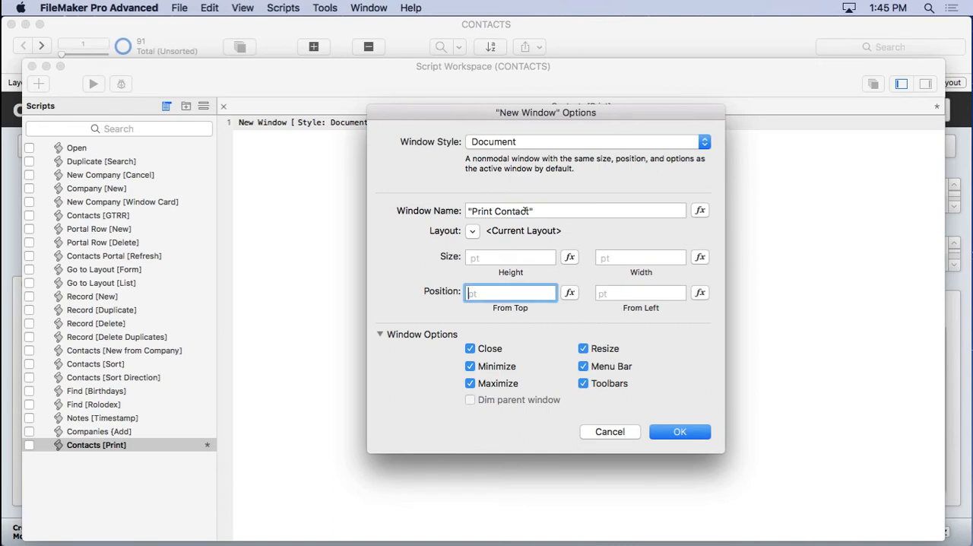
# Set the window name calculation to "Print " & CONTACTS::name_full.
pyautogui.click(698, 210)
pyautogui.write('"Print " &')
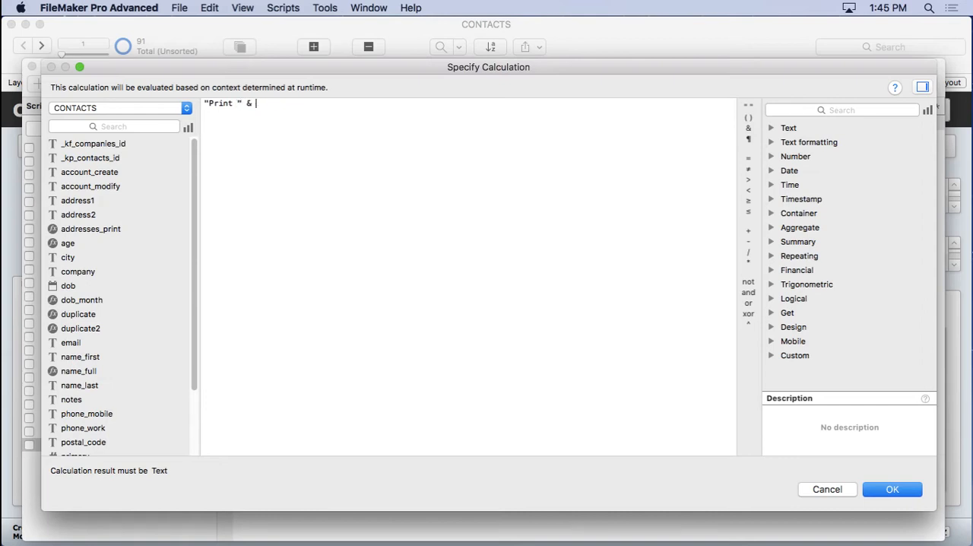
pyautogui.doubleClick(78, 370)
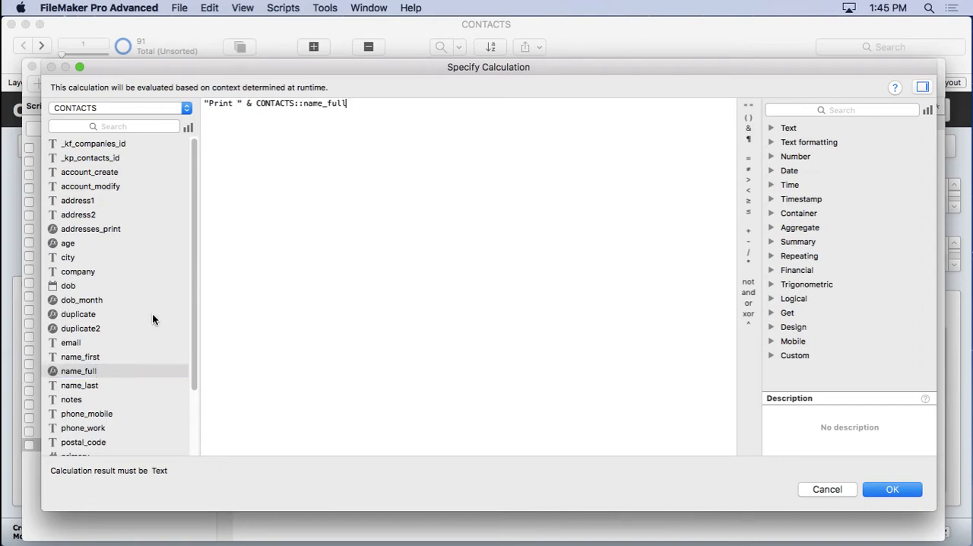
pyautogui.click(893, 488)
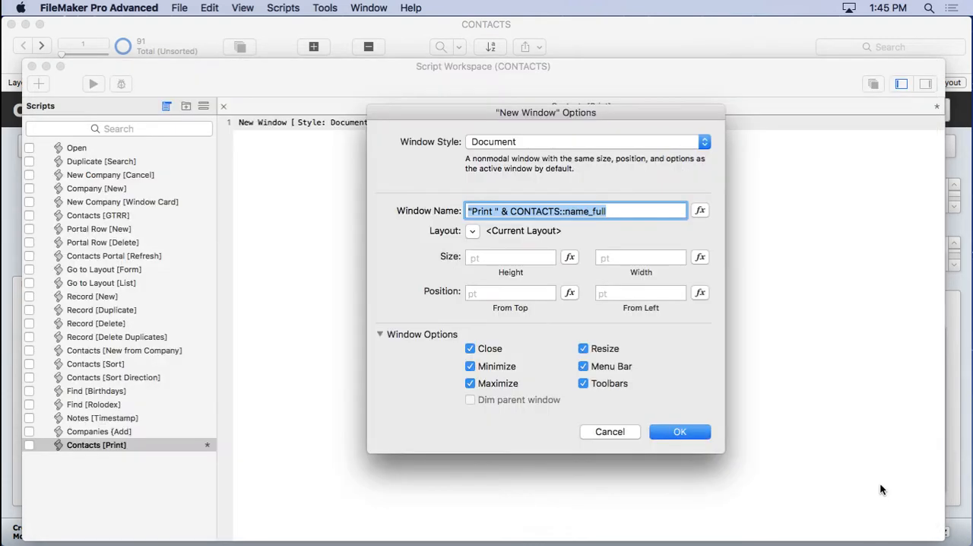
# Position the new window at Get(WindowTop)+30 from top and Get(WindowLeft)+30 from left.
pyautogui.click(509, 292)
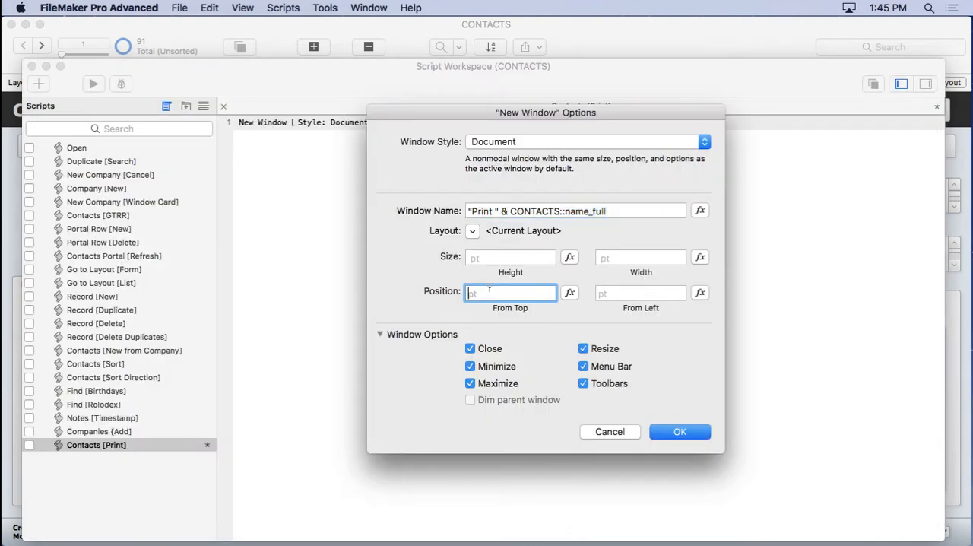
pyautogui.click(368, 7)
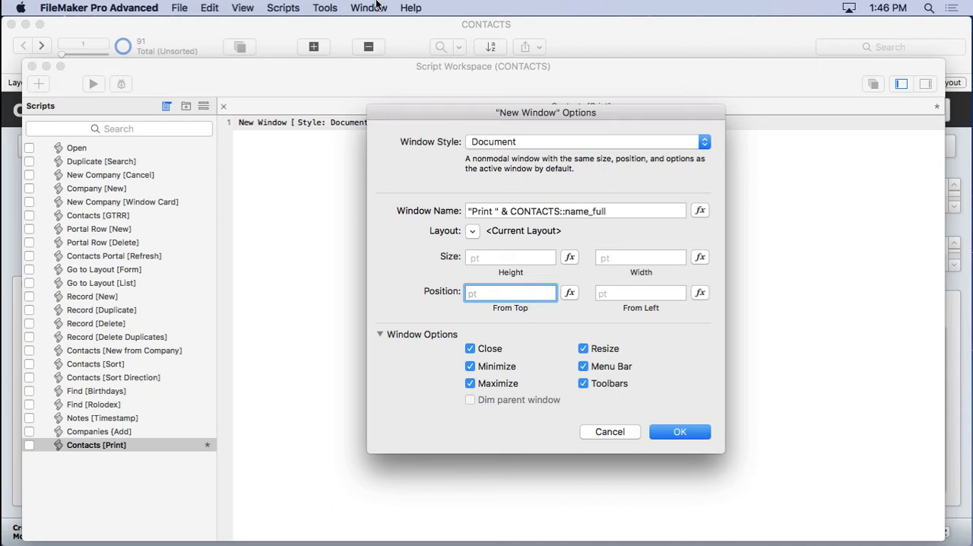
pyautogui.write('get(window')
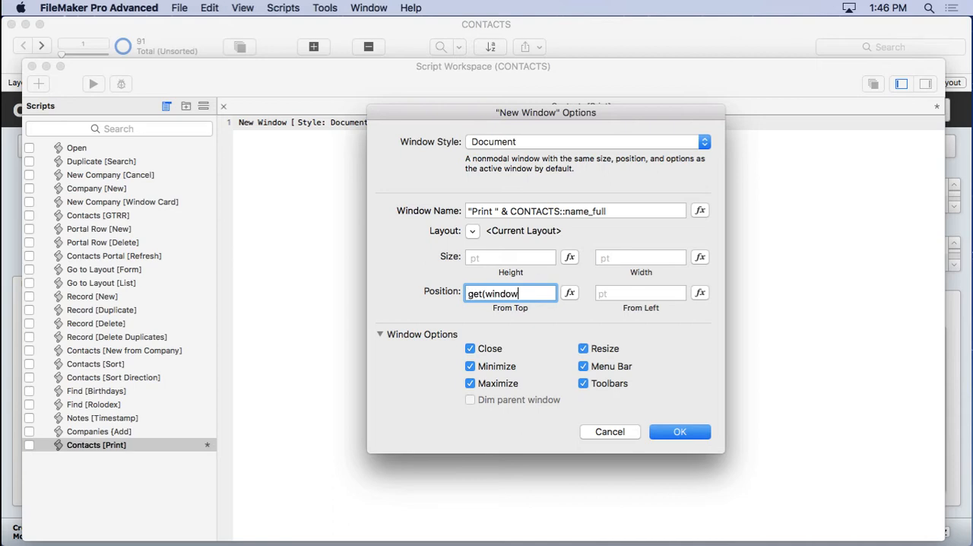
pyautogui.write('top)')
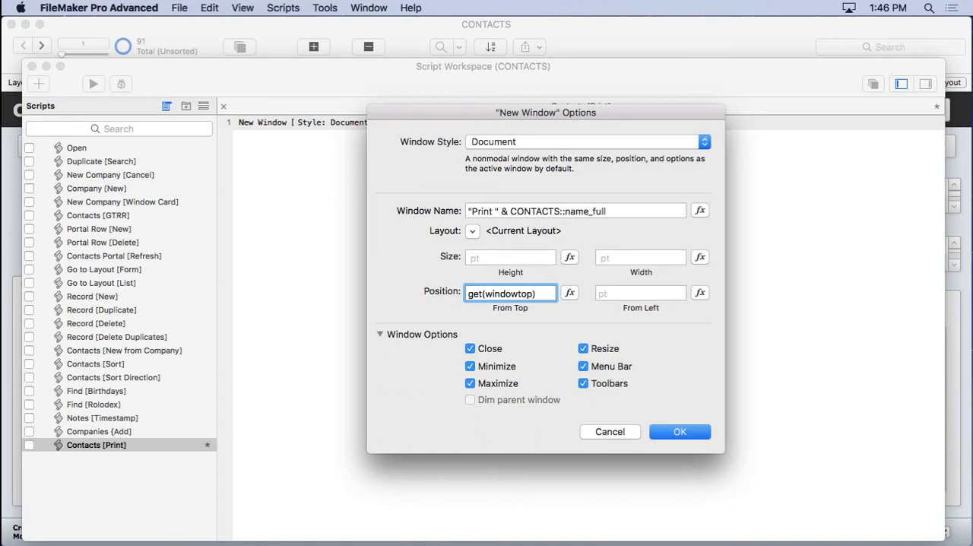
pyautogui.write('+3')
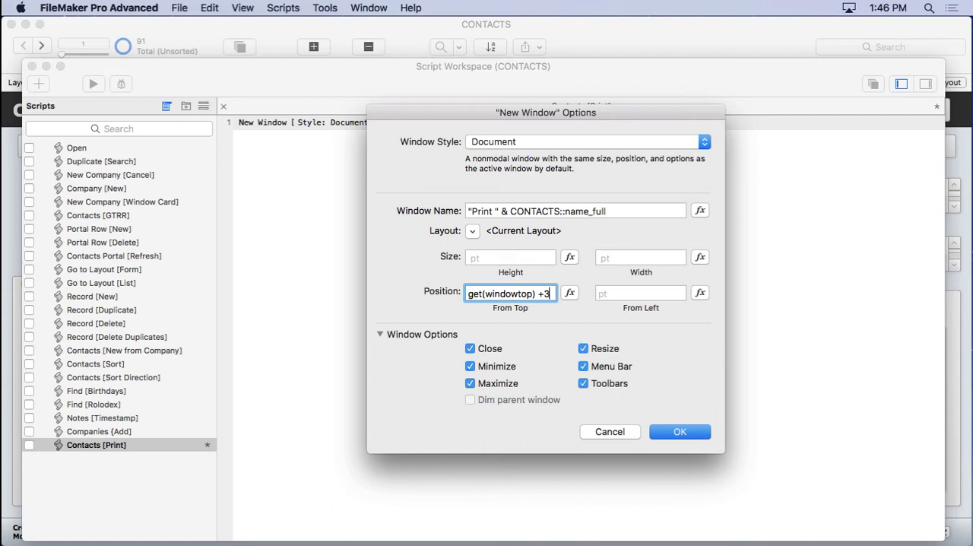
pyautogui.write('0')
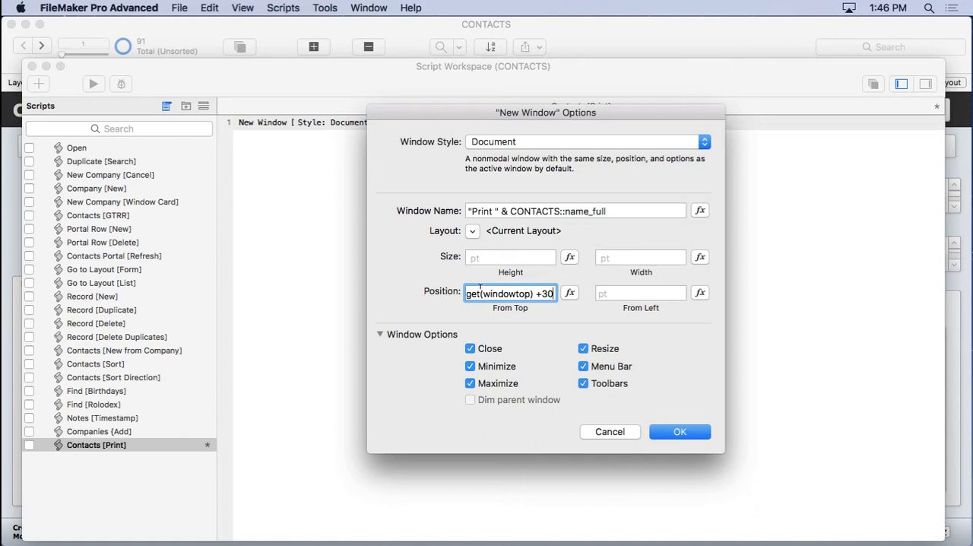
pyautogui.write('get')
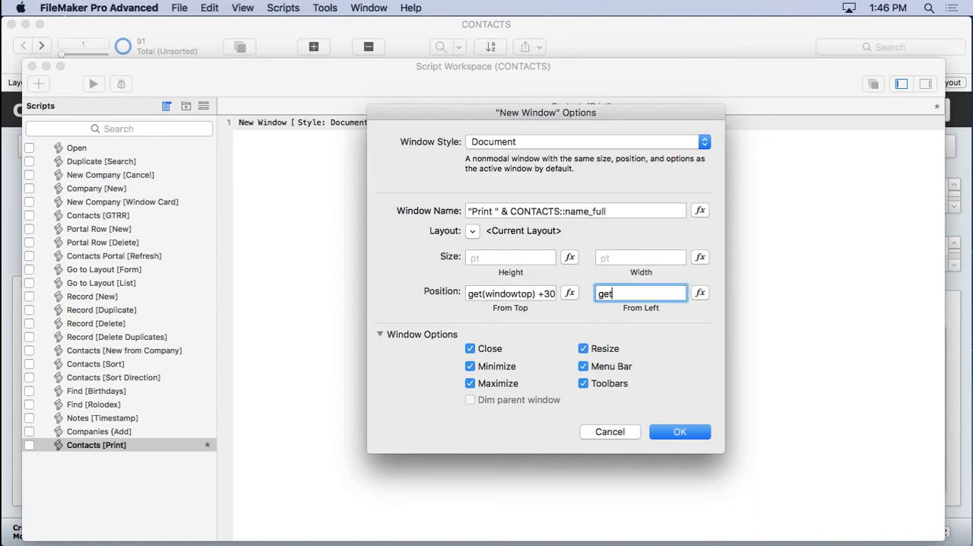
pyautogui.write('(windowleft) + 30')
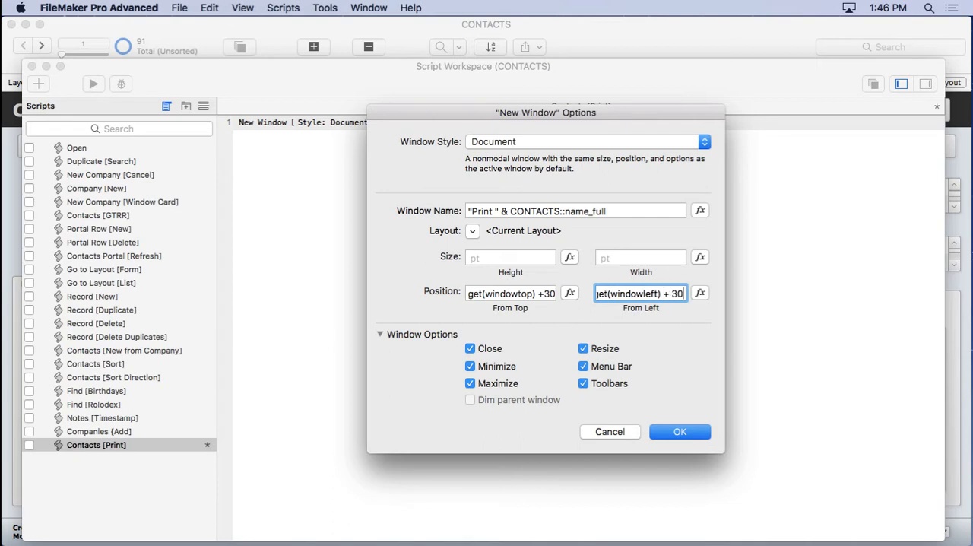
pyautogui.moveTo(547, 336)
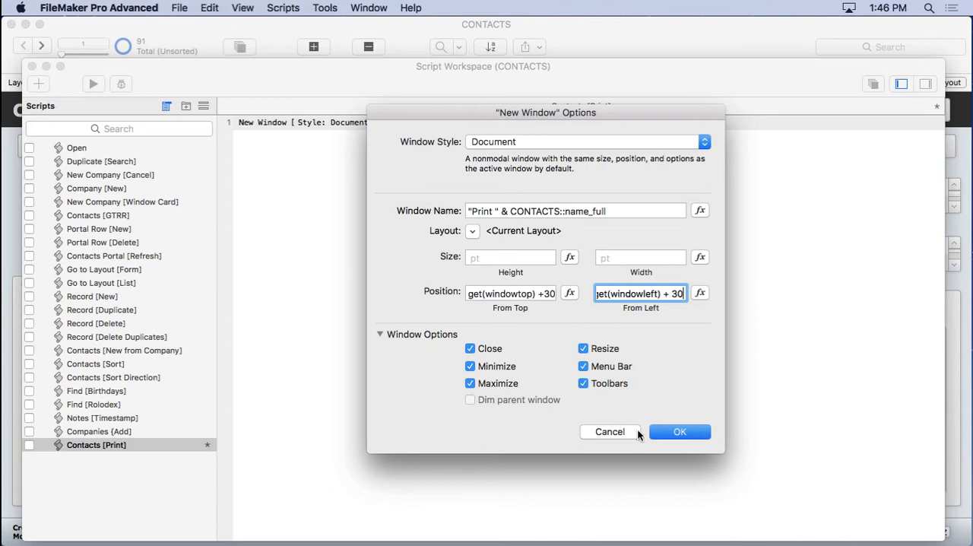
pyautogui.click(679, 431)
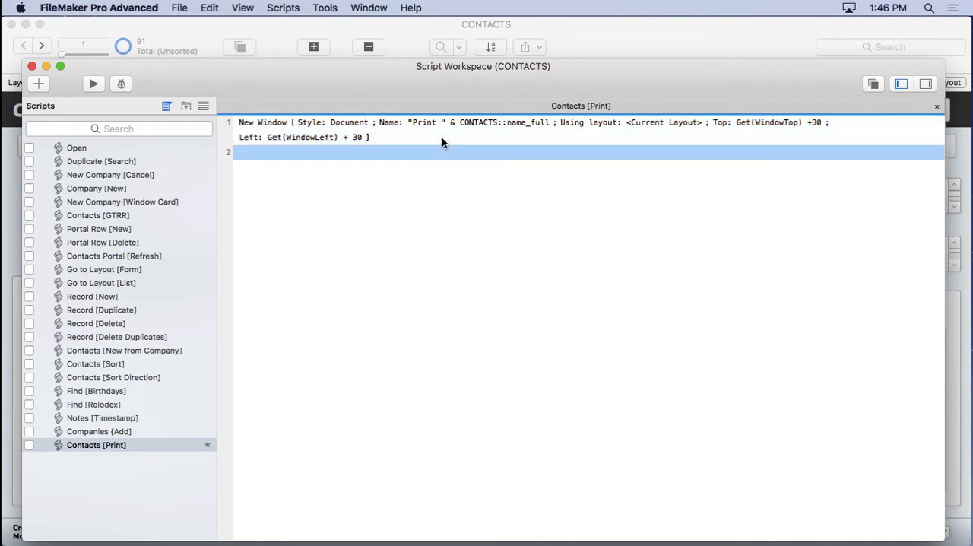
# Add Go to Layout targeting CONTACTS_Form_Print with Animation: None.
pyautogui.write('go')
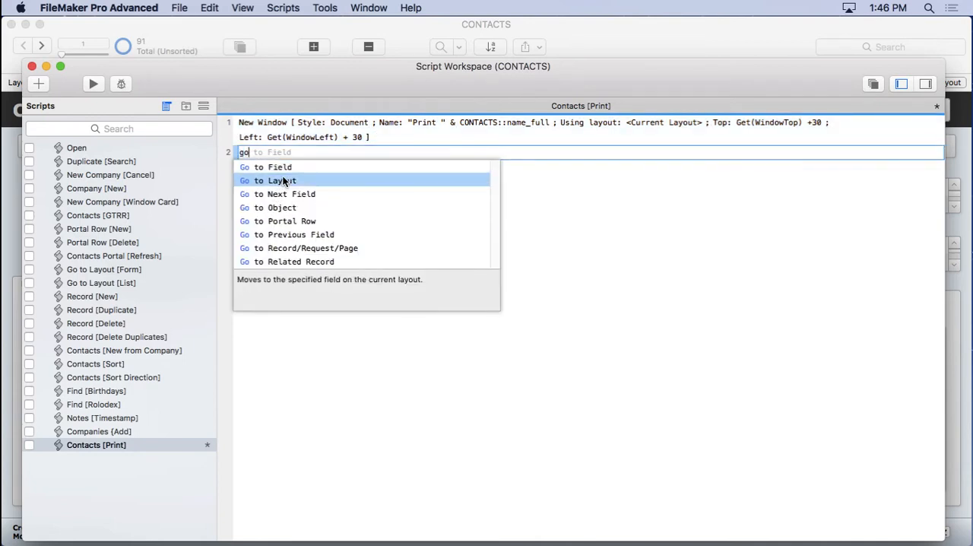
pyautogui.click(275, 180)
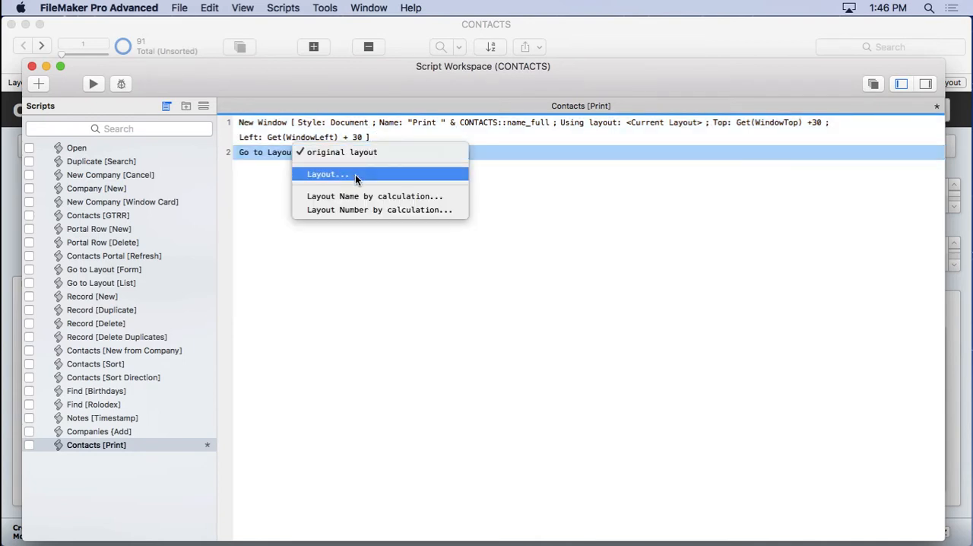
pyautogui.click(327, 174)
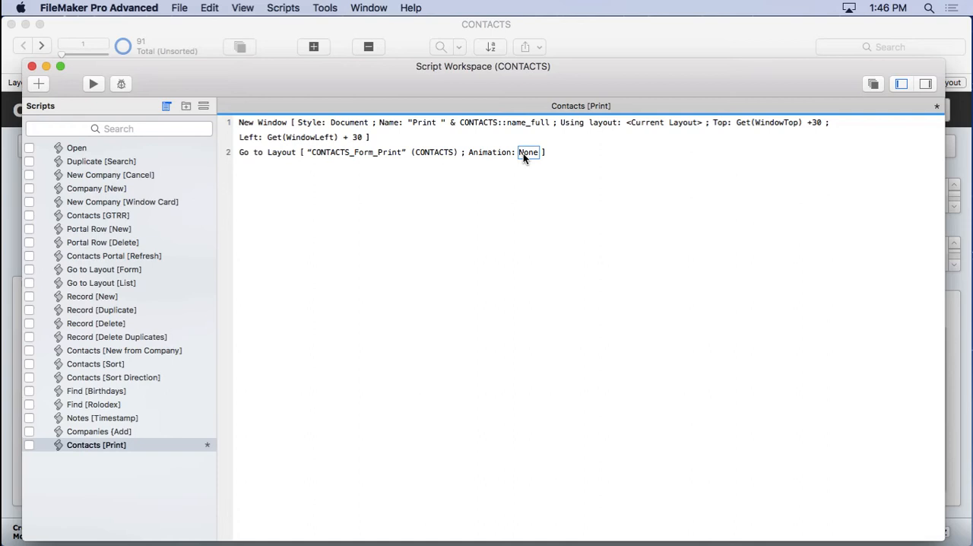
pyautogui.click(872, 84)
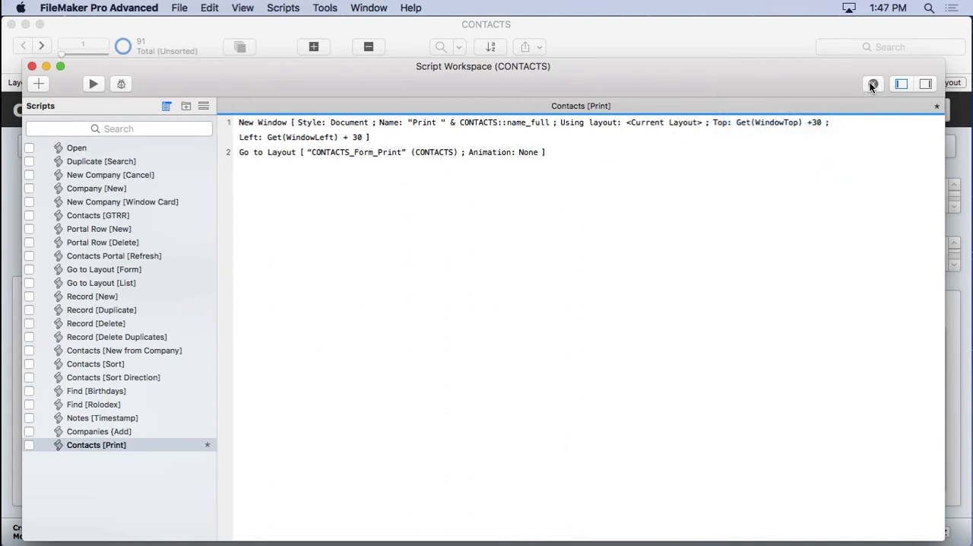
pyautogui.click(872, 83)
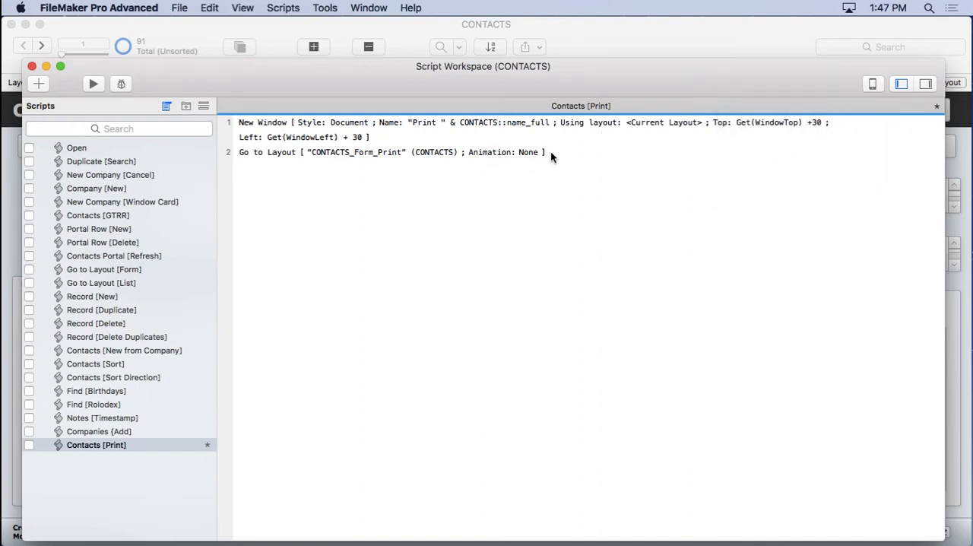
pyautogui.click(872, 84)
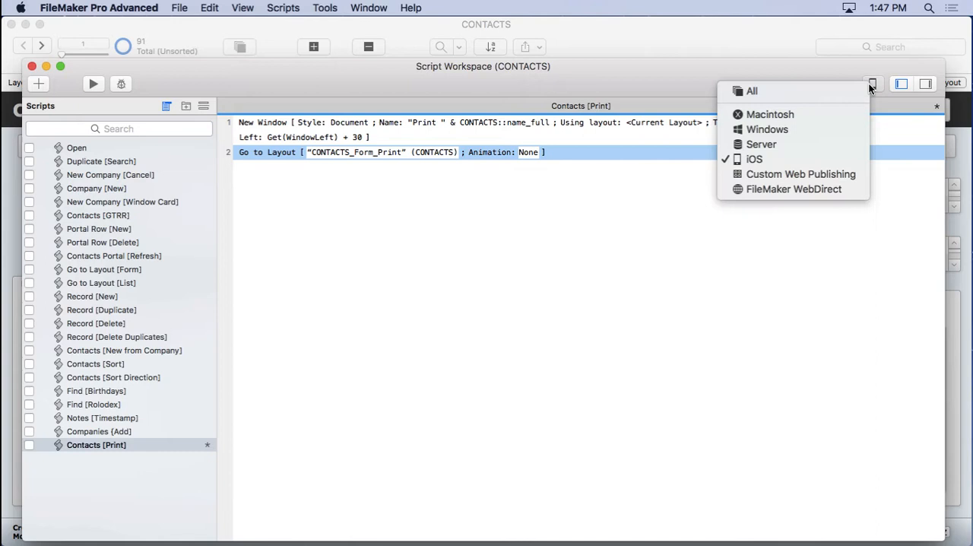
pyautogui.click(594, 156)
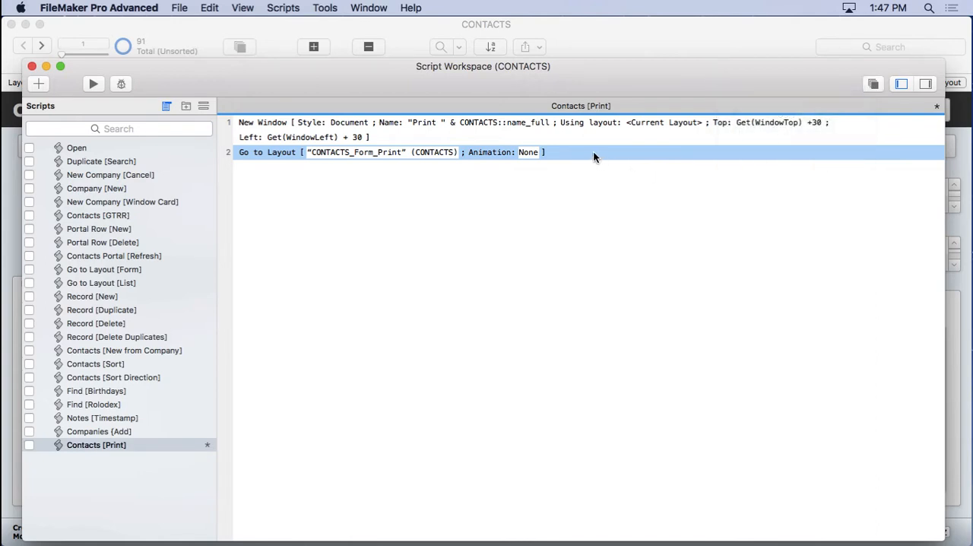
pyautogui.moveTo(553, 165)
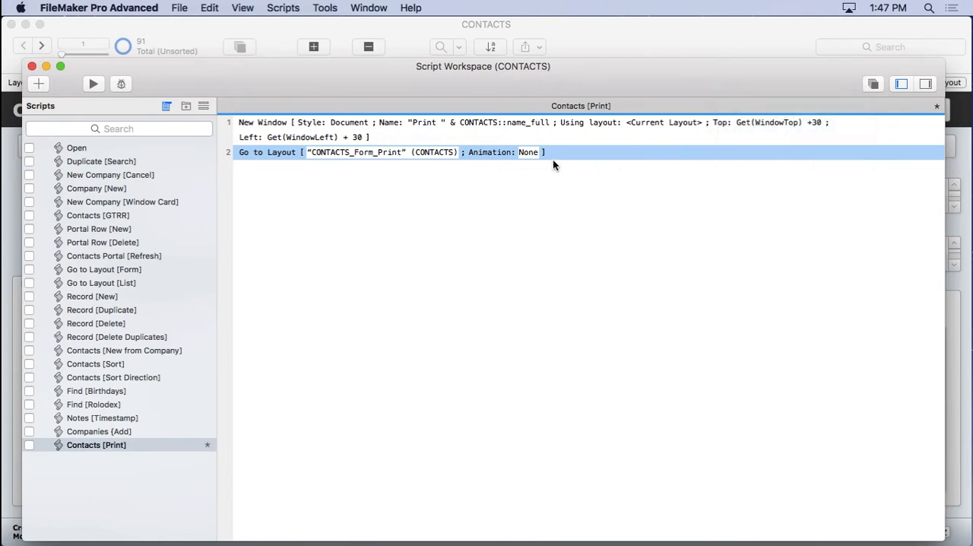
pyautogui.moveTo(584, 154)
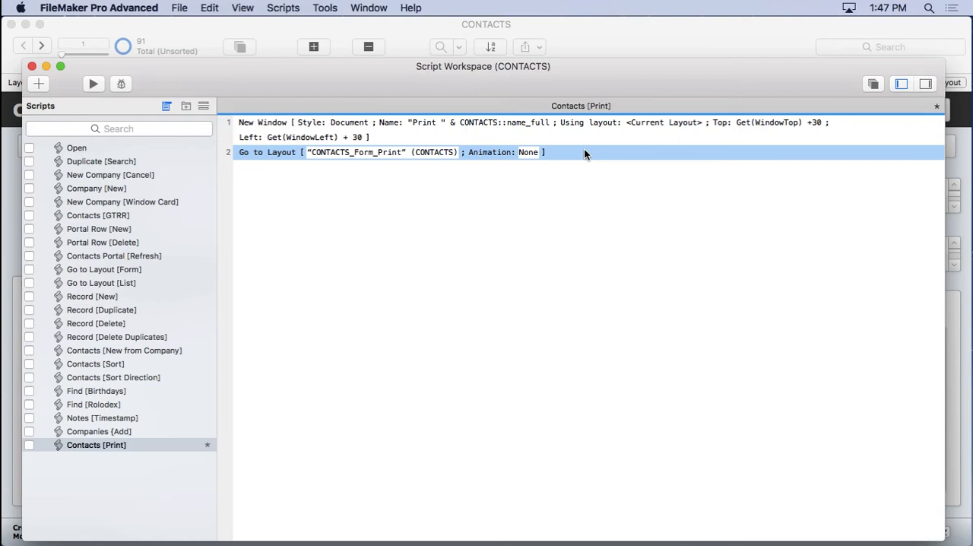
# Add an Enter Preview Mode step with Pause off.
pyautogui.write('en')
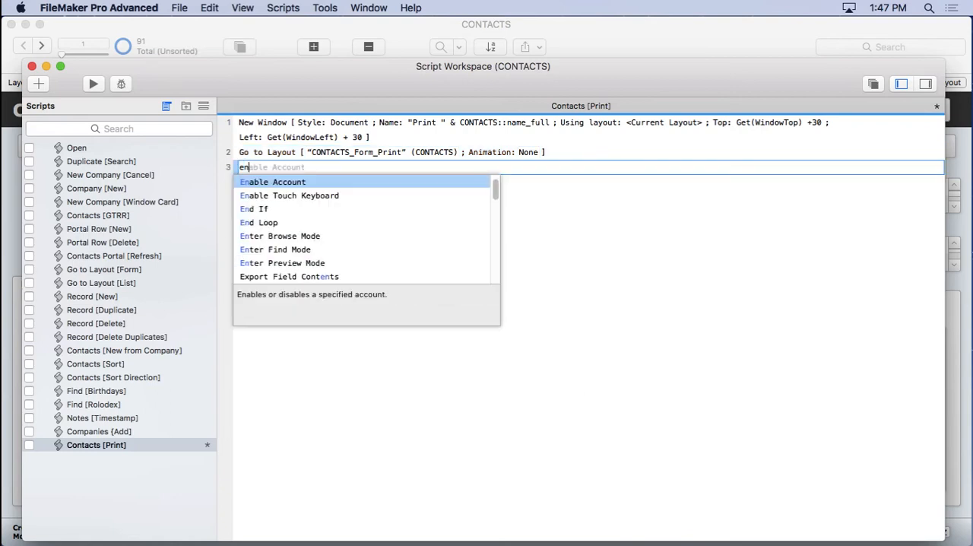
pyautogui.click(282, 262)
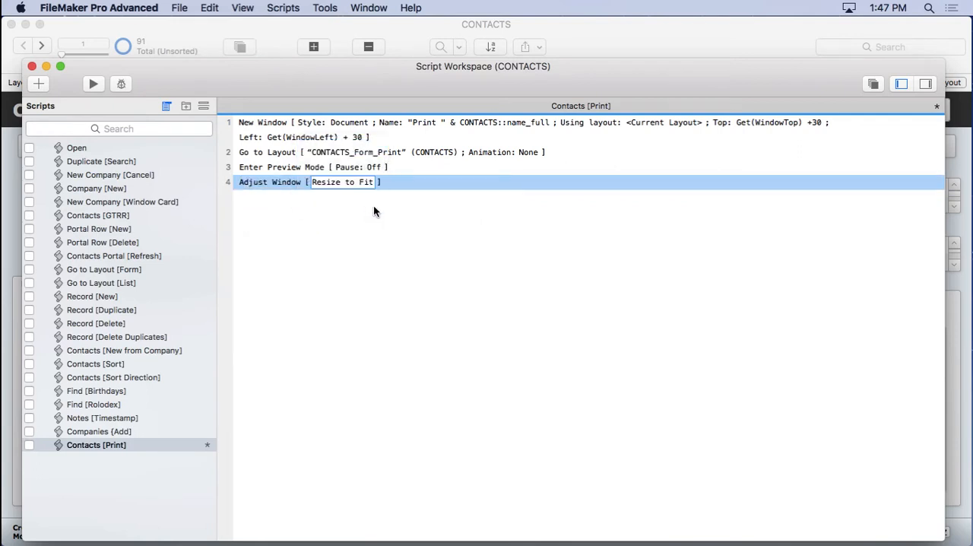
pyautogui.moveTo(429, 187)
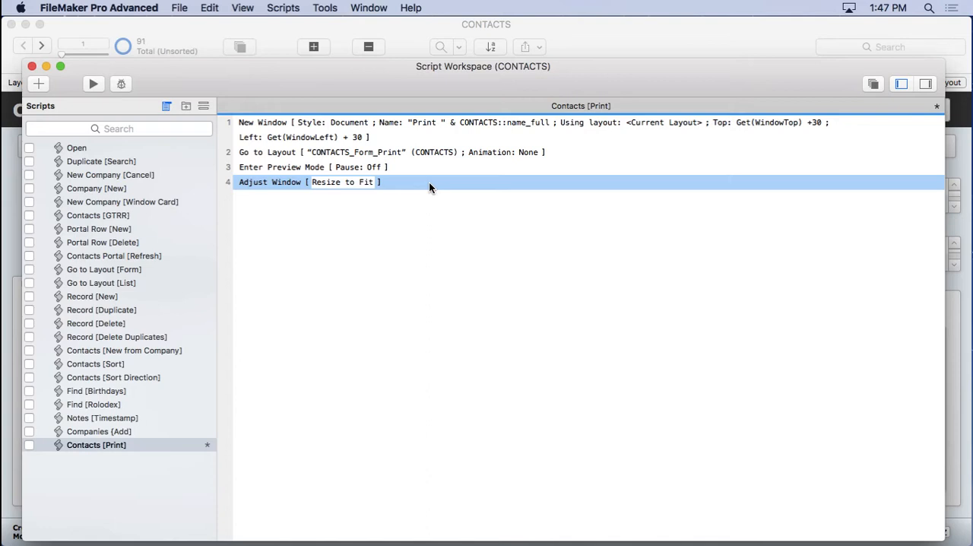
# Add Print Setup after Go to Layout, restoring US Letter portrait 100% with no dialog.
pyautogui.click(342, 152)
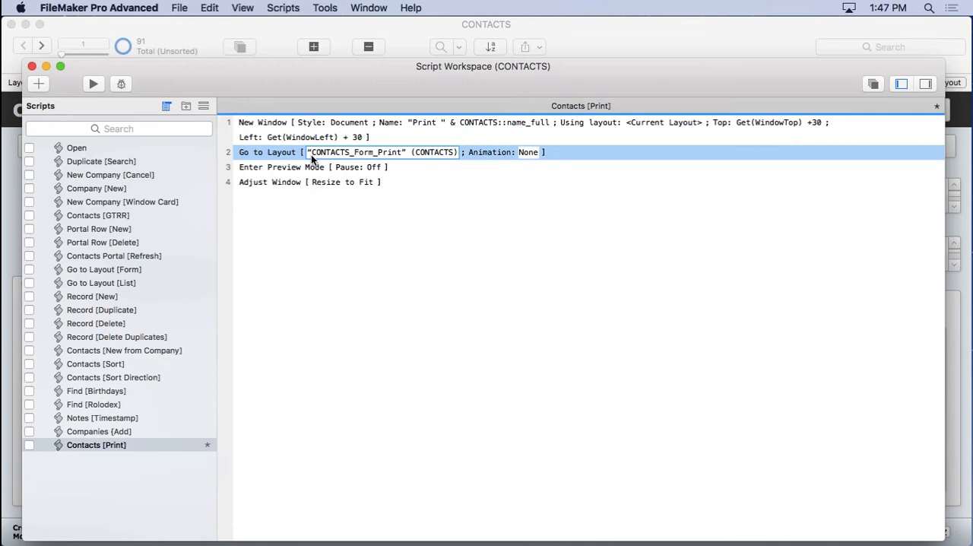
pyautogui.write('print')
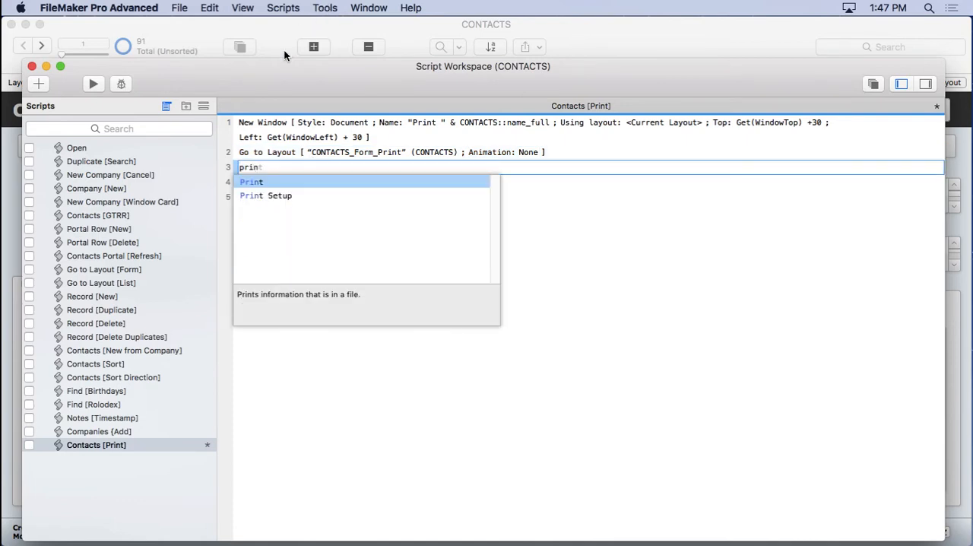
pyautogui.click(265, 195)
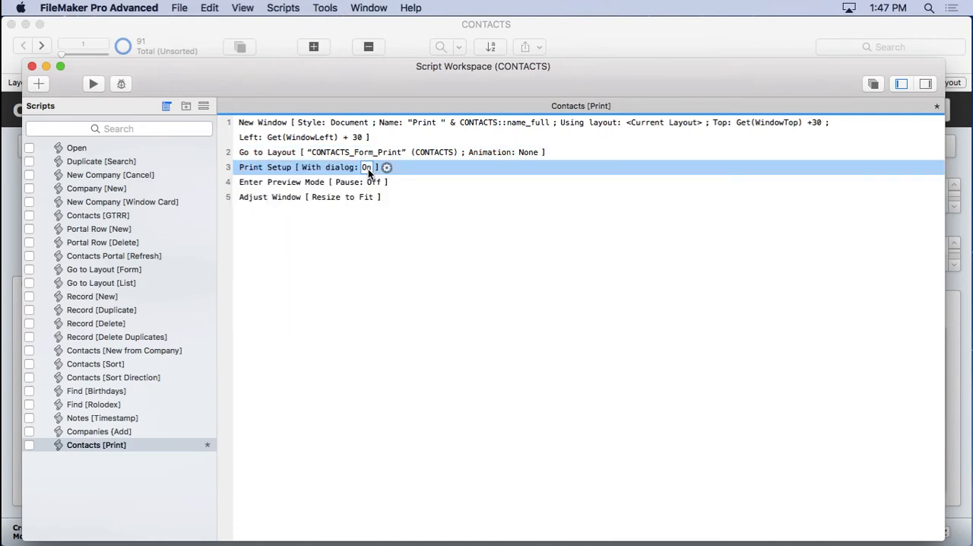
pyautogui.click(386, 167)
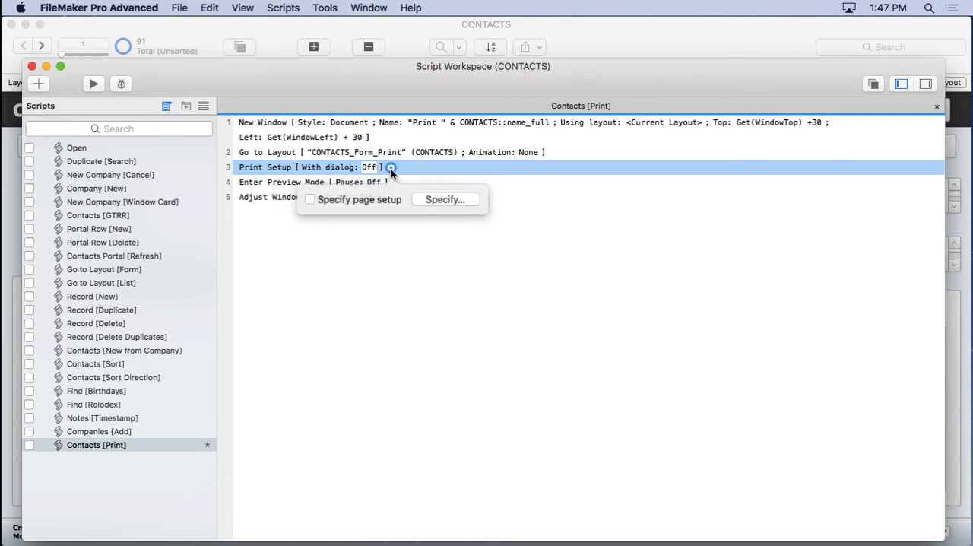
pyautogui.moveTo(372, 206)
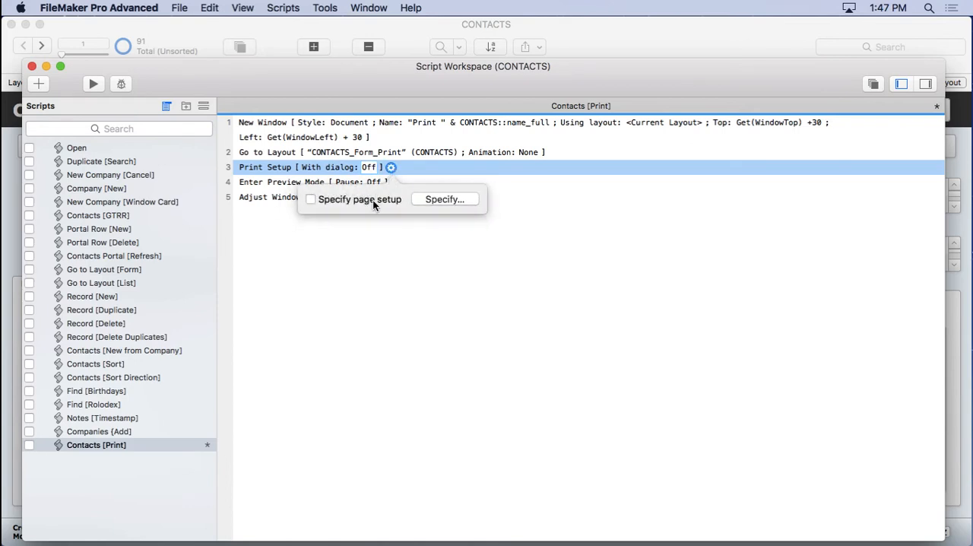
pyautogui.click(445, 199)
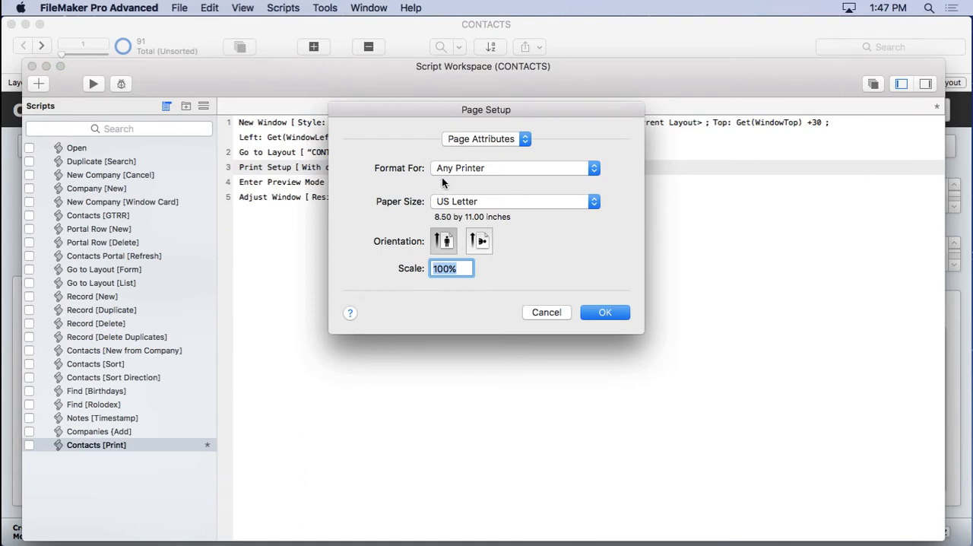
pyautogui.moveTo(435, 250)
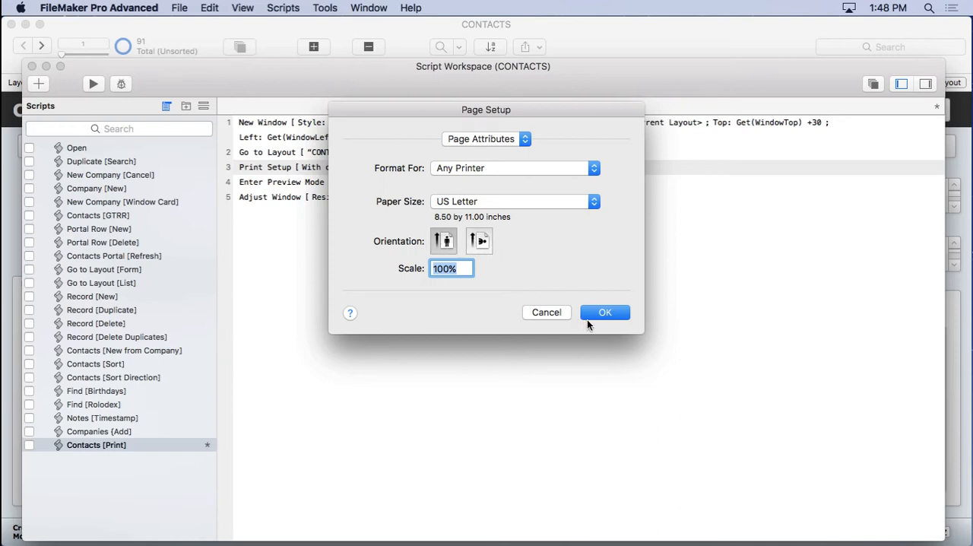
pyautogui.click(604, 312)
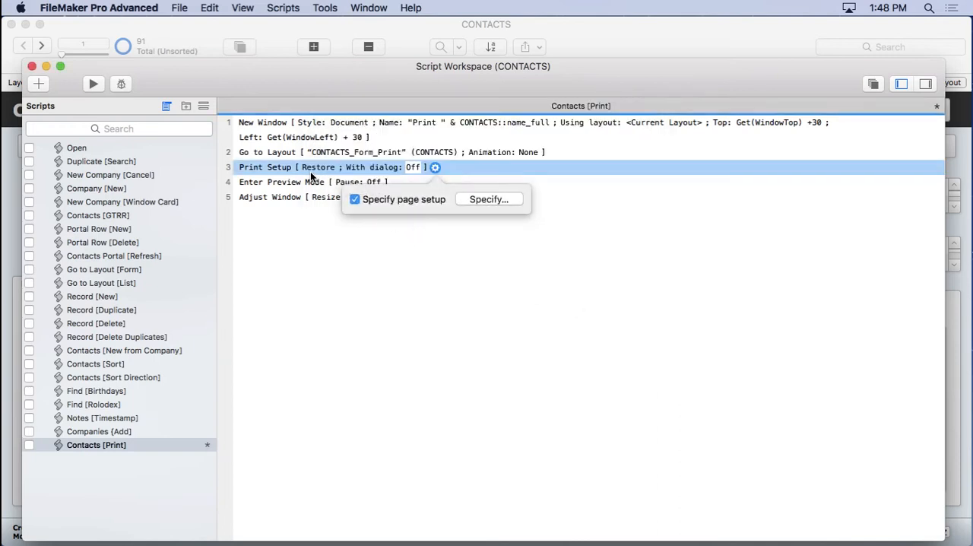
pyautogui.moveTo(397, 251)
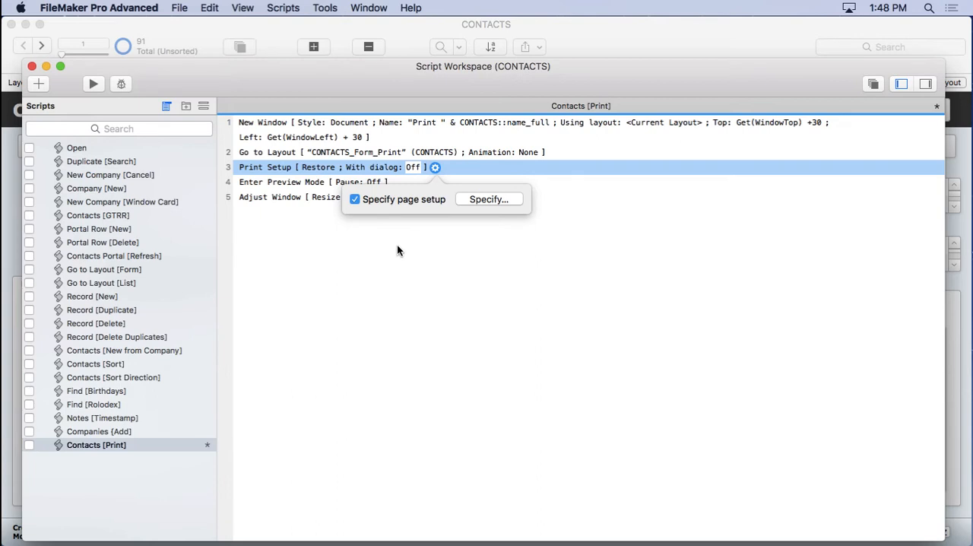
pyautogui.click(311, 222)
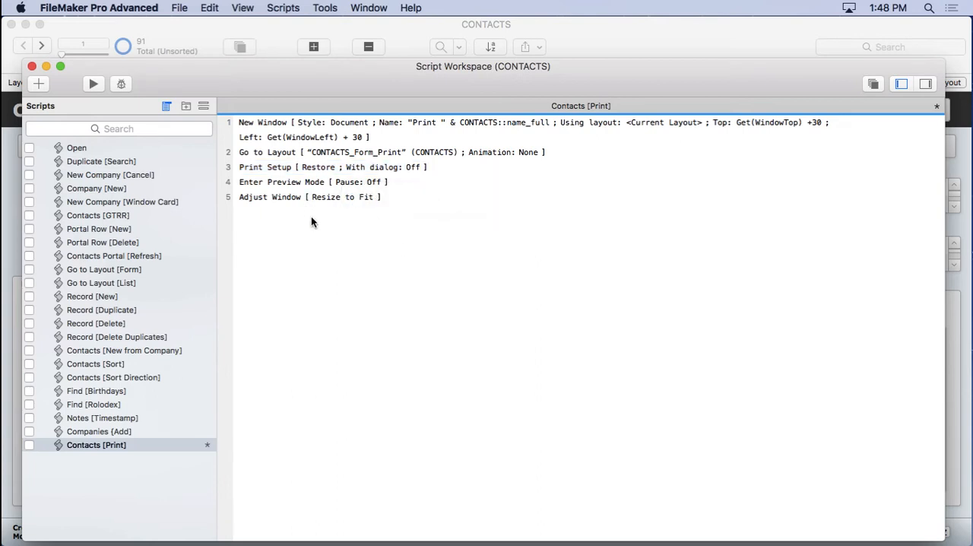
pyautogui.moveTo(310, 207)
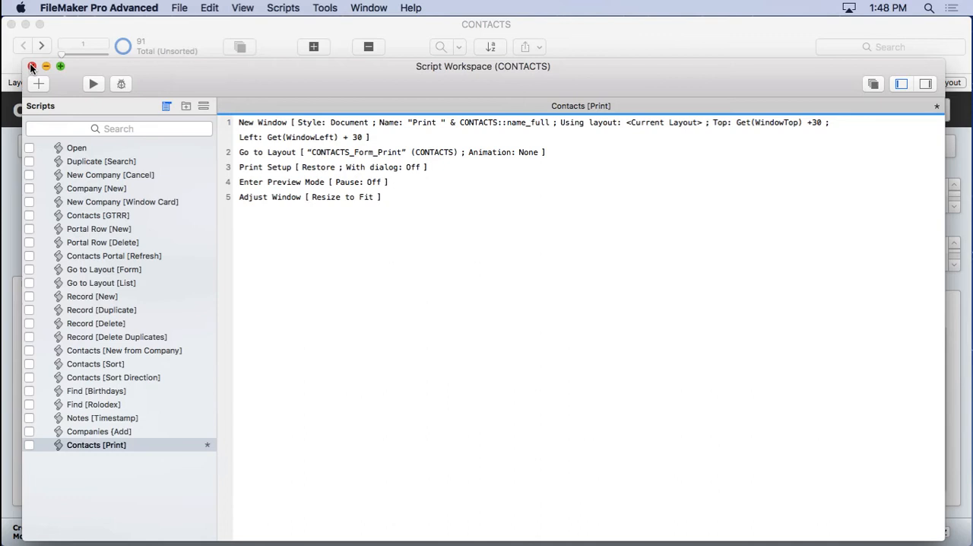
# Close Script Workspace and choose Save All for the unsaved script changes.
pyautogui.click(32, 67)
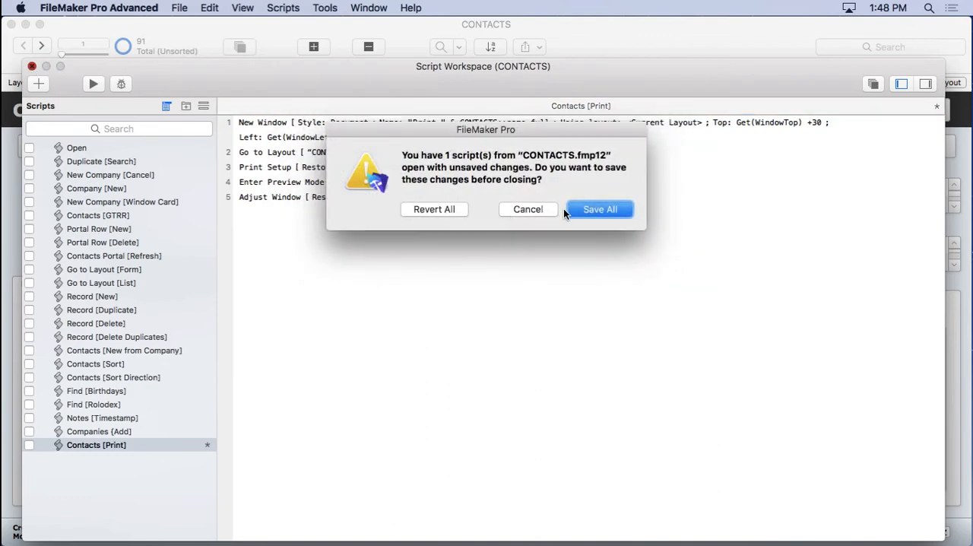
pyautogui.moveTo(568, 214)
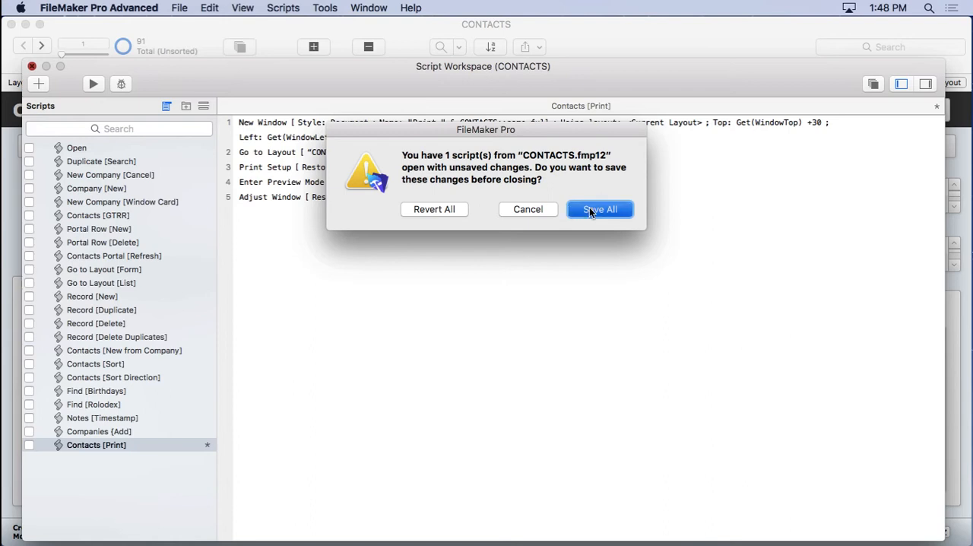
pyautogui.click(600, 209)
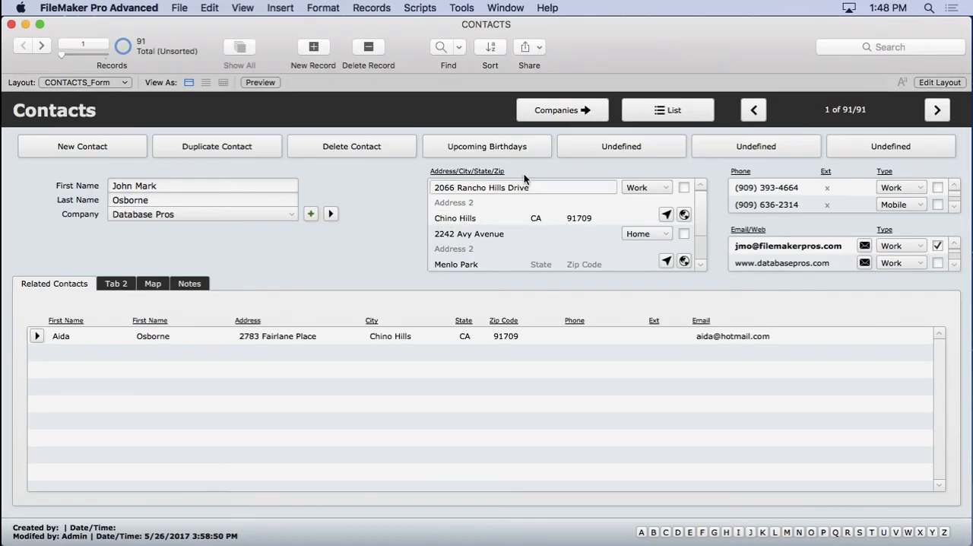
# Relabel the first Undefined button 'Print' so it performs the Contacts [Print] script.
pyautogui.click(939, 82)
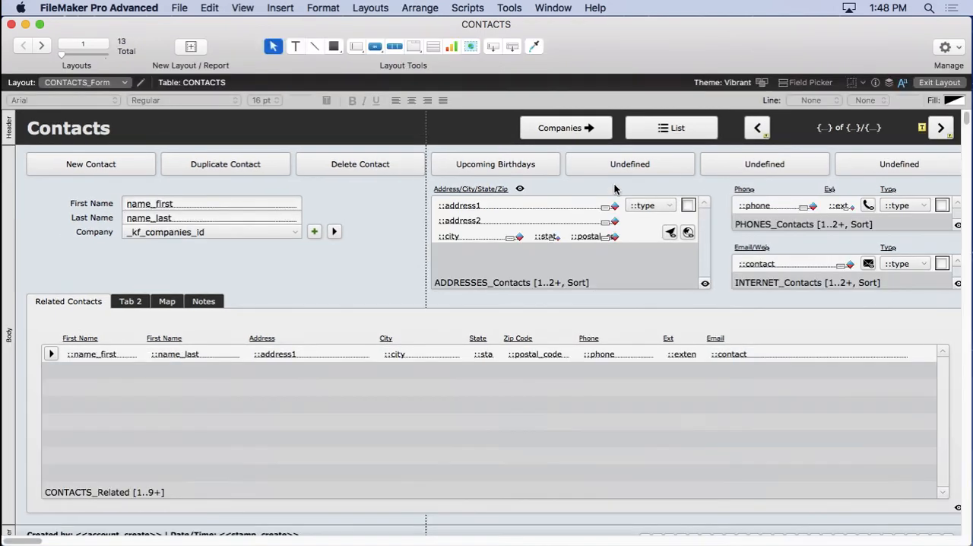
pyautogui.moveTo(606, 169)
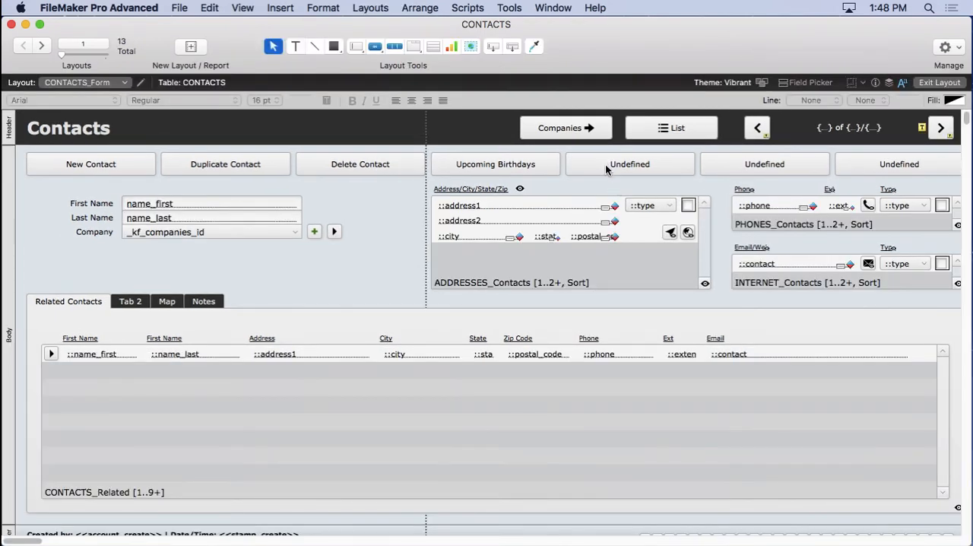
pyautogui.doubleClick(629, 164)
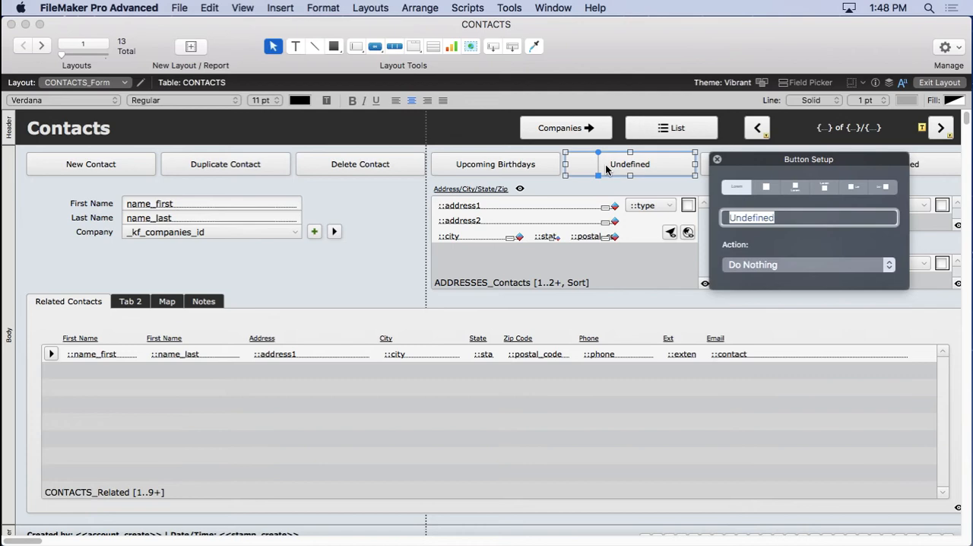
pyautogui.click(806, 264)
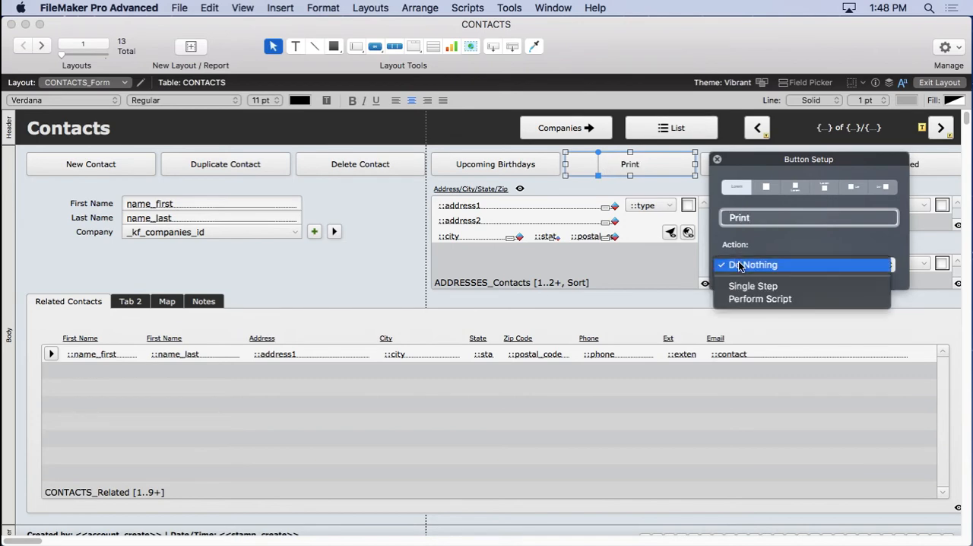
pyautogui.click(759, 298)
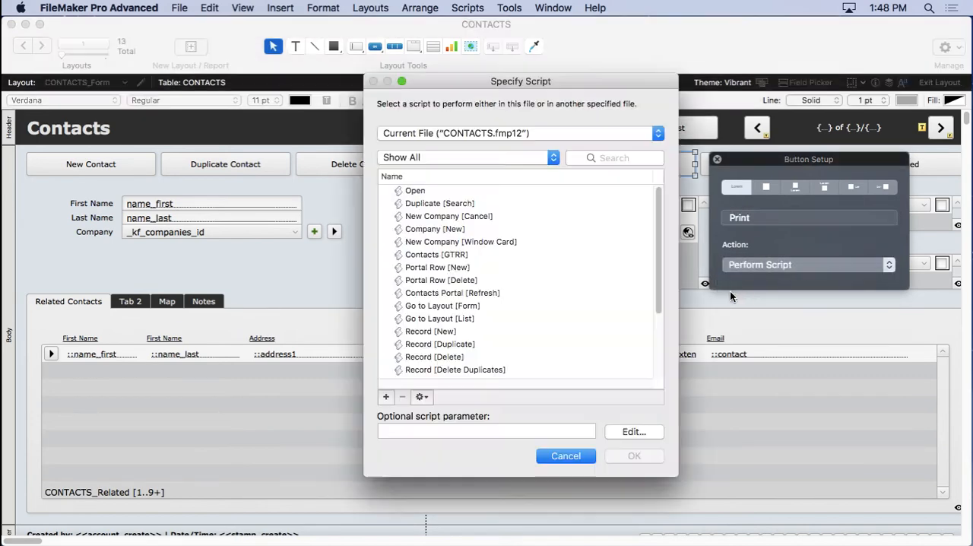
pyautogui.click(634, 455)
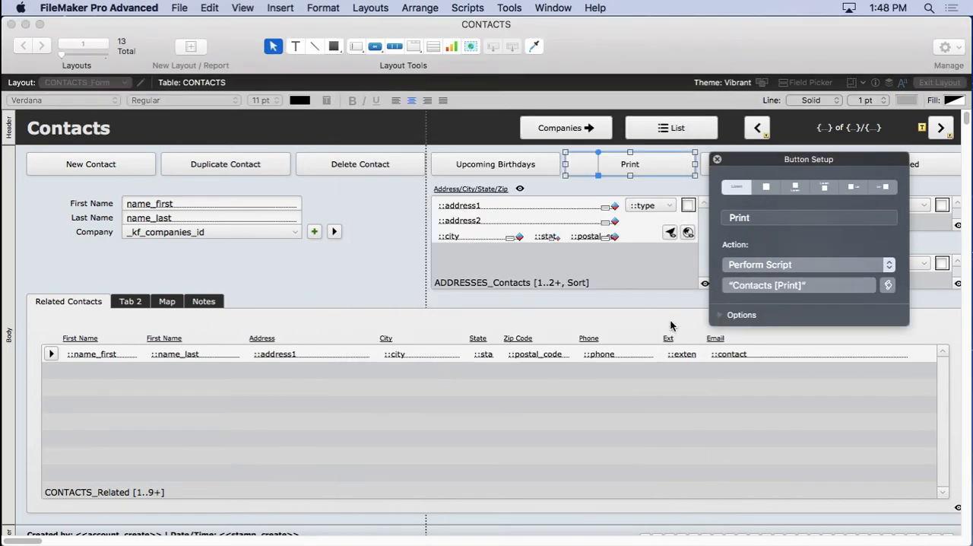
pyautogui.click(717, 159)
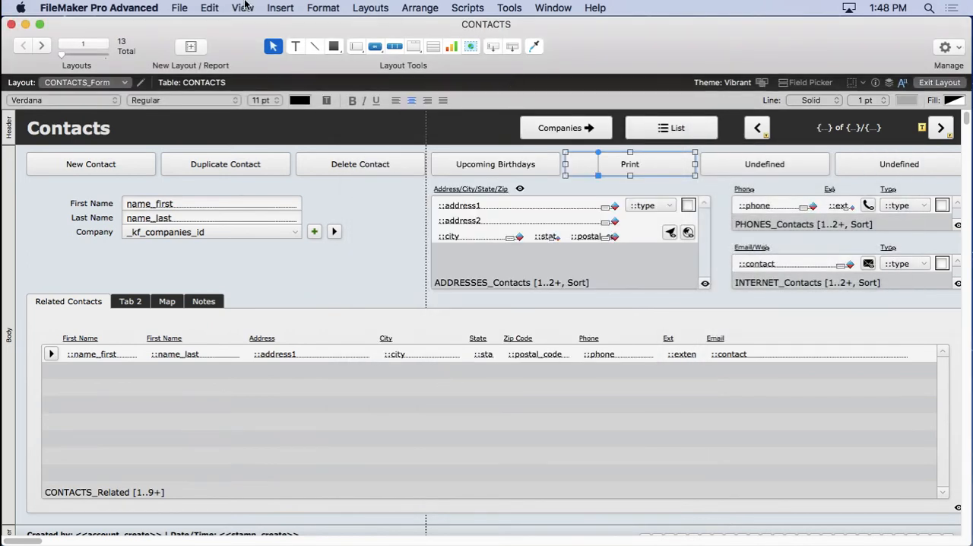
pyautogui.click(938, 82)
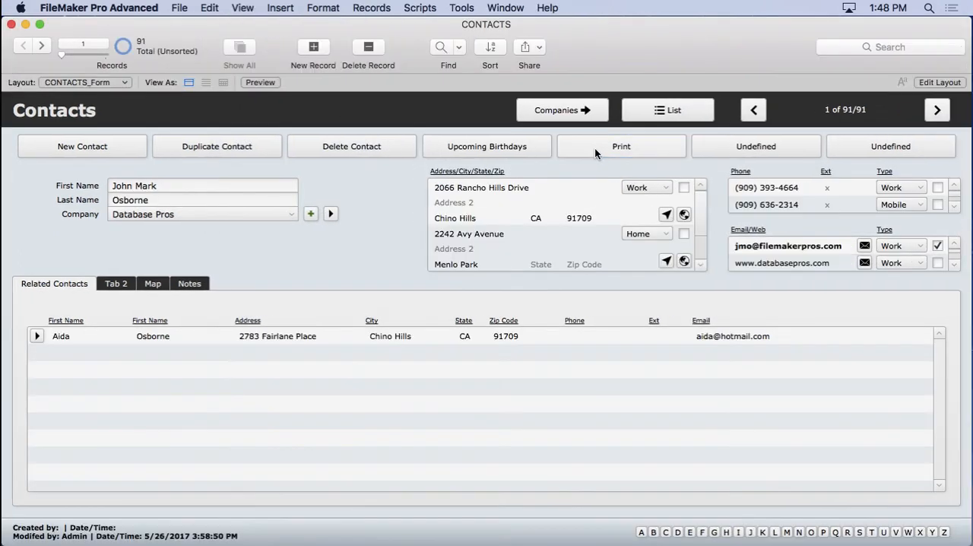
pyautogui.click(621, 146)
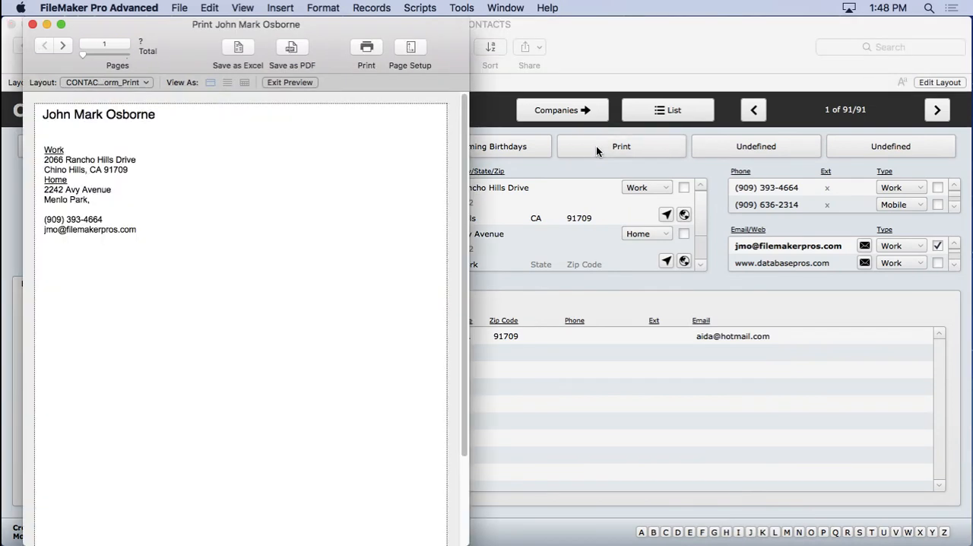
pyautogui.moveTo(97, 151)
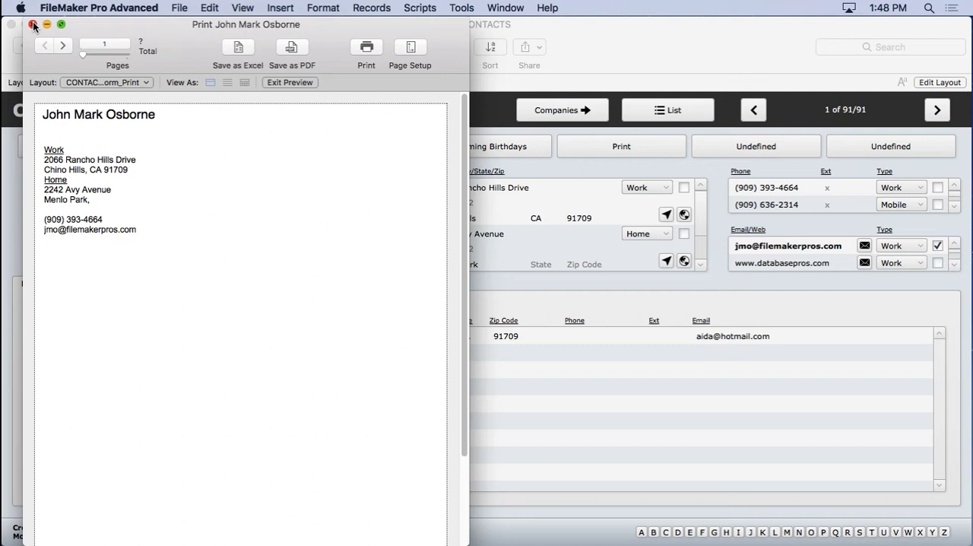
pyautogui.click(289, 82)
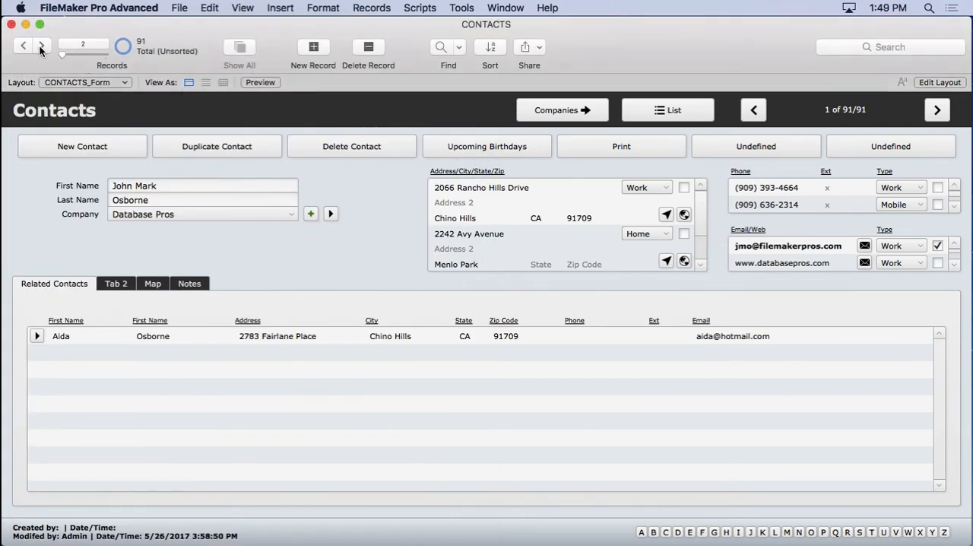
pyautogui.click(42, 45)
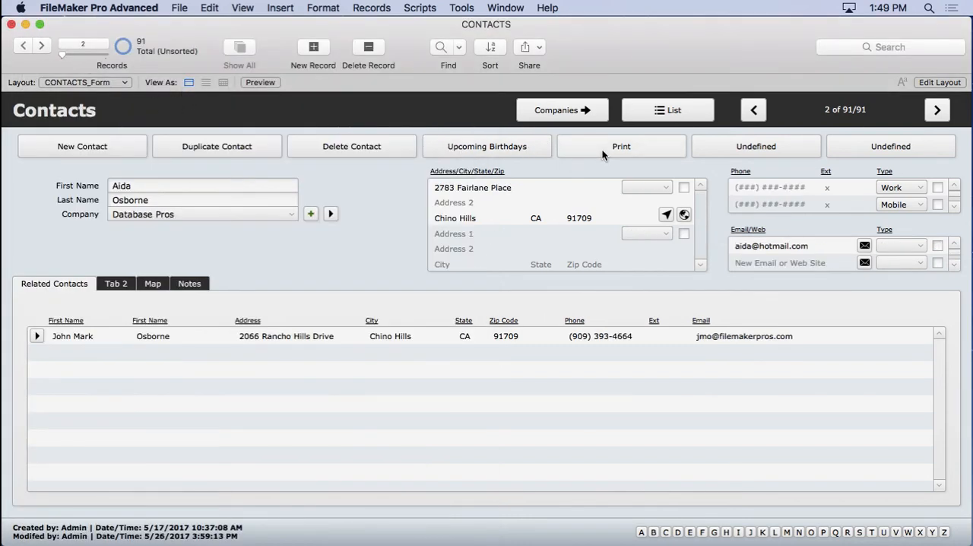
pyautogui.click(621, 146)
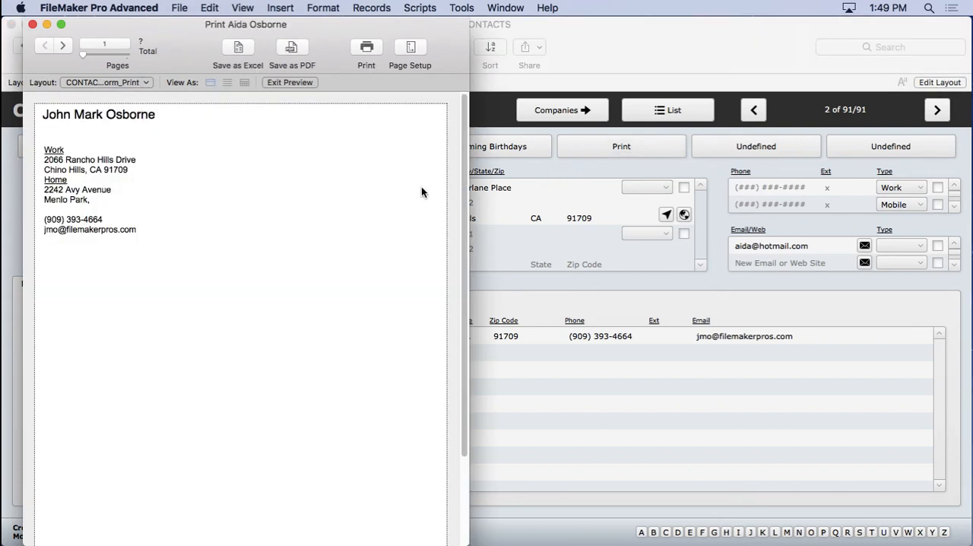
pyautogui.moveTo(96, 147)
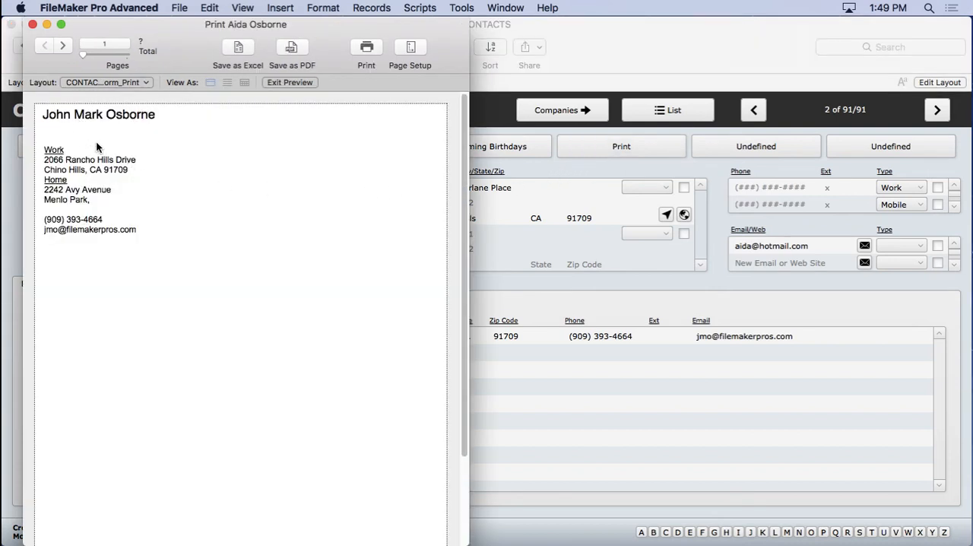
pyautogui.moveTo(115, 132)
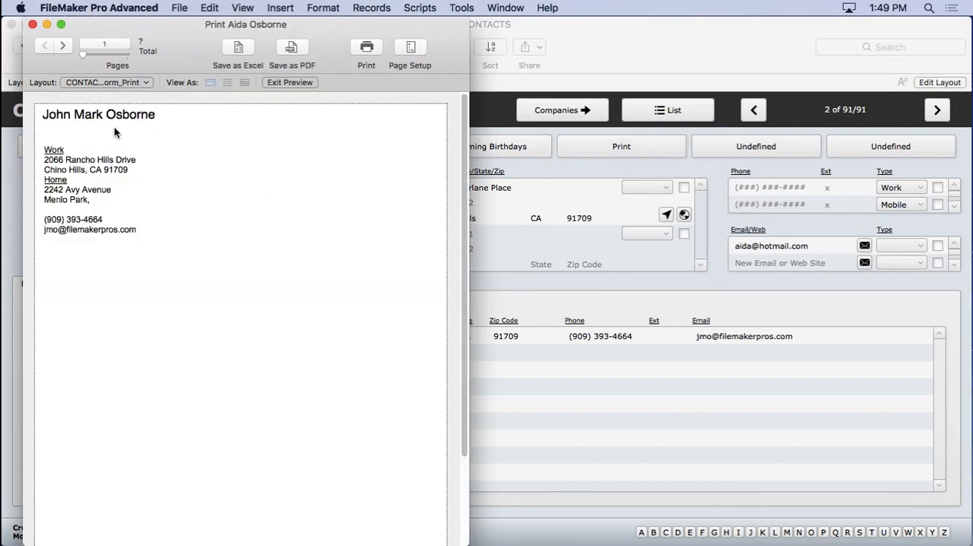
pyautogui.click(242, 8)
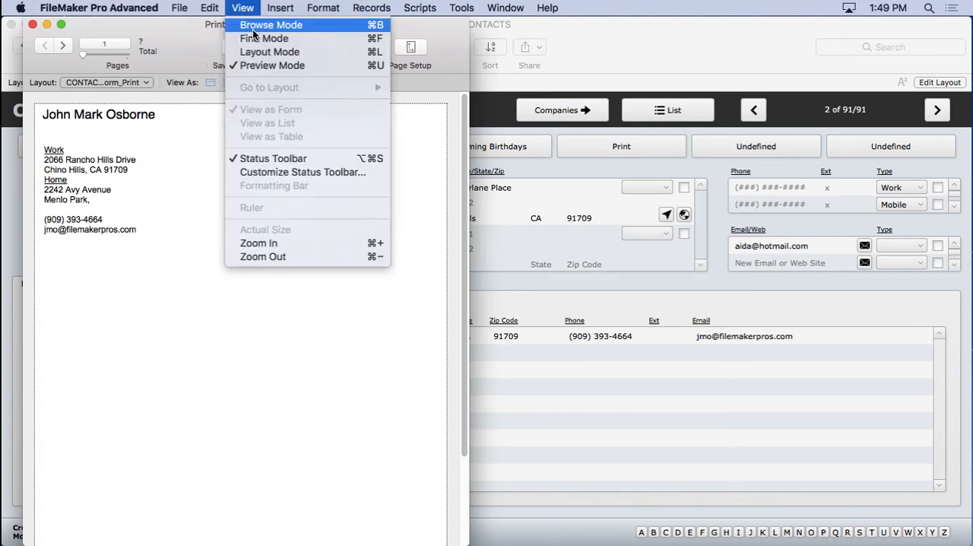
pyautogui.click(271, 24)
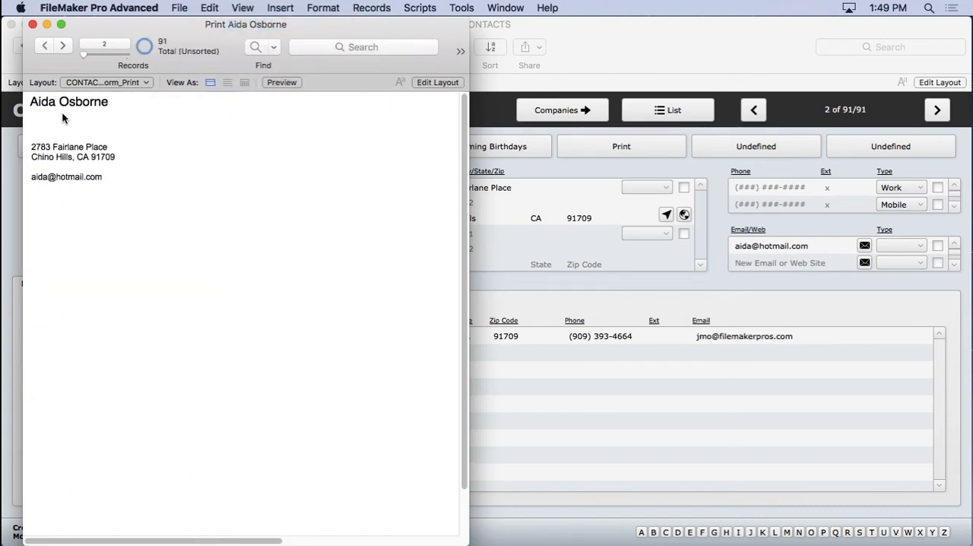
pyautogui.moveTo(75, 115)
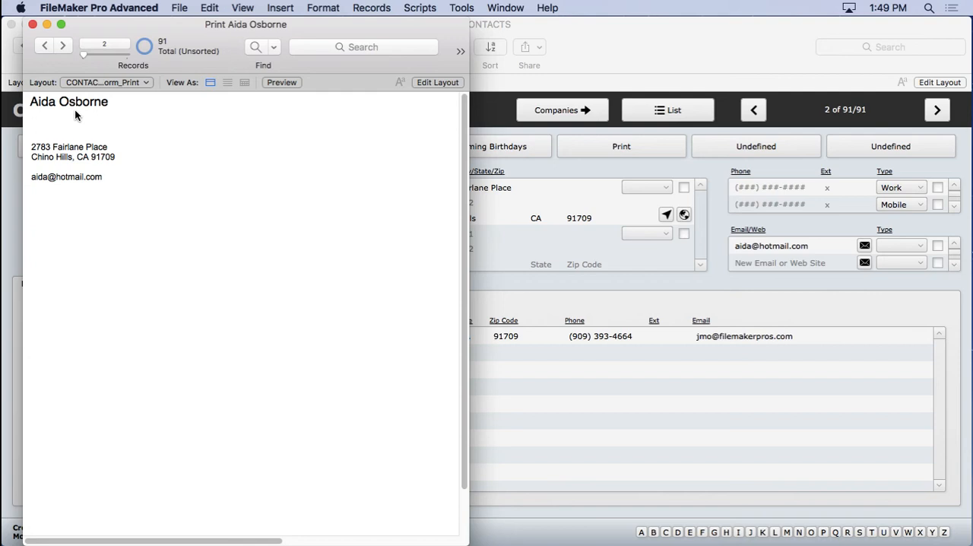
pyautogui.click(243, 7)
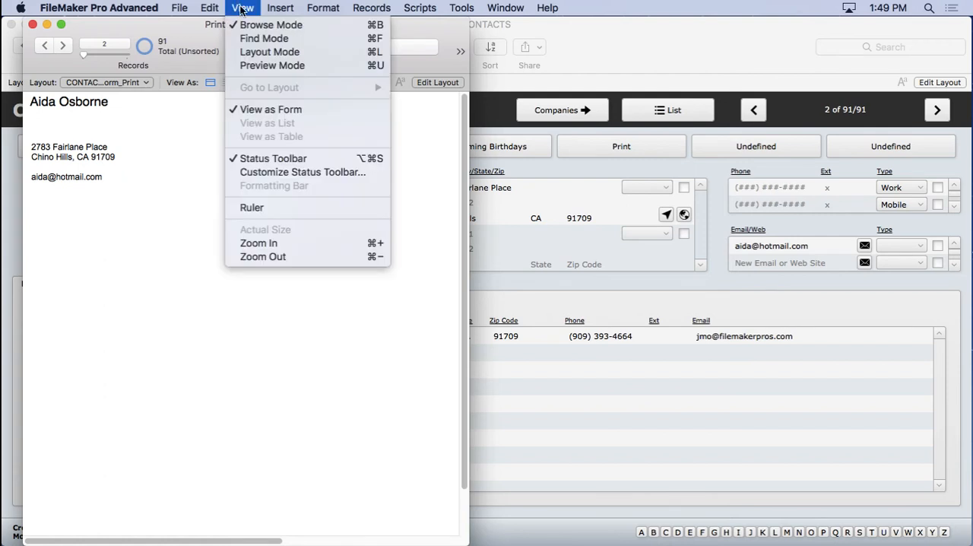
pyautogui.moveTo(270, 52)
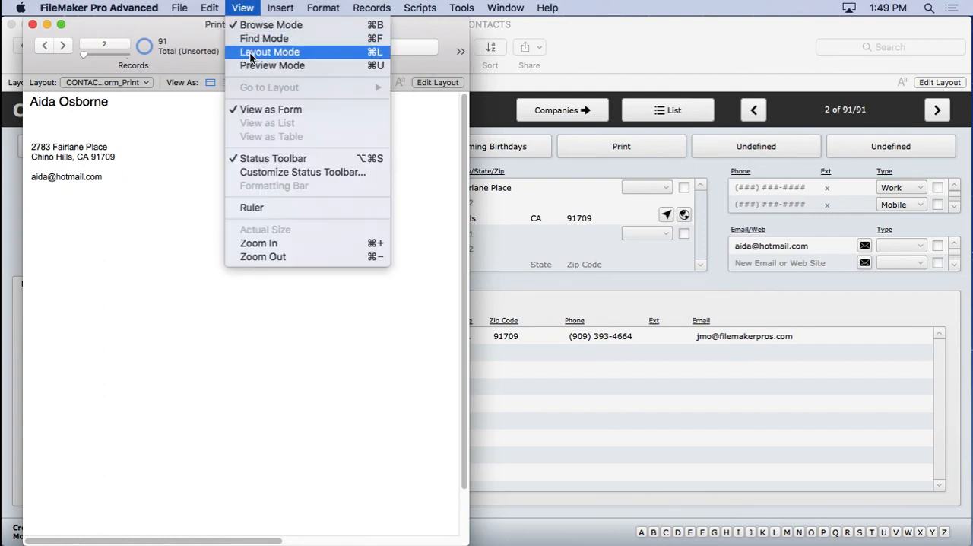
pyautogui.click(271, 65)
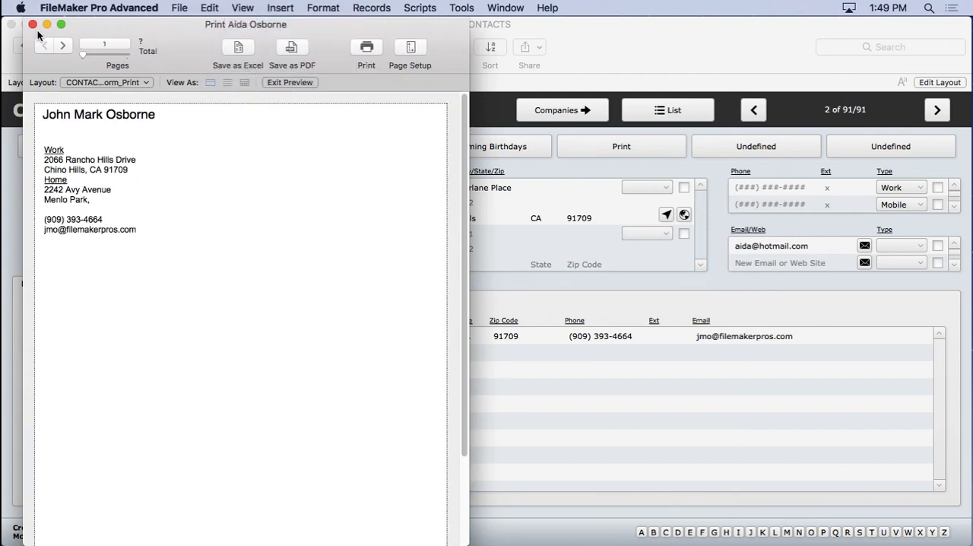
pyautogui.click(289, 82)
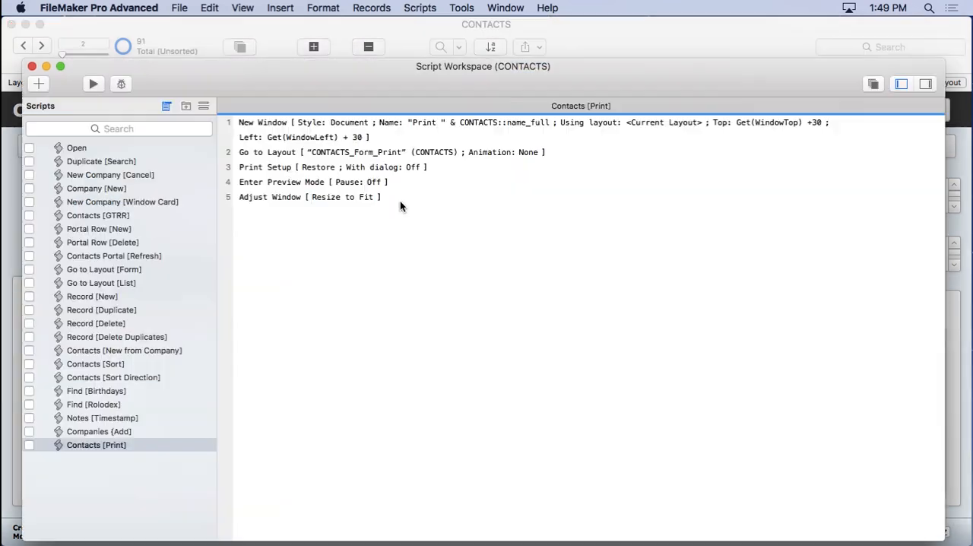
# Insert Show All Records, Omit Record and Show Omitted Only after the Go to Layout step.
pyautogui.click(270, 152)
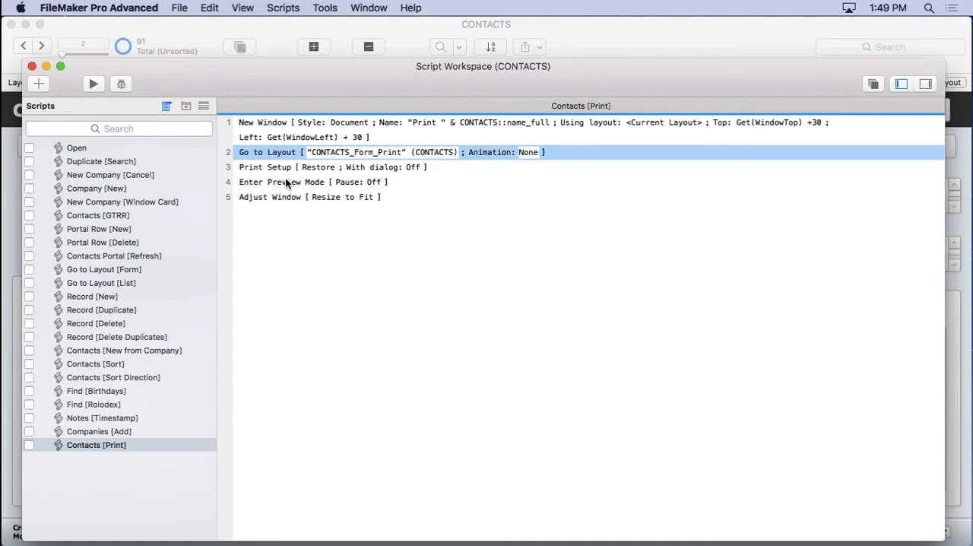
pyautogui.write('show')
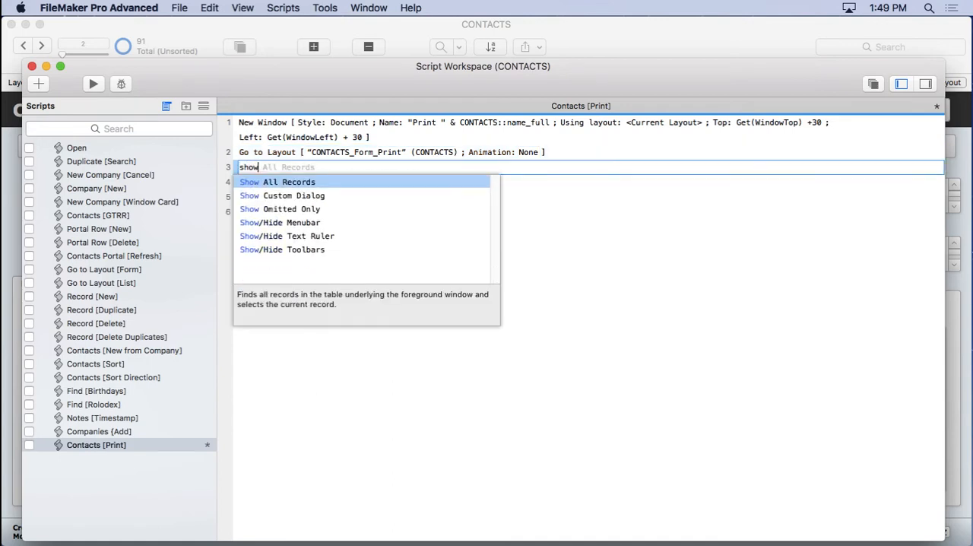
pyautogui.click(288, 181)
pyautogui.write('sh')
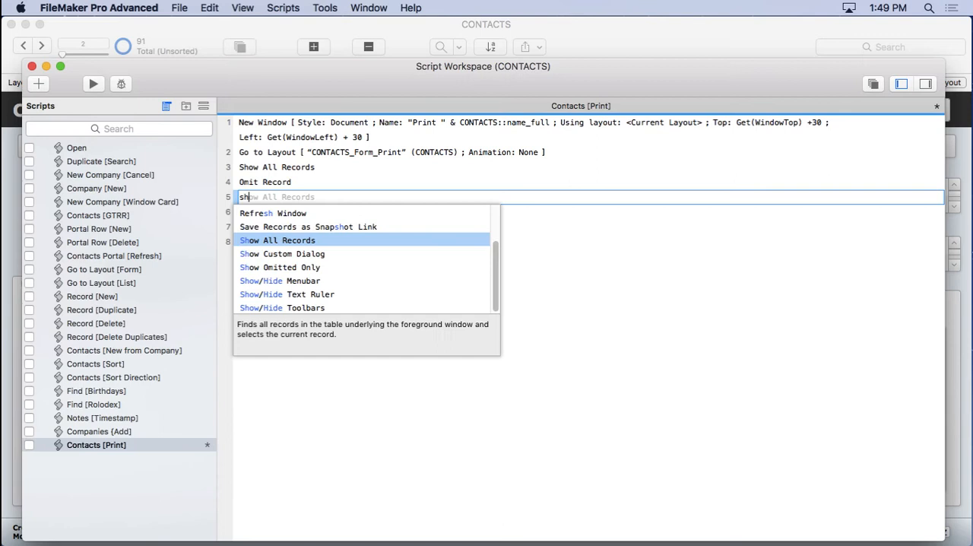
pyautogui.click(281, 267)
pyautogui.write('#Isolates th')
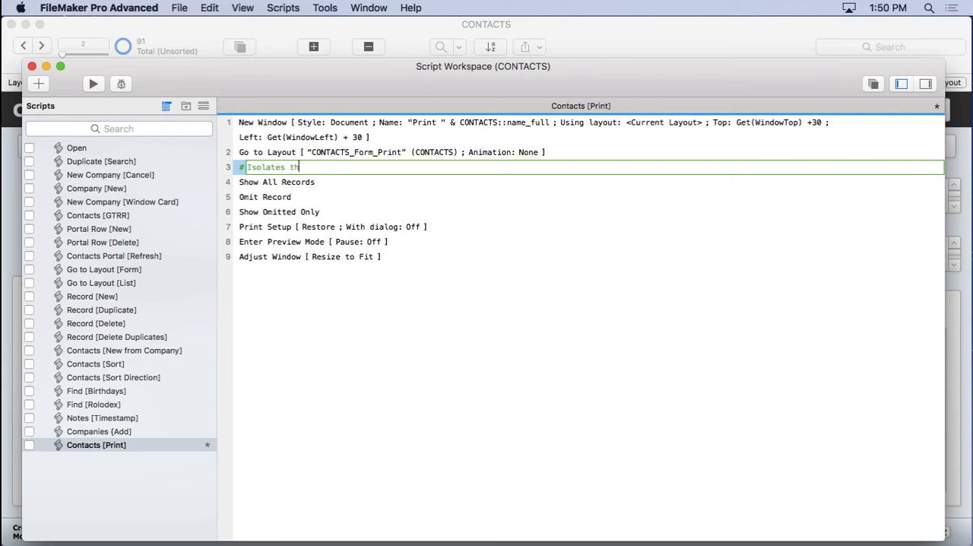
# Place '# Isolates the current record' comments before and after the isolating steps, then close Script Workspace.
pyautogui.write('e current record')
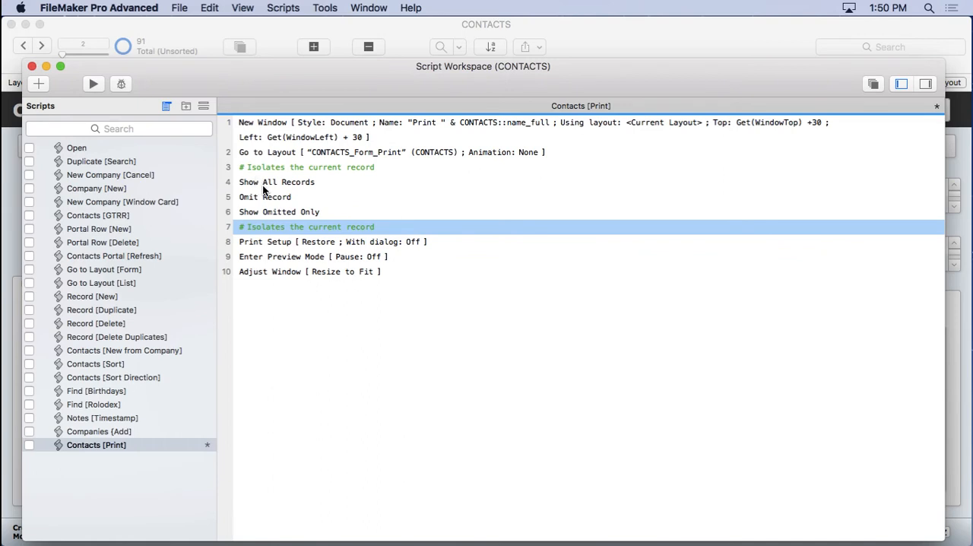
pyautogui.click(276, 182)
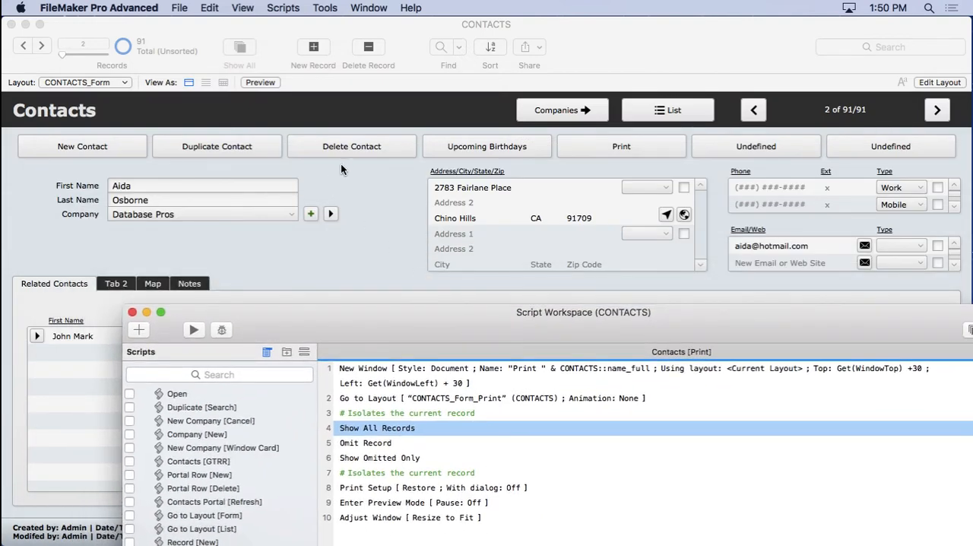
pyautogui.moveTo(362, 324)
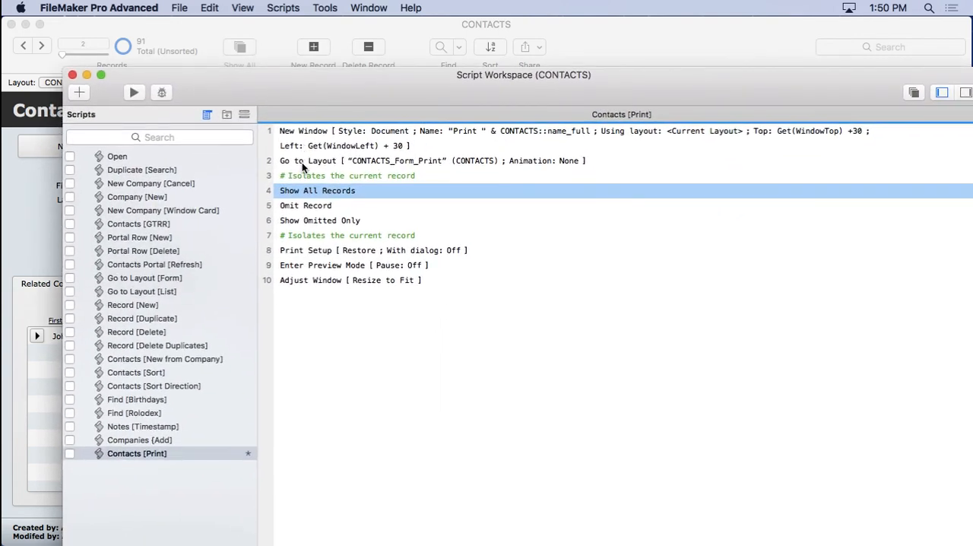
pyautogui.moveTo(301, 192)
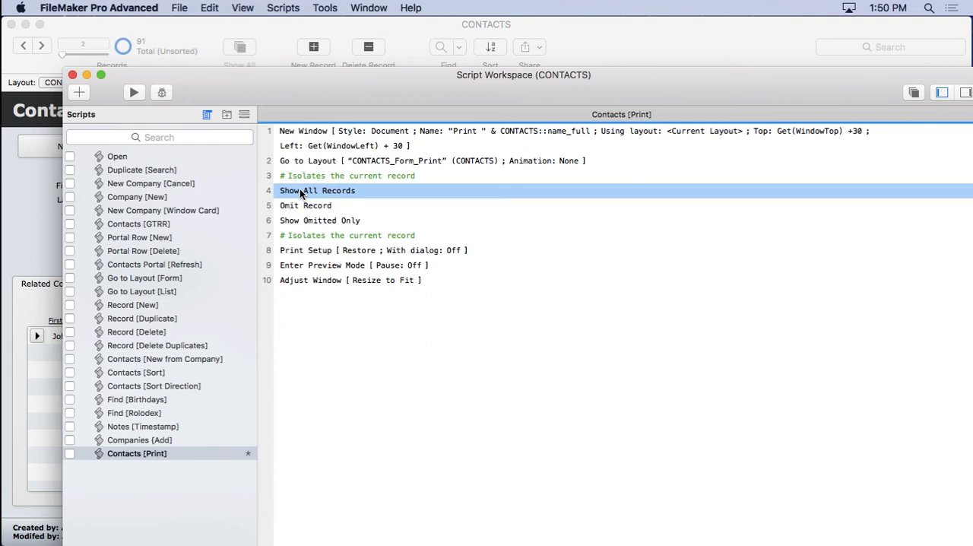
pyautogui.click(306, 205)
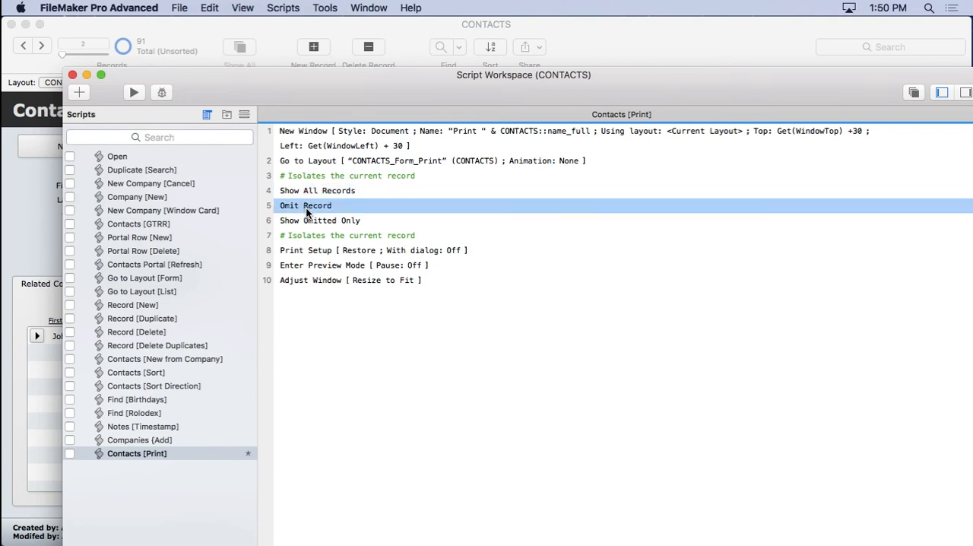
pyautogui.click(319, 221)
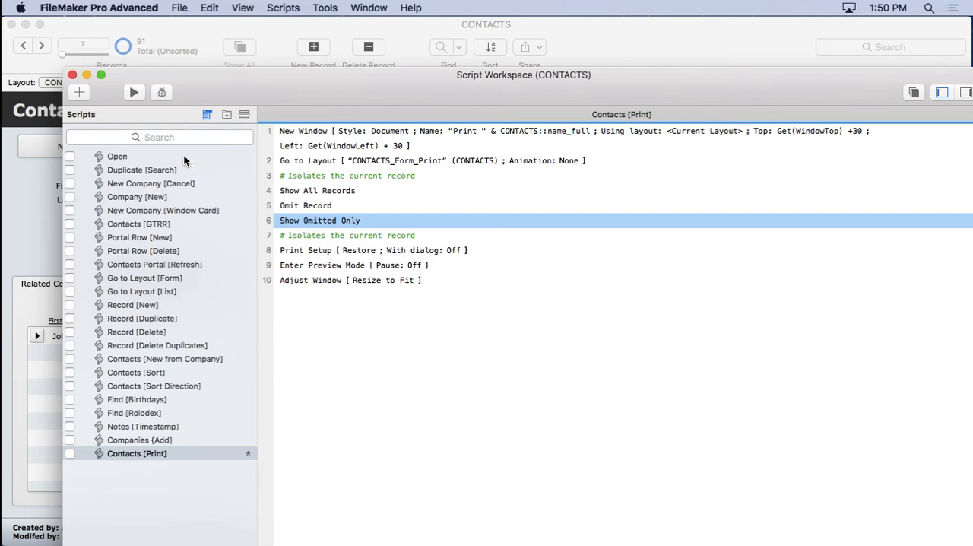
pyautogui.click(72, 75)
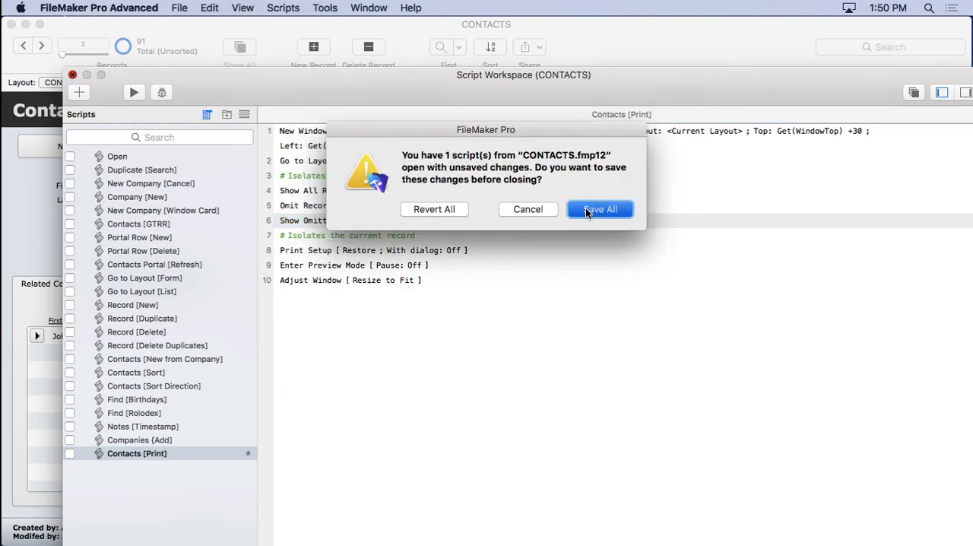
# Save all script changes and test-print John Mark Osborne, confirming the preview shows 1 of 91 found.
pyautogui.click(600, 209)
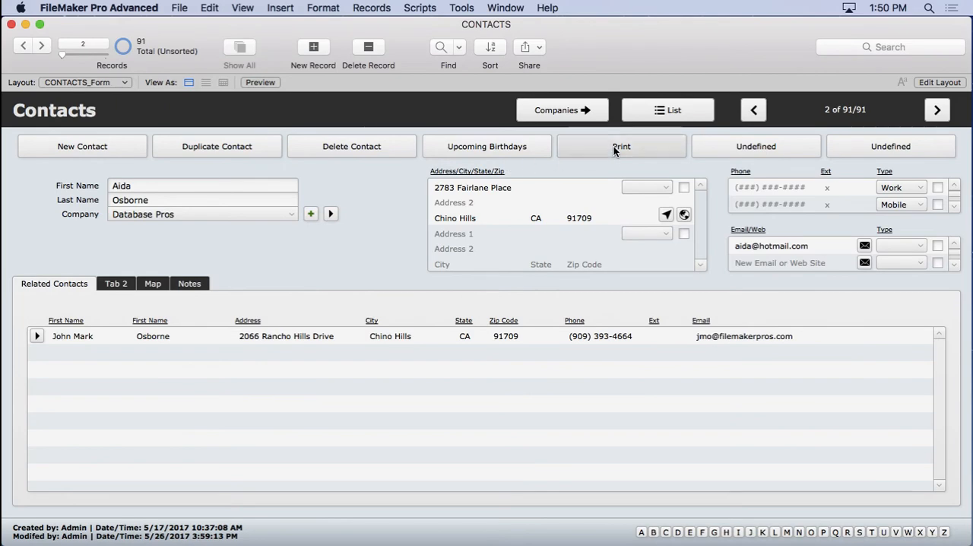
pyautogui.click(620, 146)
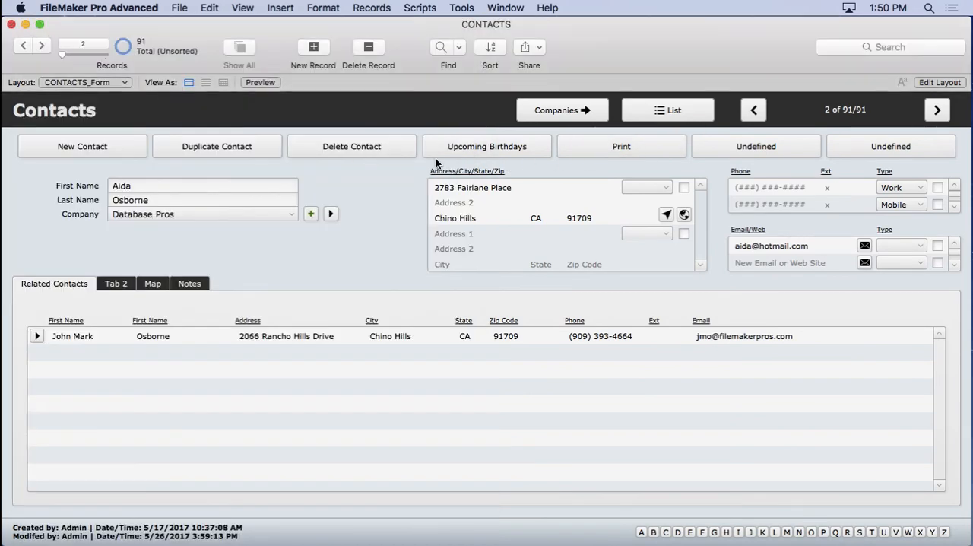
pyautogui.click(753, 110)
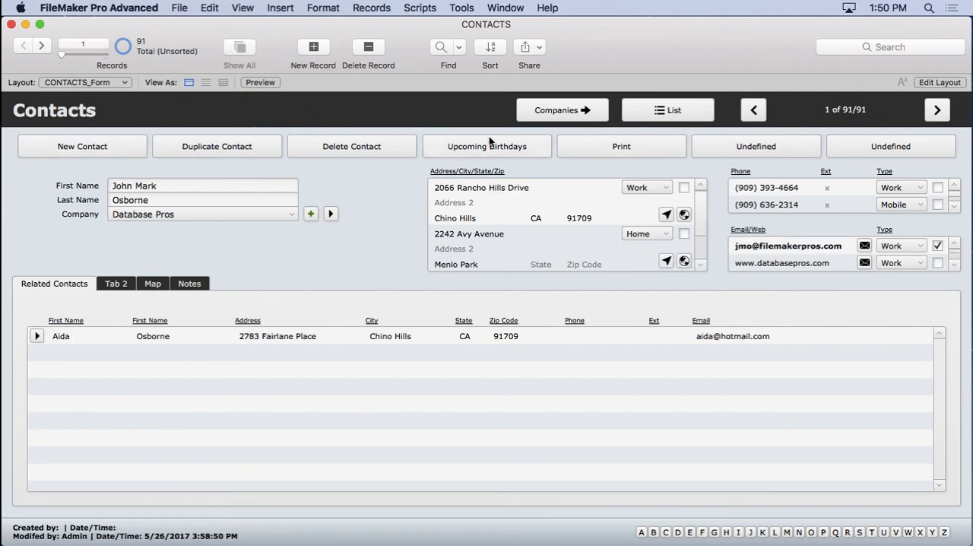
pyautogui.click(621, 146)
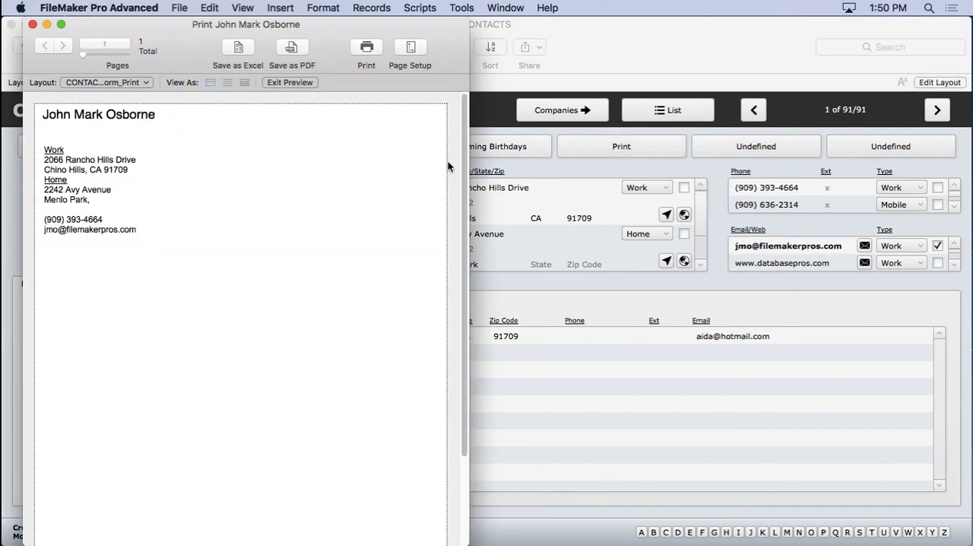
pyautogui.click(243, 8)
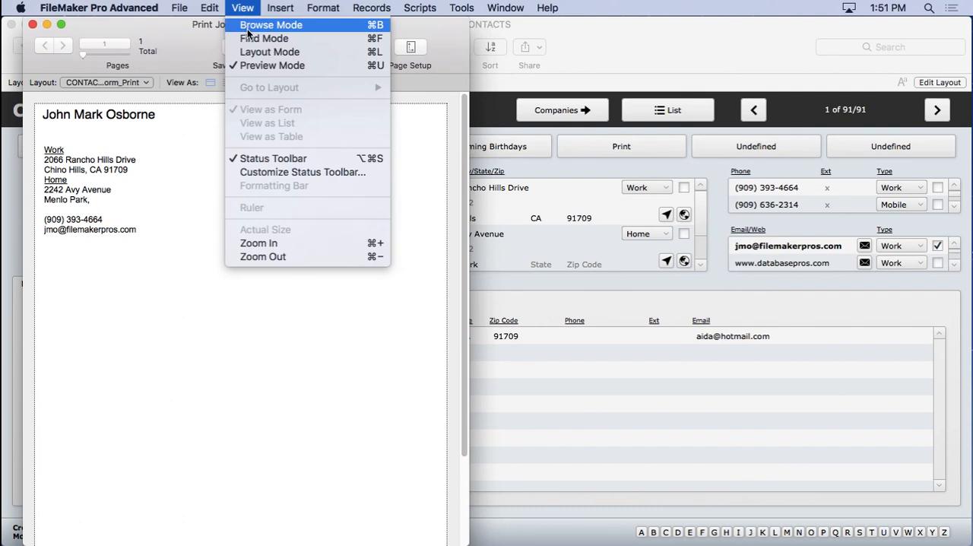
pyautogui.click(264, 38)
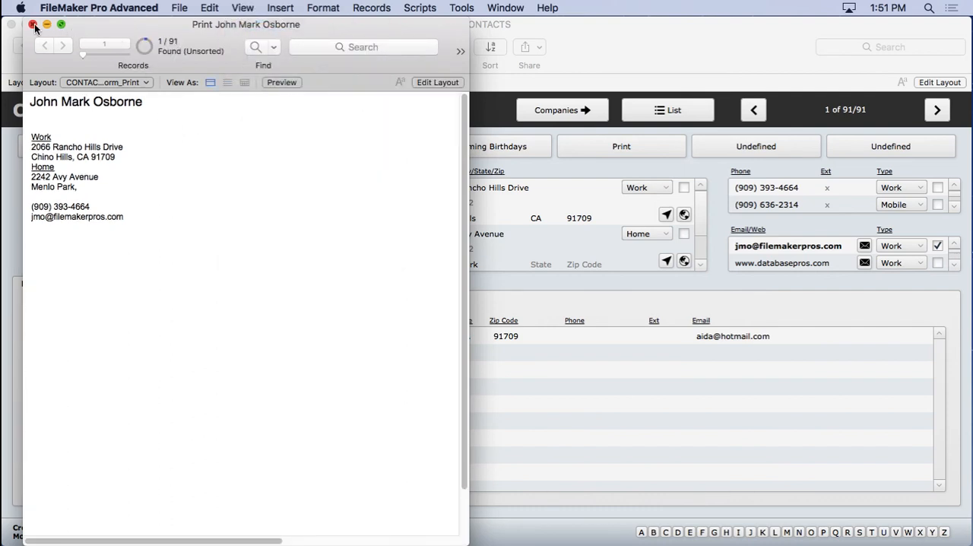
pyautogui.click(420, 8)
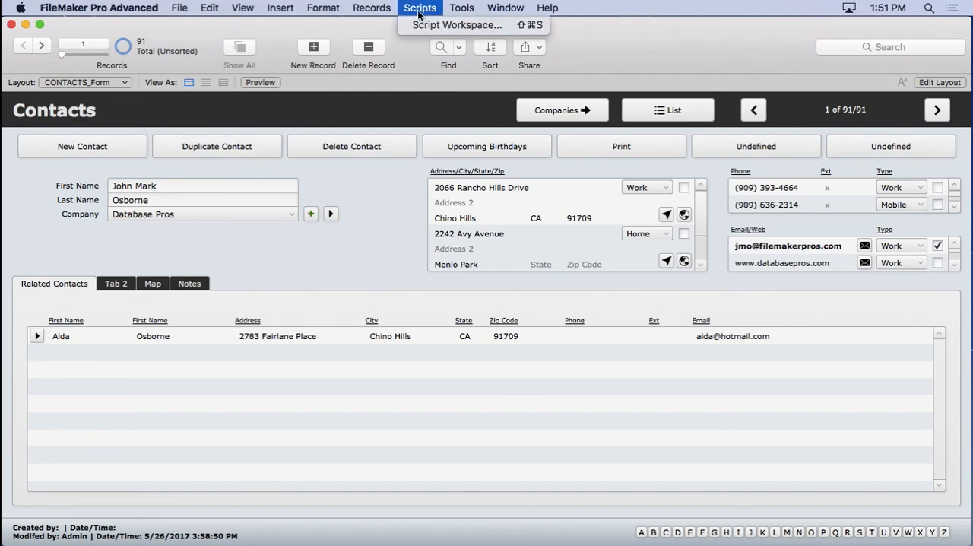
# Add a Print step at the end of the Contacts [Print] script.
pyautogui.click(456, 25)
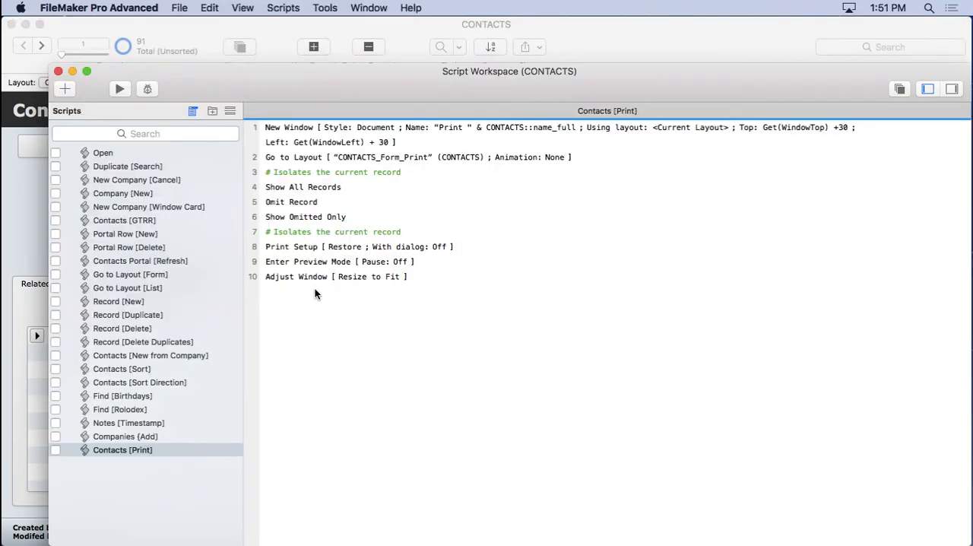
pyautogui.click(295, 276)
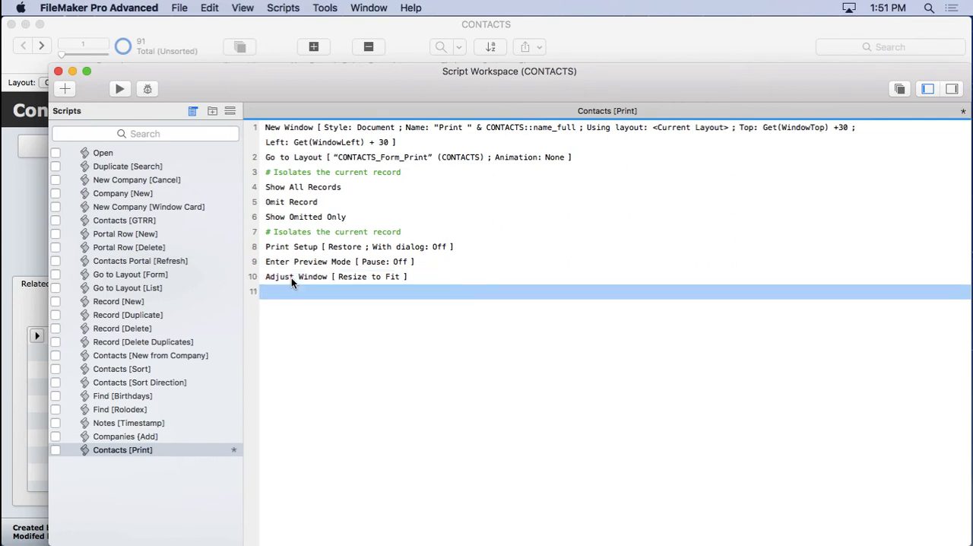
pyautogui.write('print')
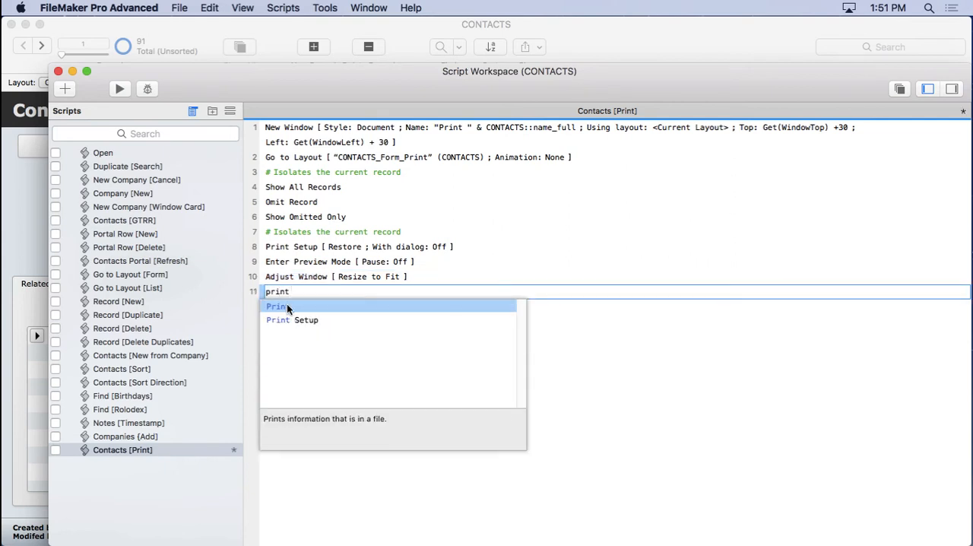
pyautogui.click(276, 305)
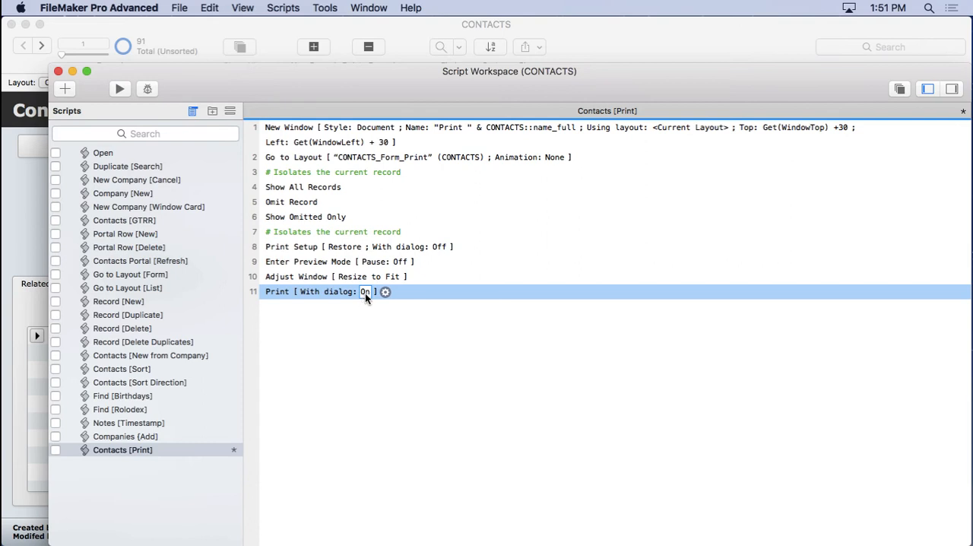
# Store HP LaserJet P3010 Series print options on the Print step, keeping its dialog shown.
pyautogui.click(385, 292)
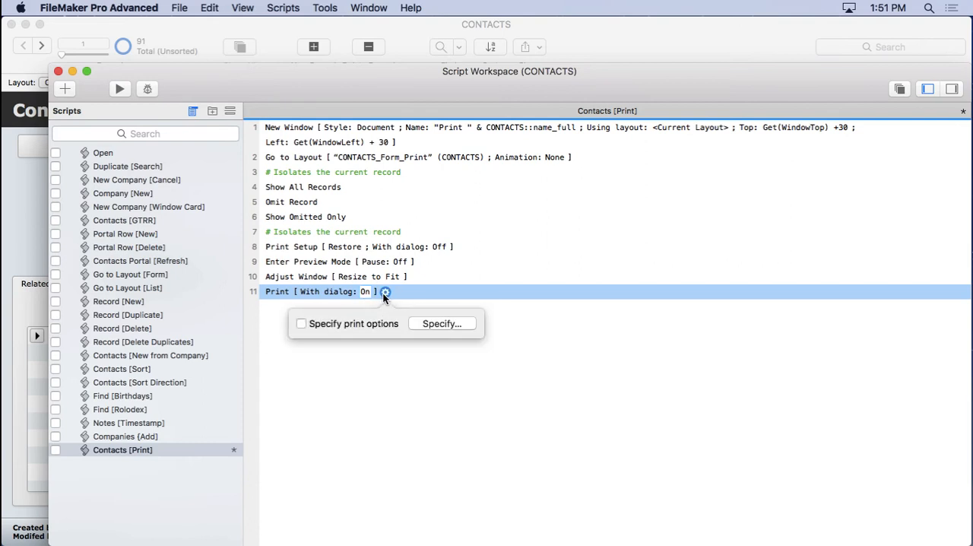
pyautogui.click(441, 323)
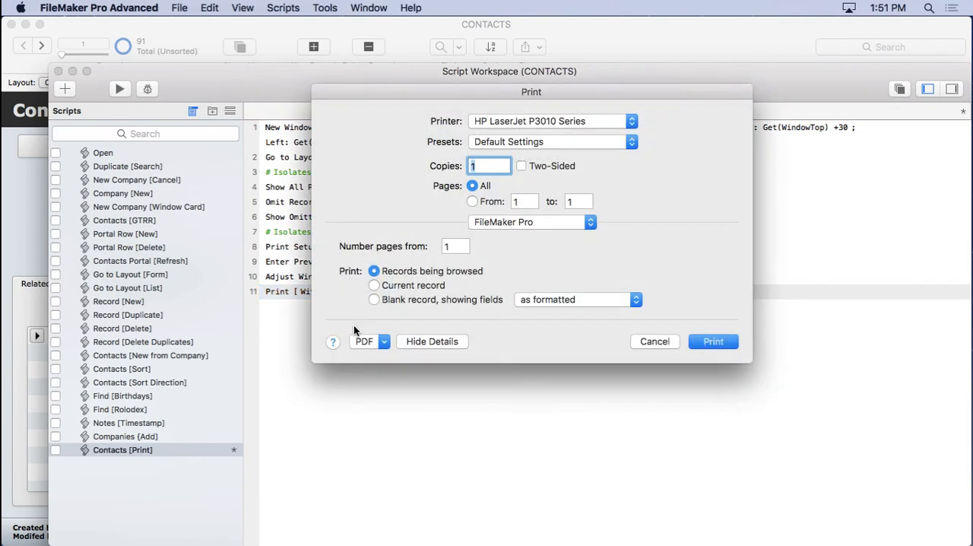
pyautogui.moveTo(380, 275)
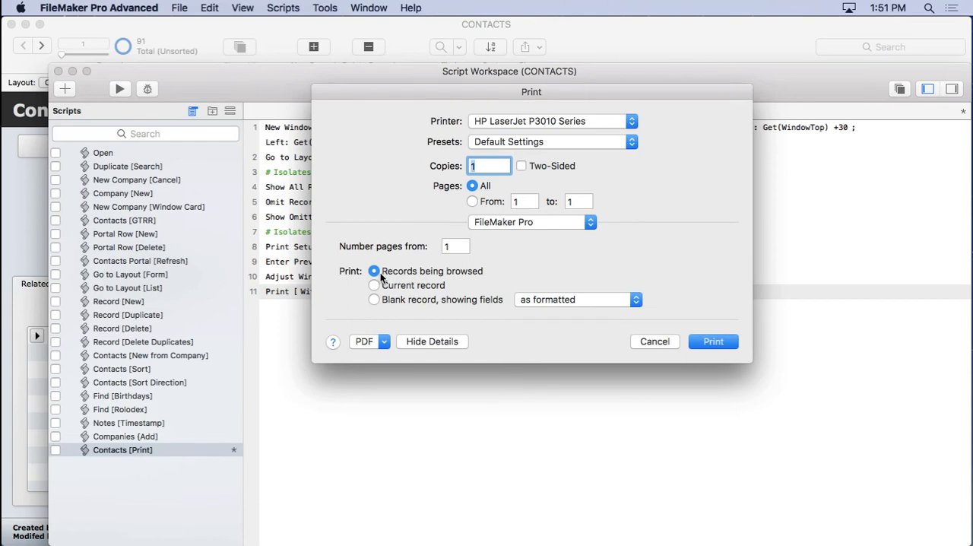
pyautogui.moveTo(394, 285)
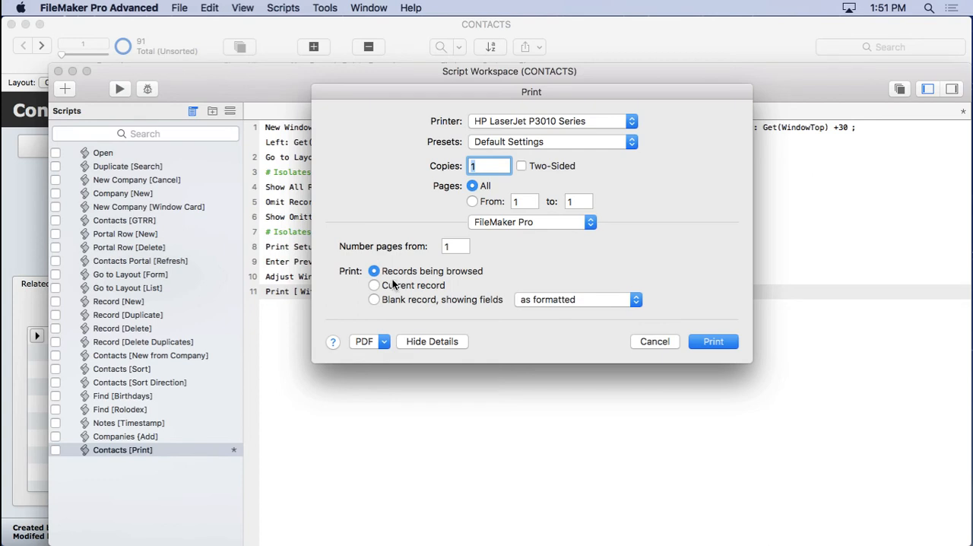
pyautogui.click(455, 245)
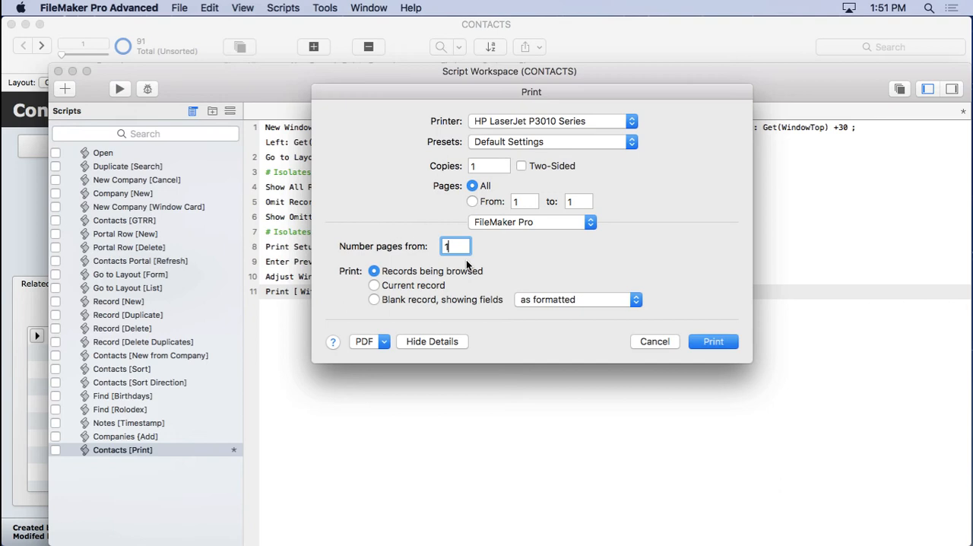
pyautogui.write('1')
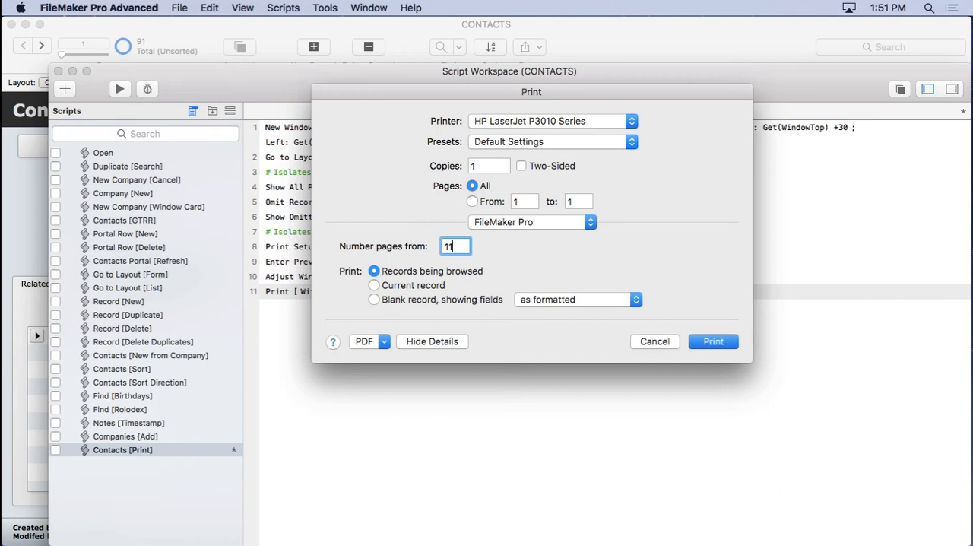
pyautogui.press('Backspace')
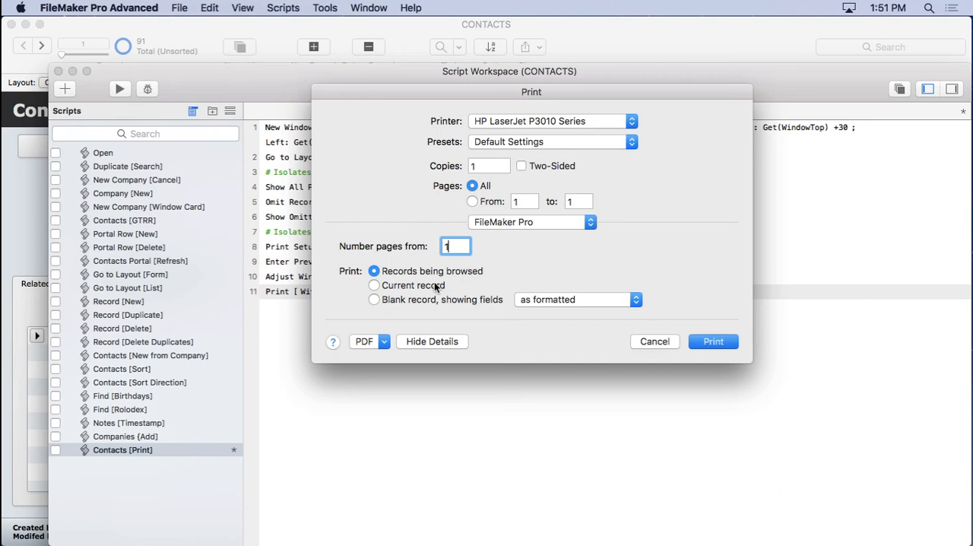
pyautogui.moveTo(654, 341)
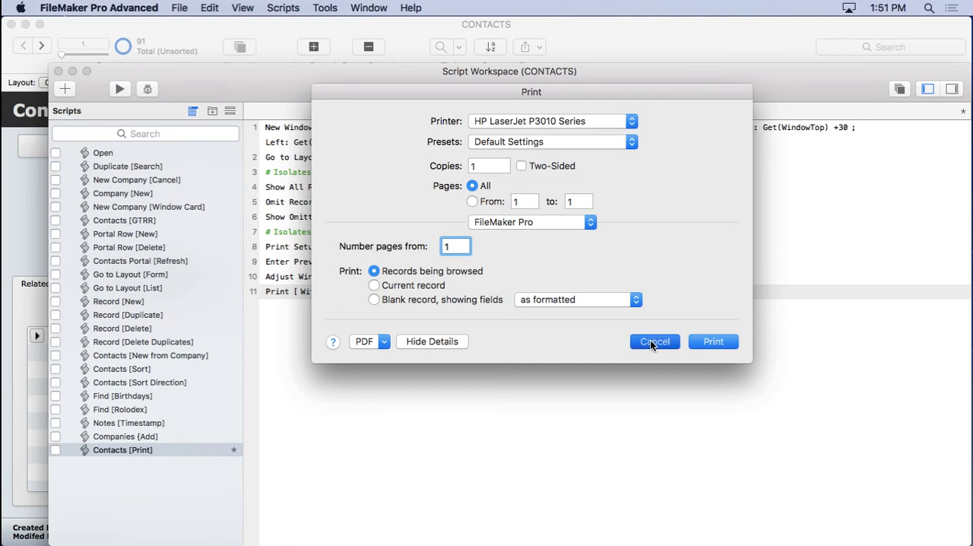
pyautogui.click(653, 341)
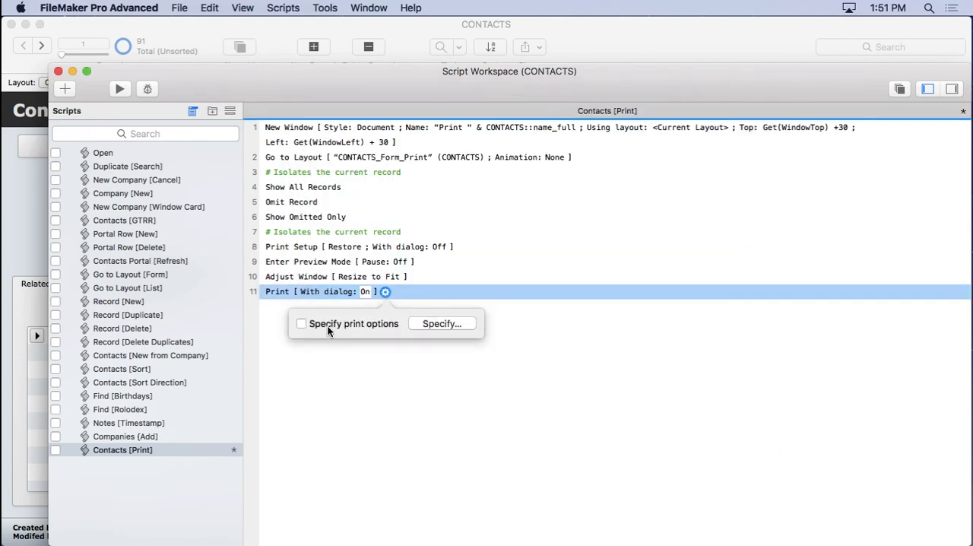
pyautogui.click(442, 323)
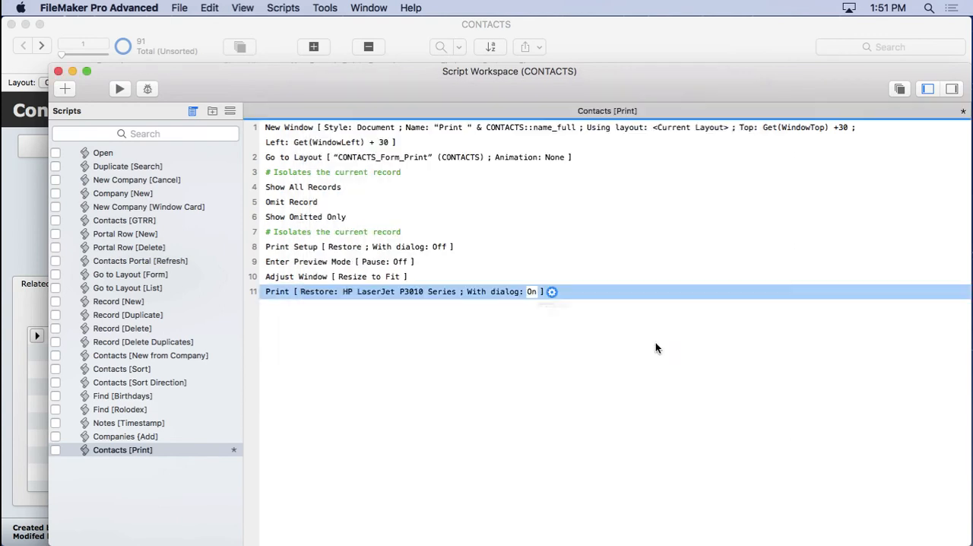
pyautogui.click(551, 291)
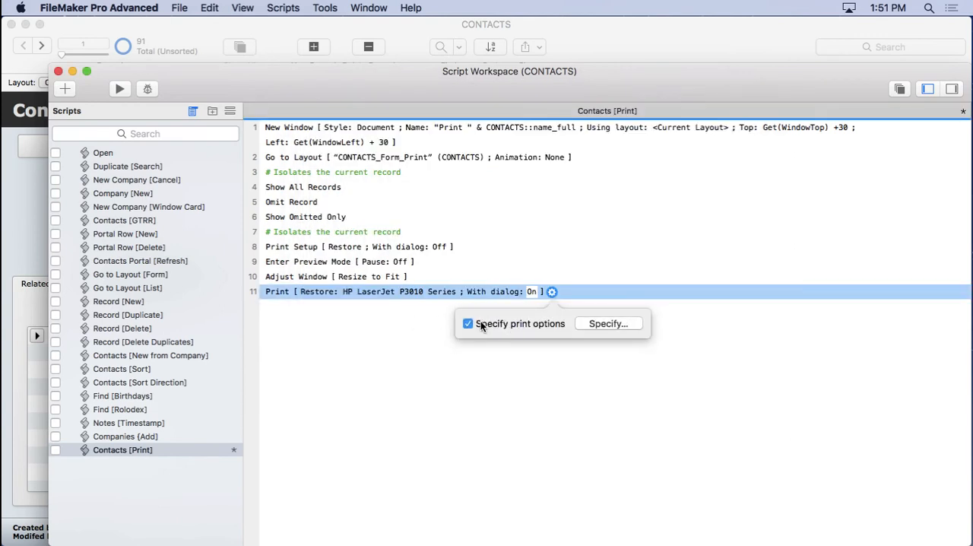
pyautogui.moveTo(472, 327)
pyautogui.write('close')
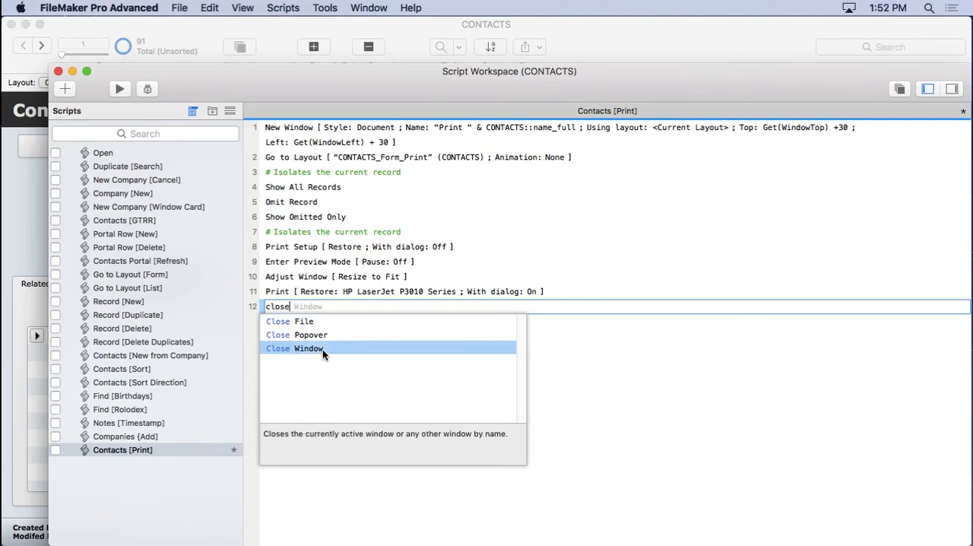
# Append Close Window, save all, and test the script by canceling printing and continuing.
pyautogui.click(308, 347)
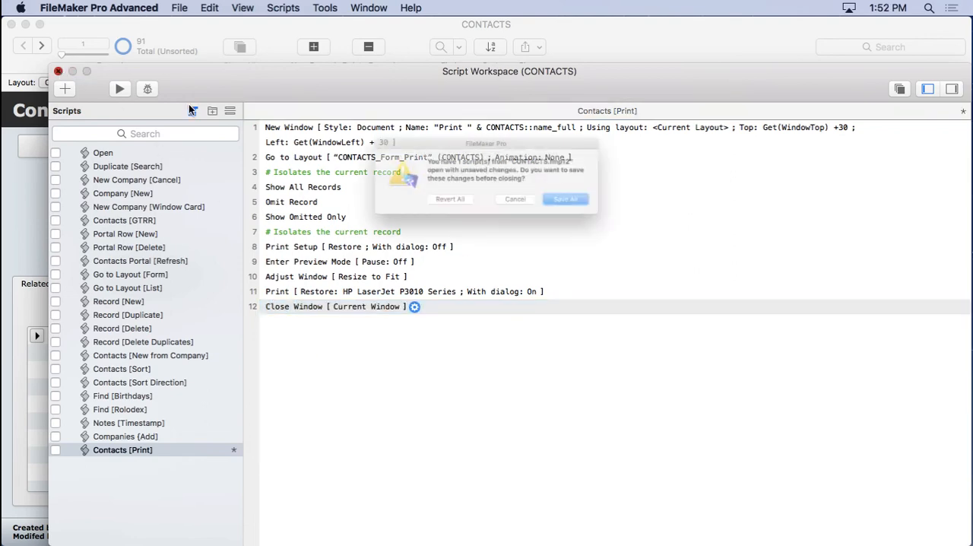
pyautogui.click(565, 198)
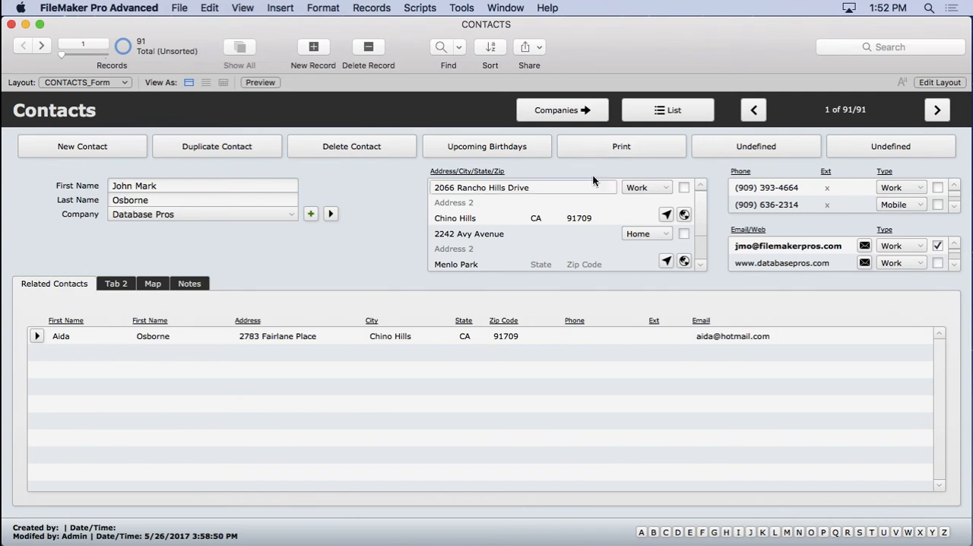
pyautogui.click(621, 146)
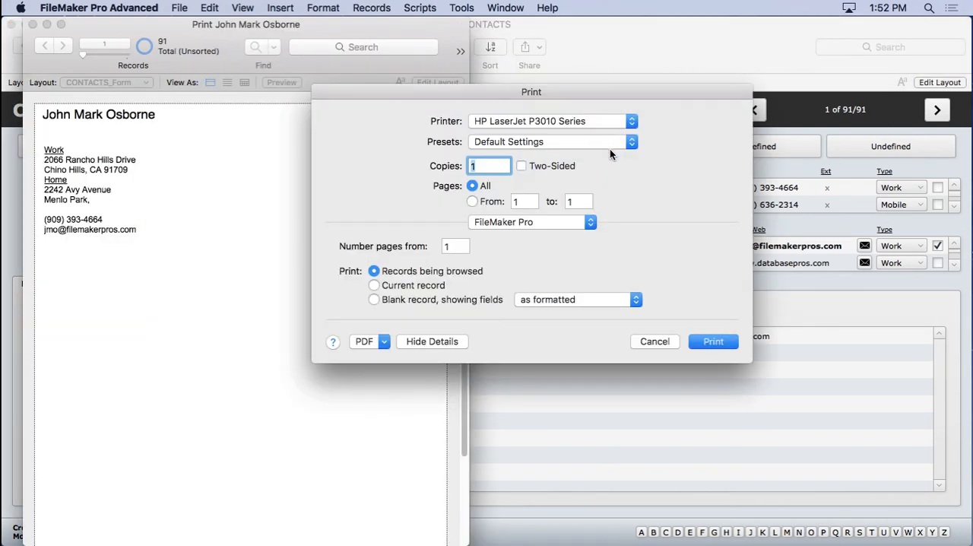
pyautogui.moveTo(596, 334)
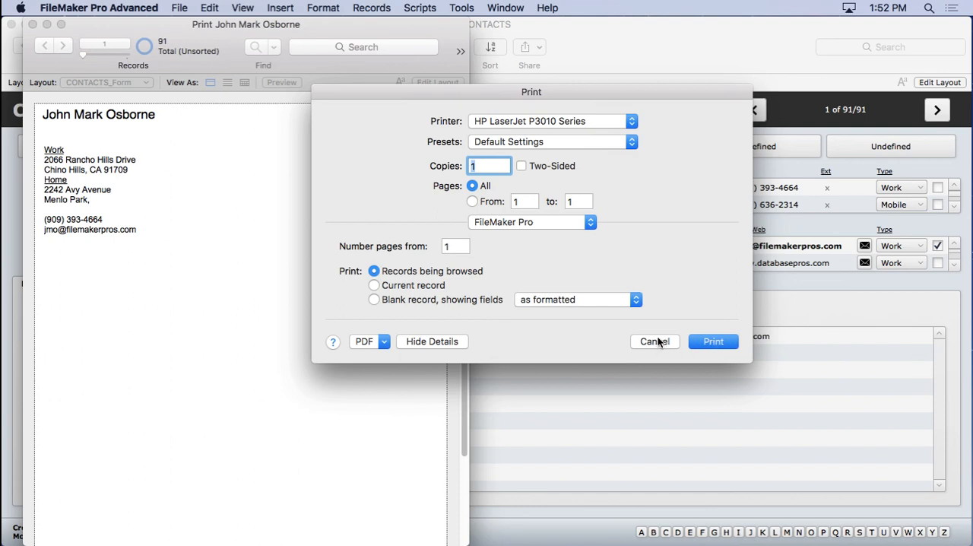
pyautogui.click(653, 340)
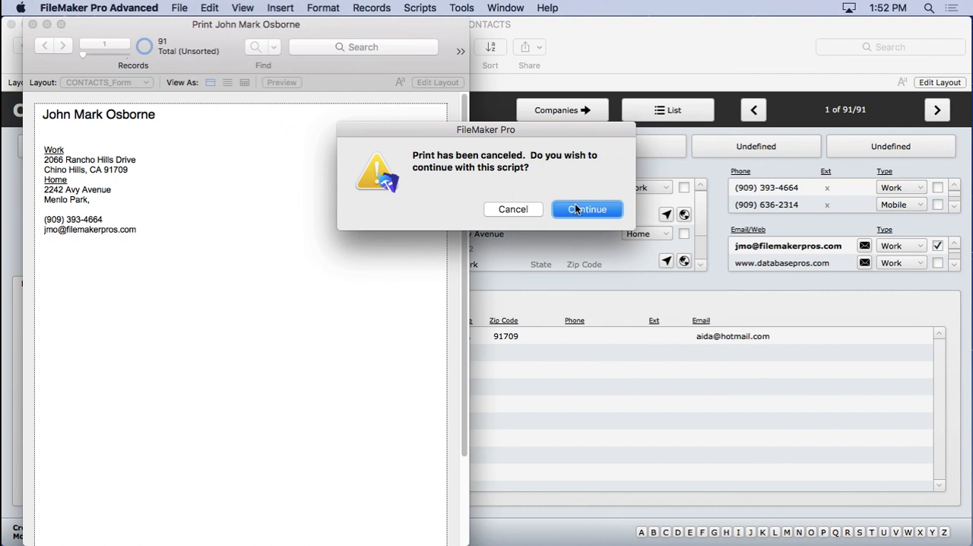
pyautogui.click(587, 209)
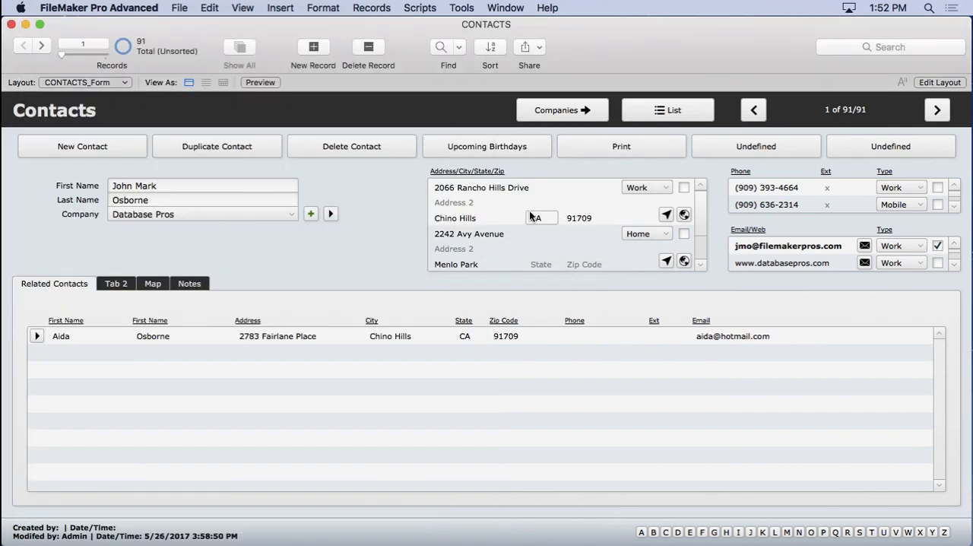
pyautogui.click(420, 8)
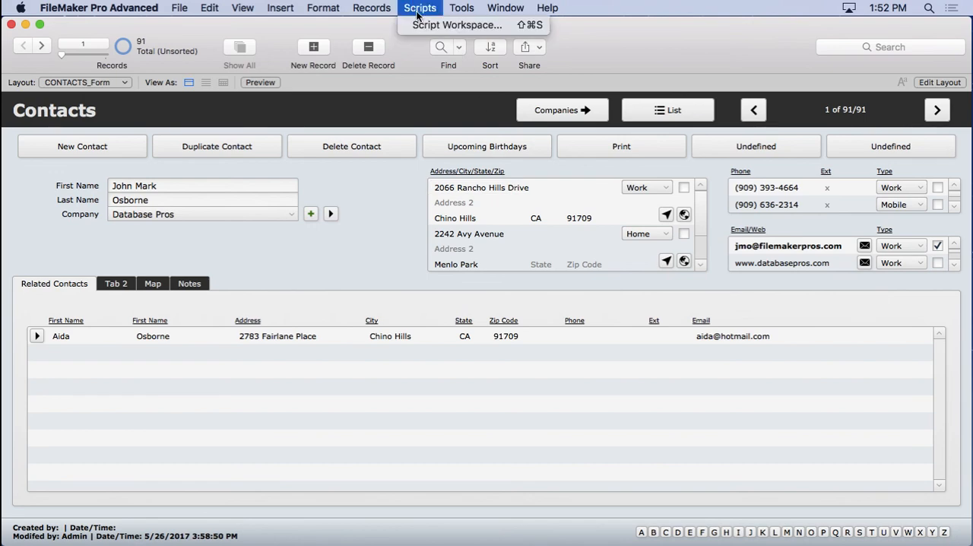
# Add Set Error Capture [On], drag it to line 1, then save and close Script Workspace.
pyautogui.click(456, 25)
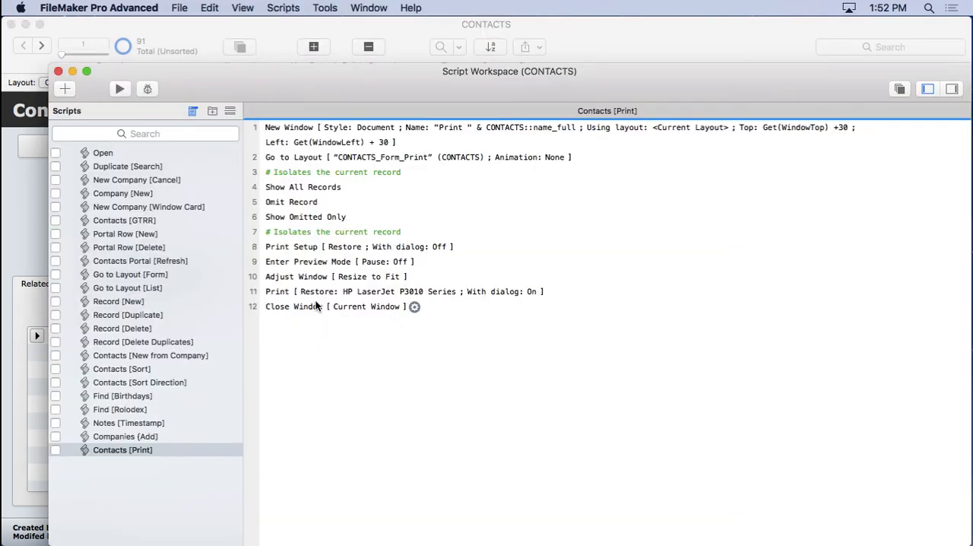
pyautogui.click(334, 307)
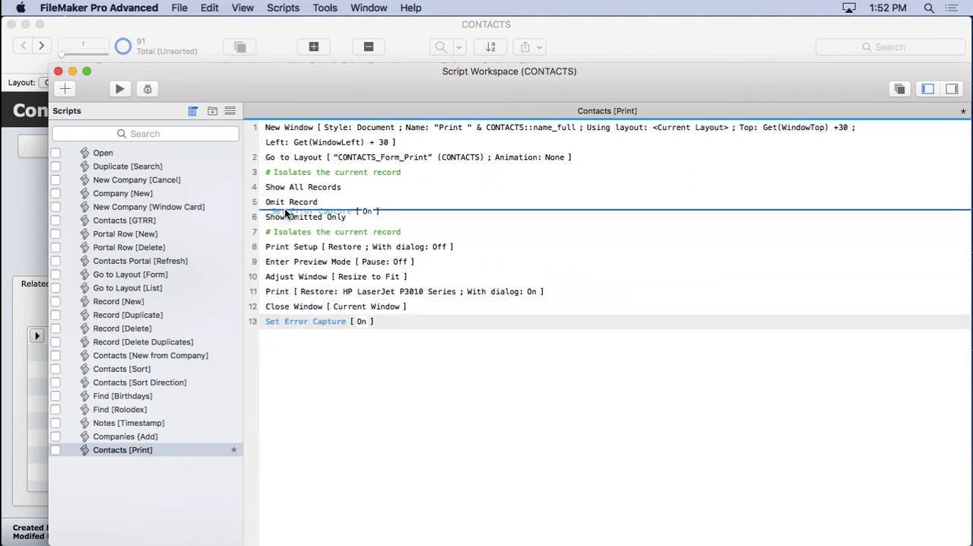
pyautogui.moveTo(305, 321); pyautogui.dragTo(305, 127)
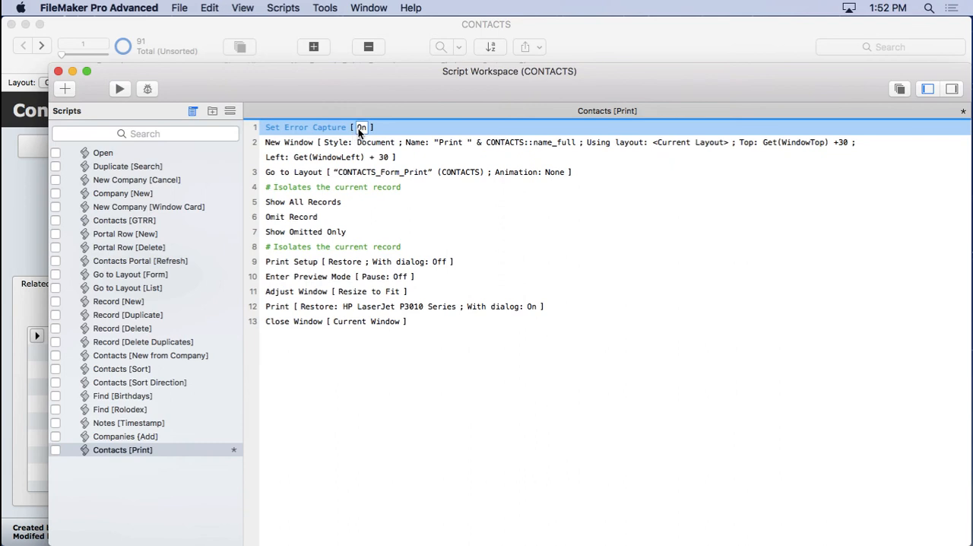
pyautogui.moveTo(407, 376)
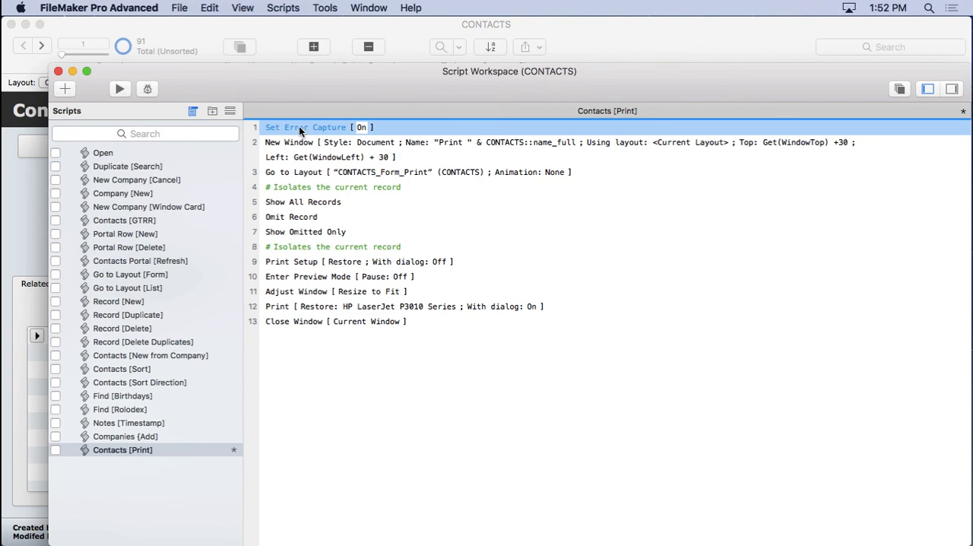
pyautogui.moveTo(359, 7)
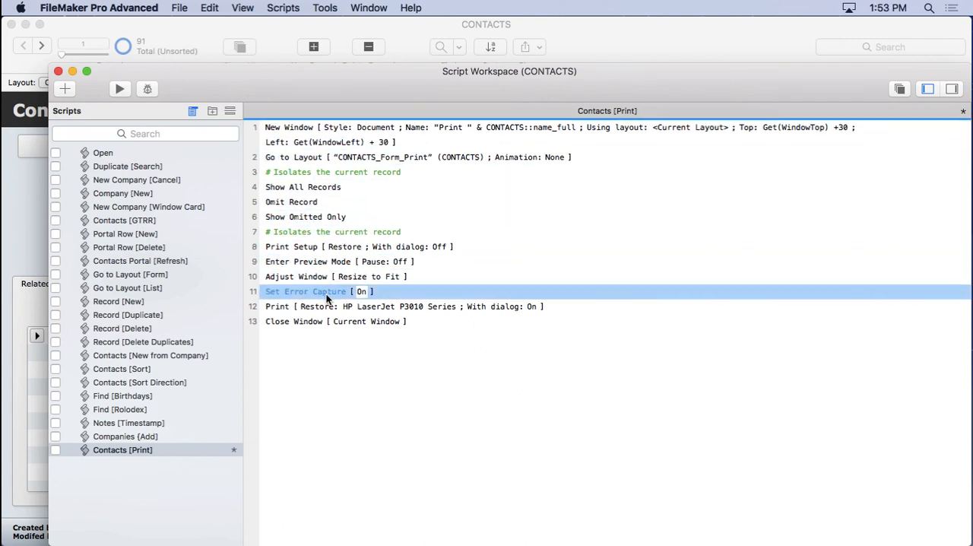
pyautogui.click(334, 320)
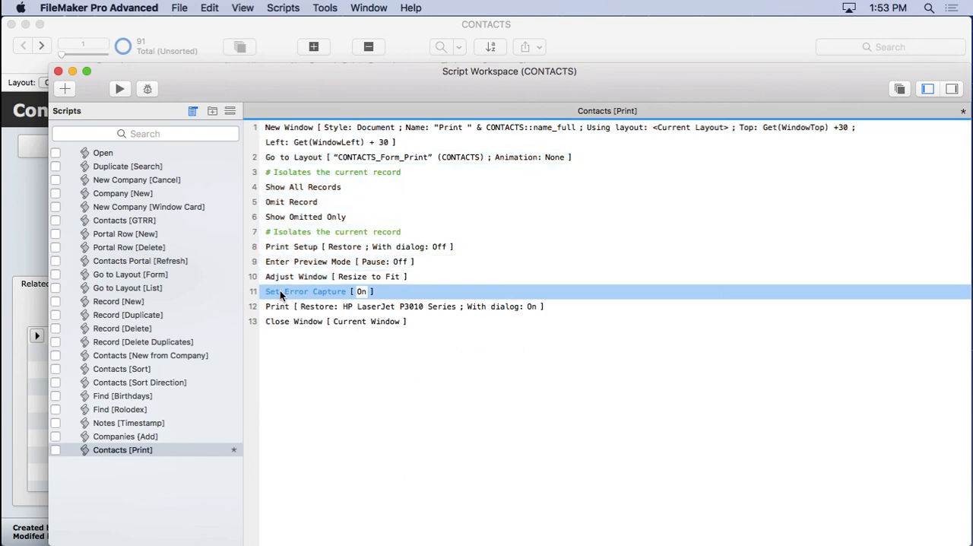
pyautogui.moveTo(304, 291); pyautogui.dragTo(304, 127)
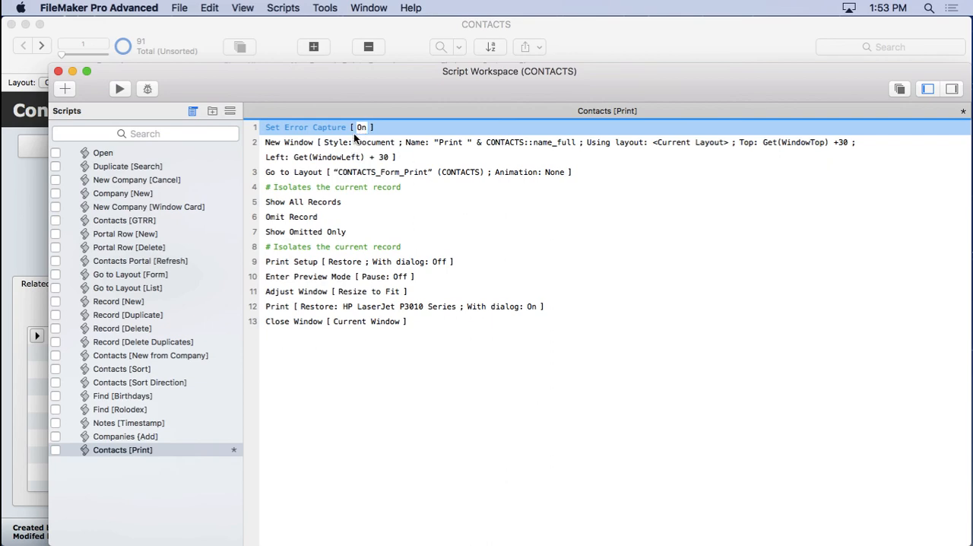
pyautogui.click(57, 71)
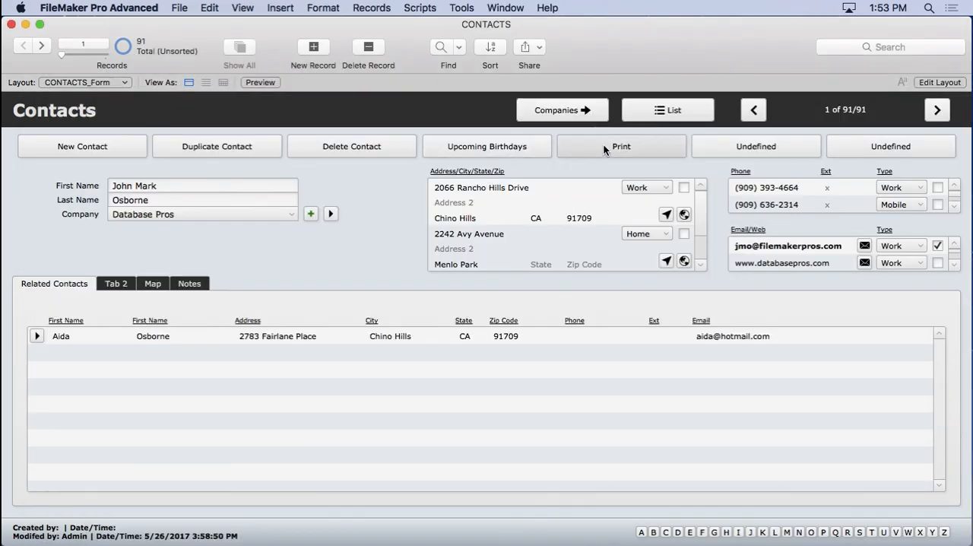
pyautogui.click(621, 145)
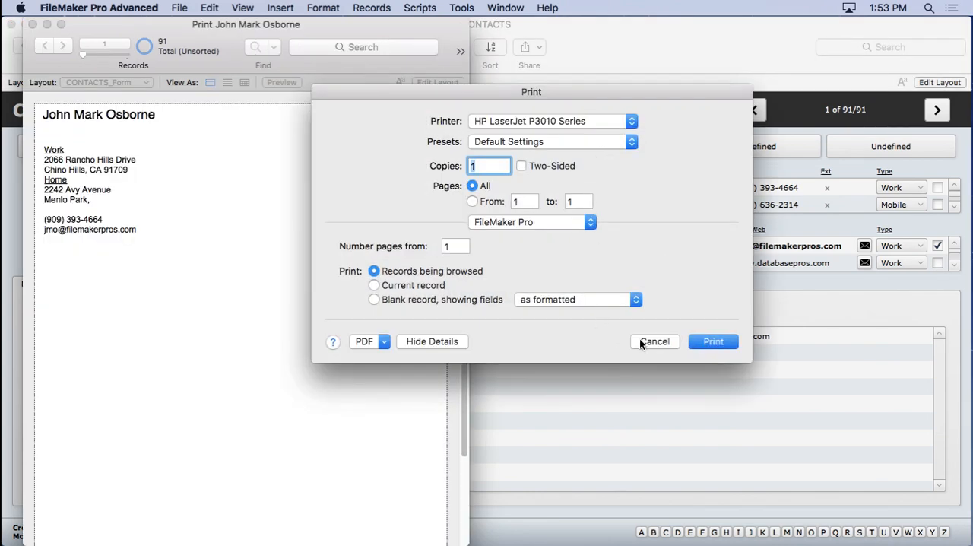
pyautogui.click(654, 342)
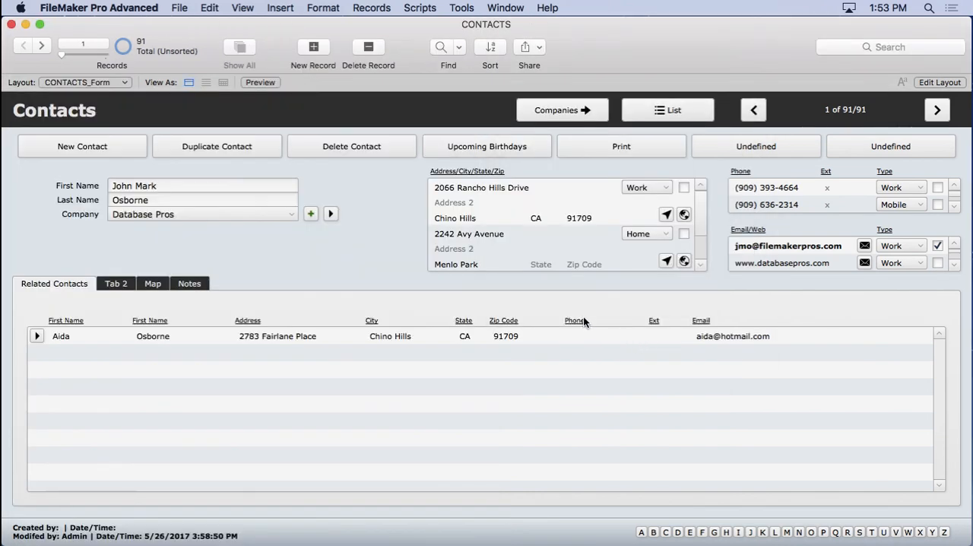
pyautogui.moveTo(581, 308)
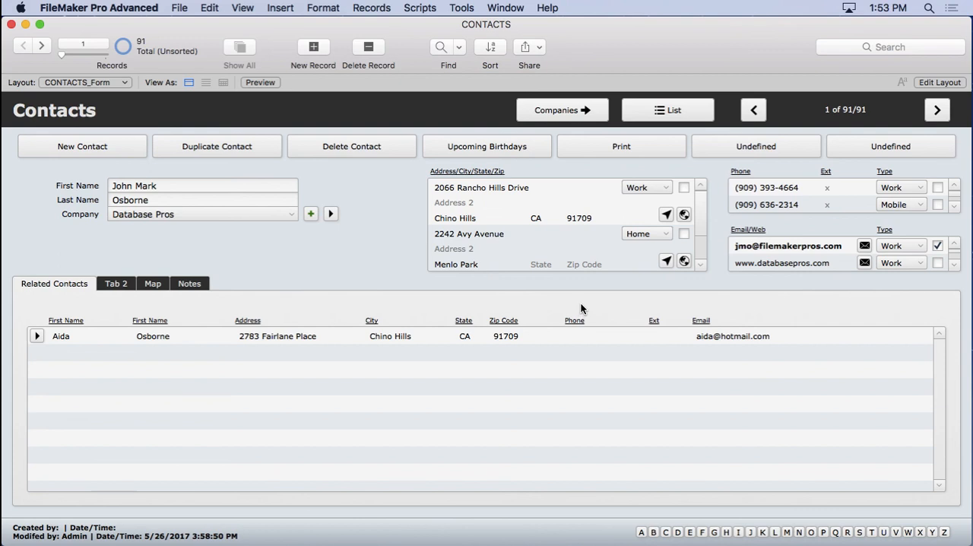